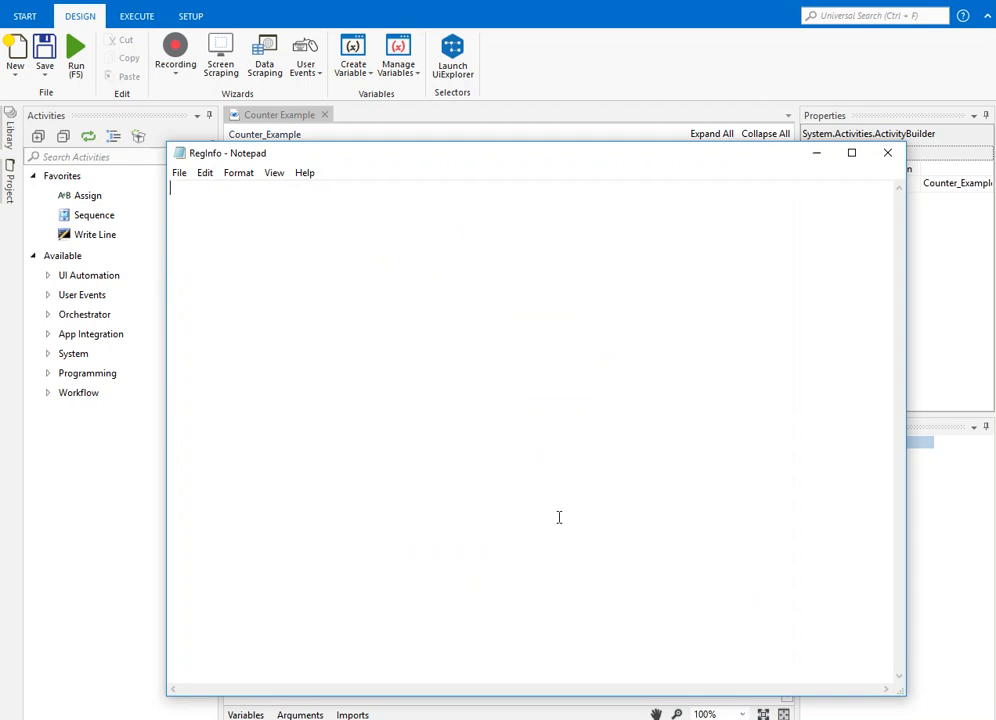
- Write the heading 'RPA' followed by 'Robotics Process Automation' in the notes
{"action": "type", "text": "RPA"}
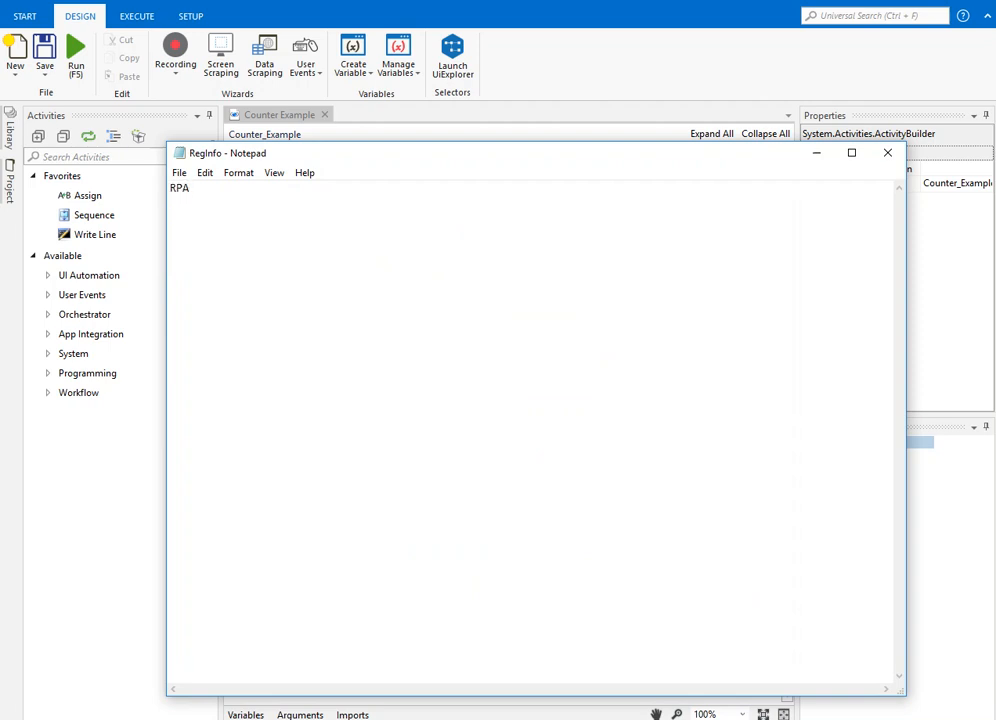
{"action": "type", "text": "Robotics Proc"}
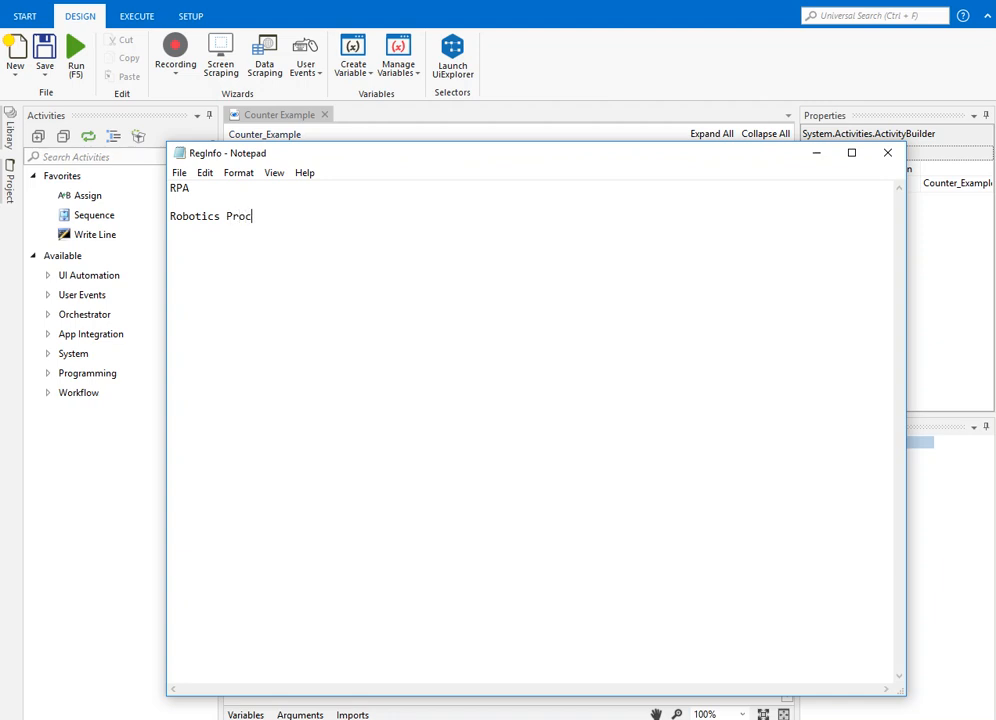
{"action": "type", "text": "ess Aut"}
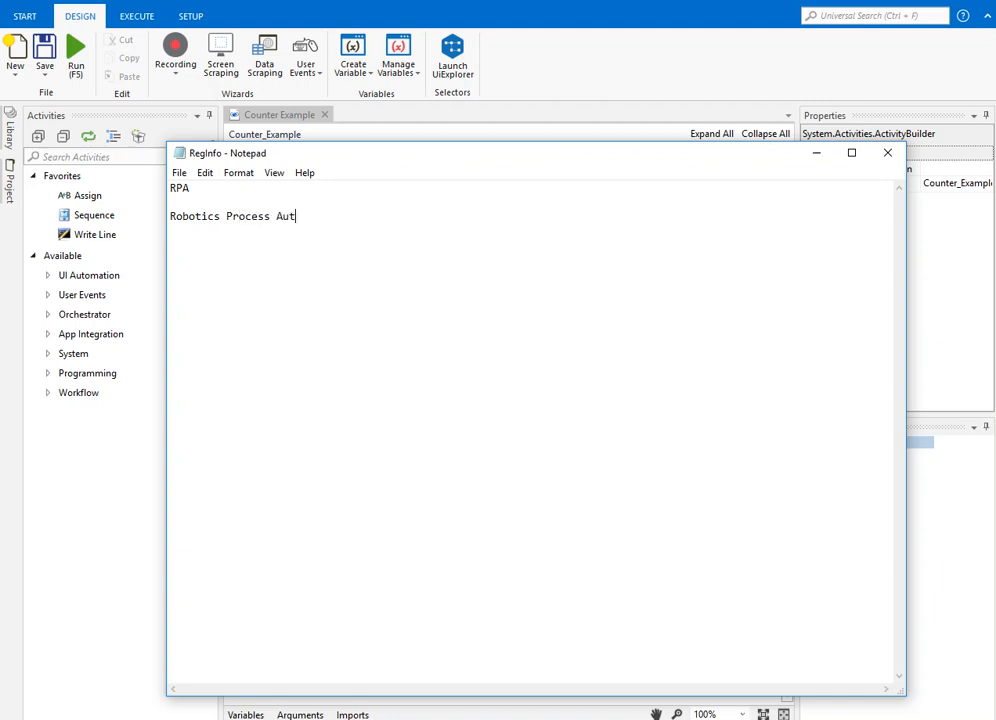
{"action": "type", "text": "omation"}
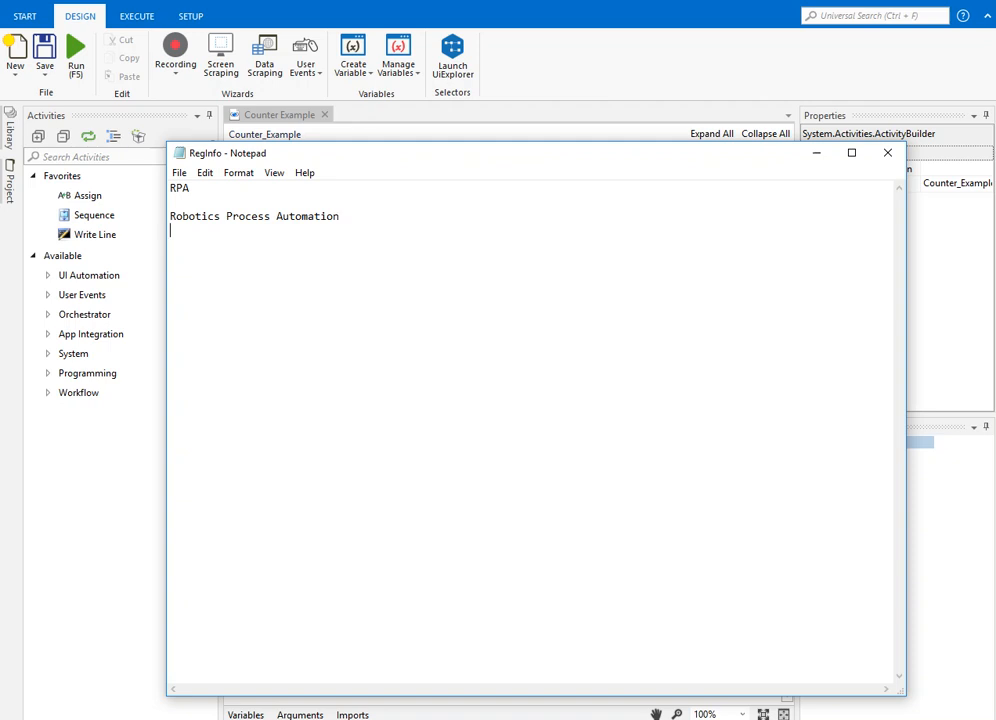
- List the tools Blue Prism, Automation Anywhere, UIpath and Workfusion on separate lines
{"action": "type", "text": "B1"}
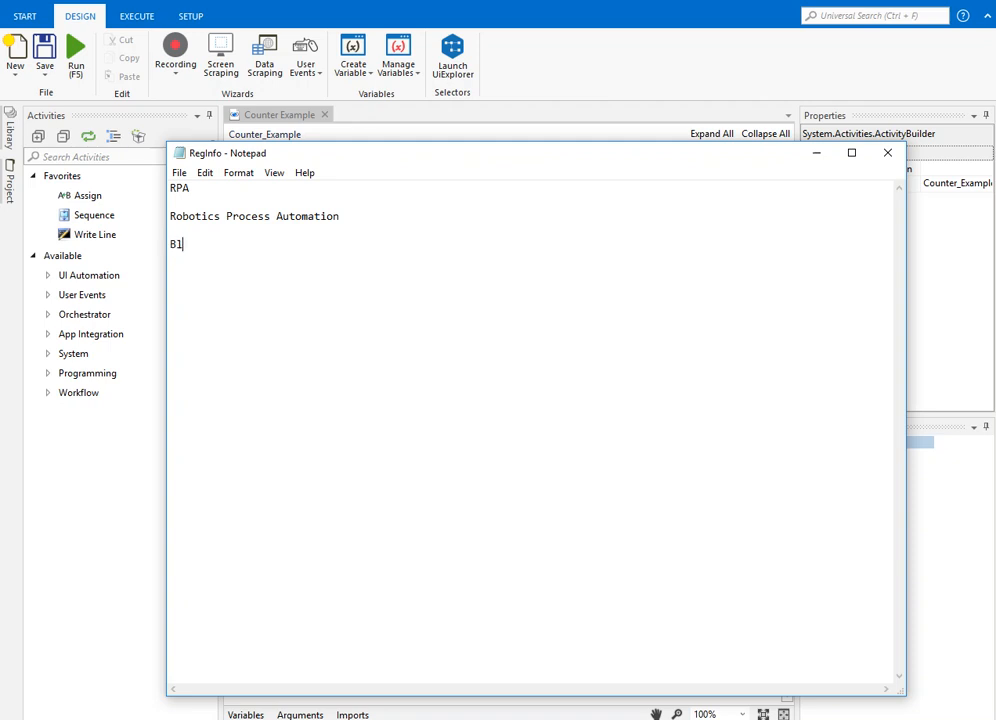
{"action": "type", "text": "Blue Pri"}
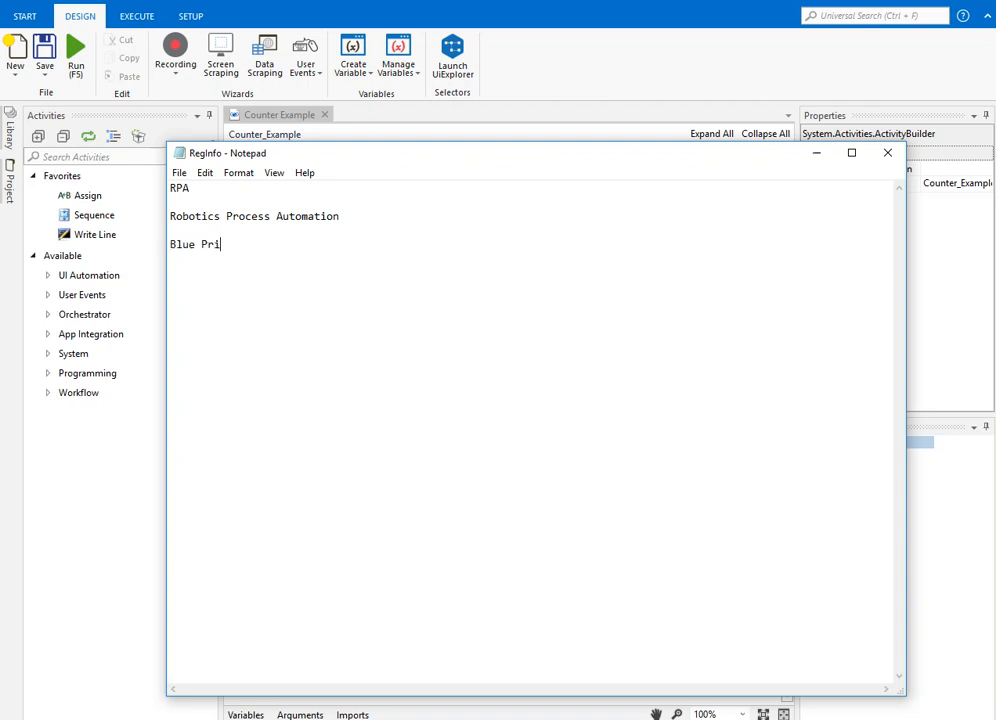
{"action": "type", "text": "sm"}
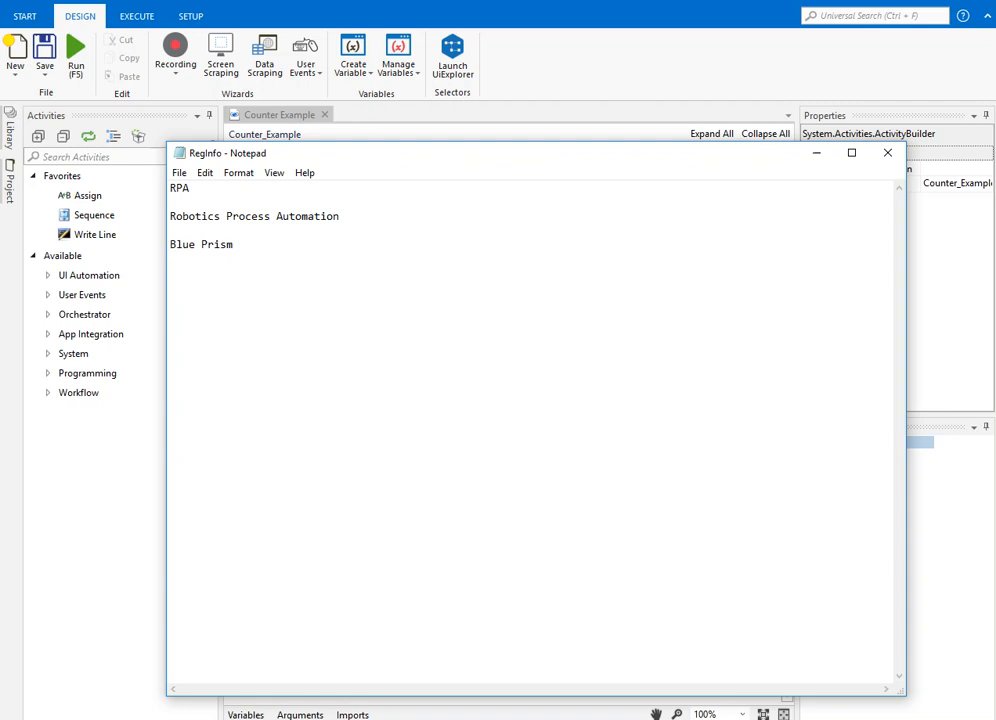
{"action": "type", "text": "Automation Any"}
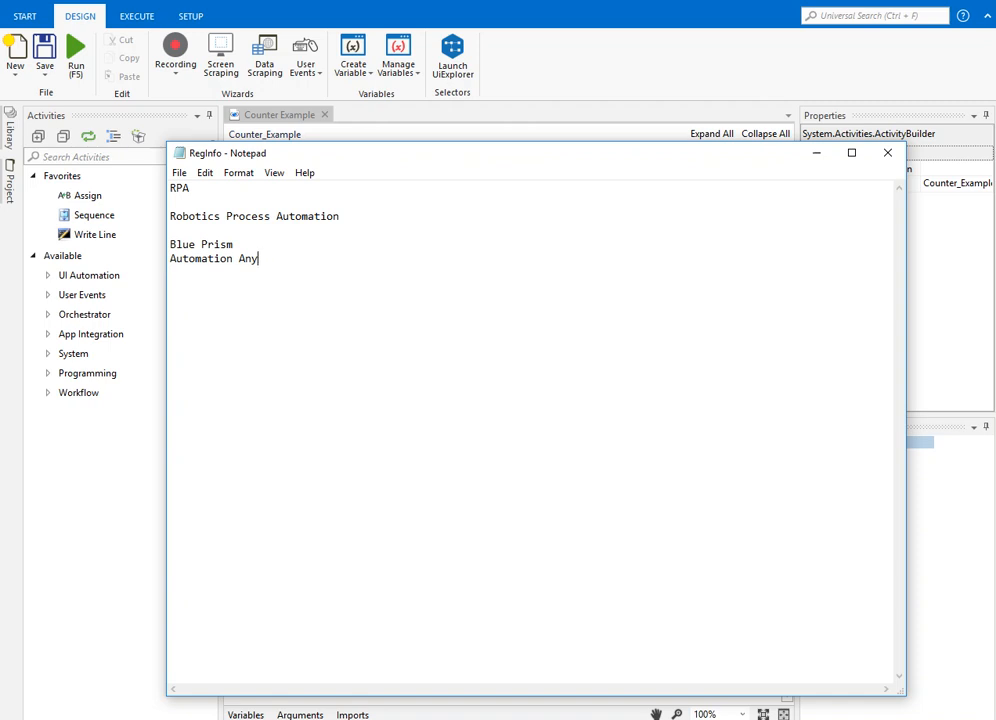
{"action": "type", "text": "where"}
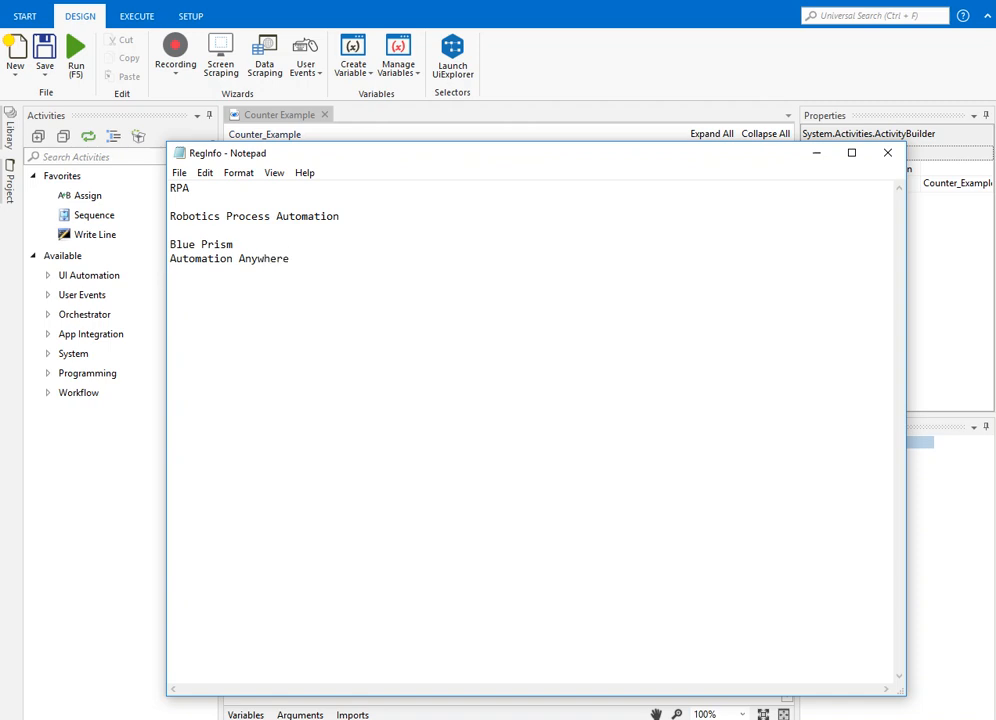
{"action": "type", "text": "UIpa"}
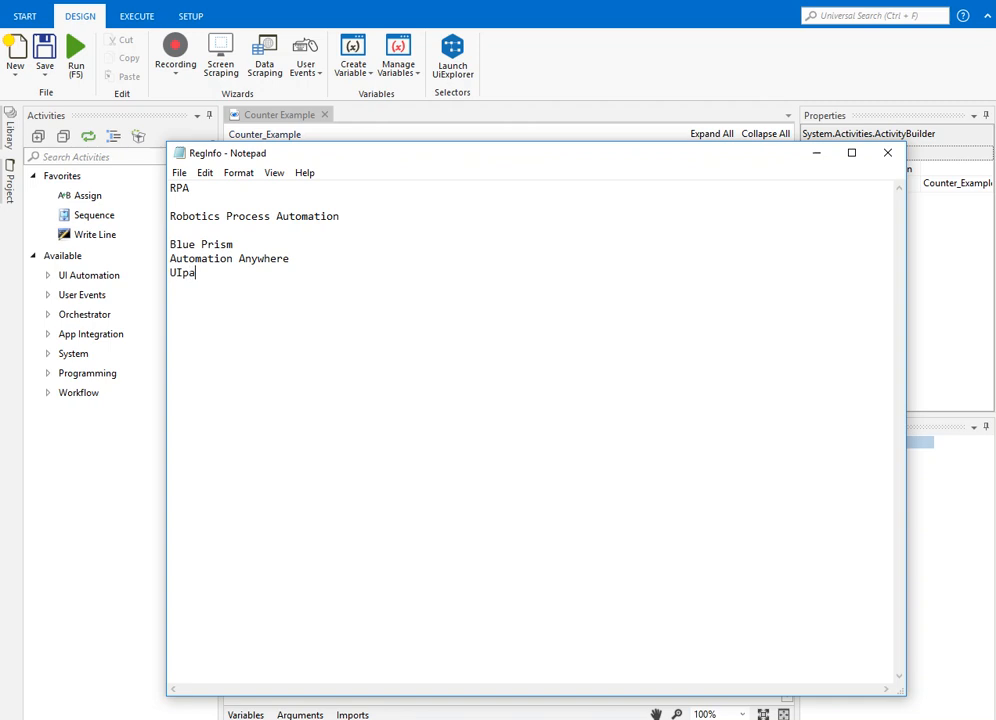
{"action": "type", "text": "th"}
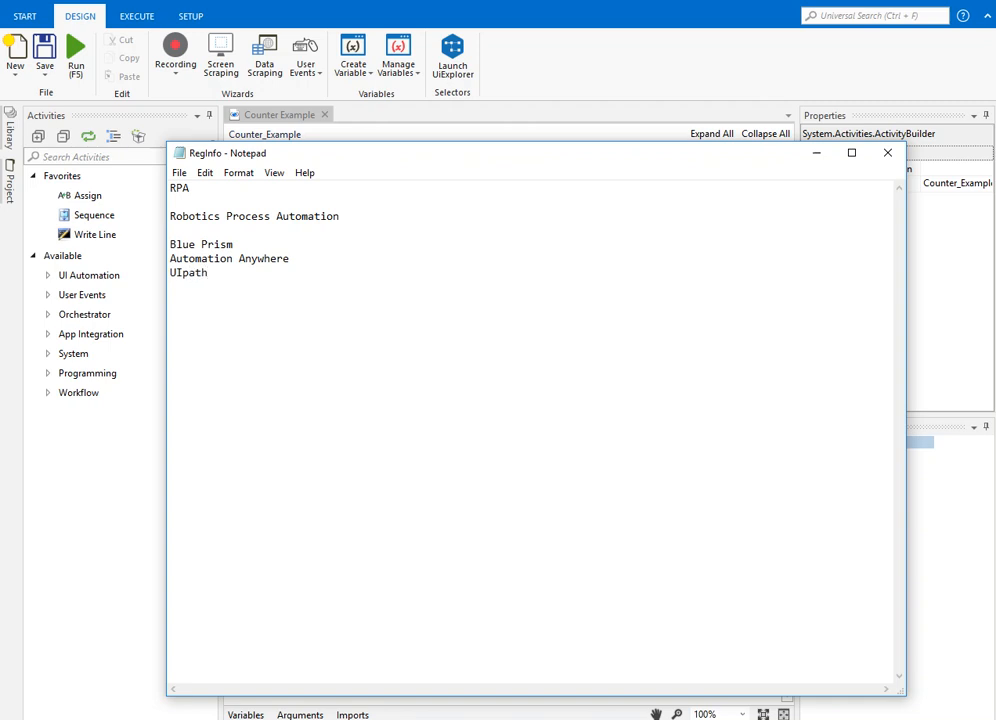
{"action": "type", "text": "W"}
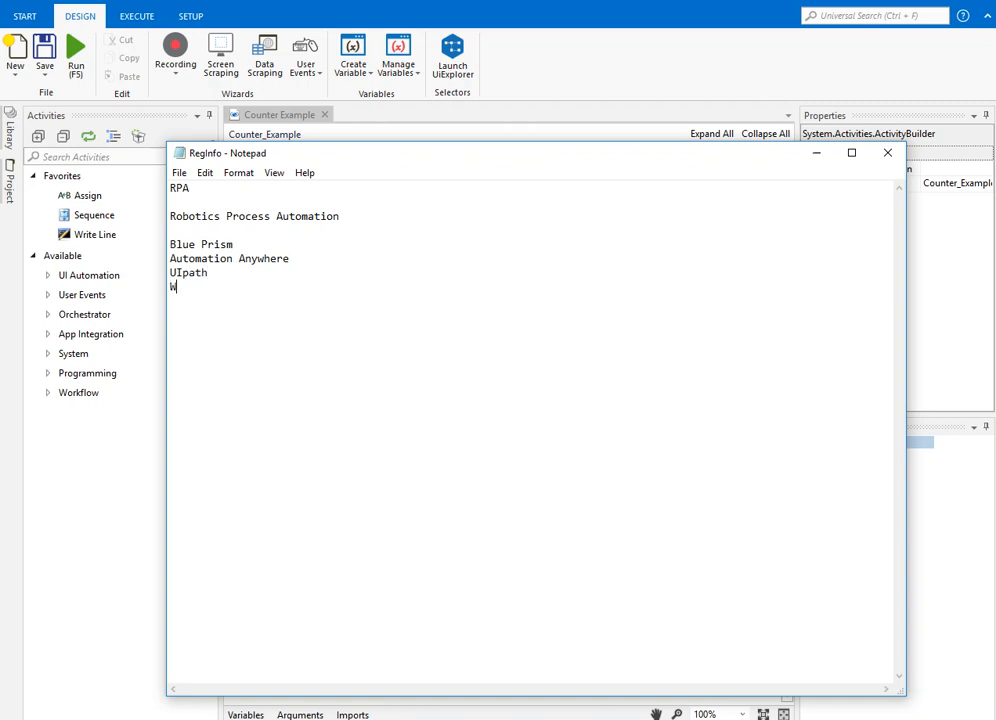
{"action": "type", "text": "orkfusio"}
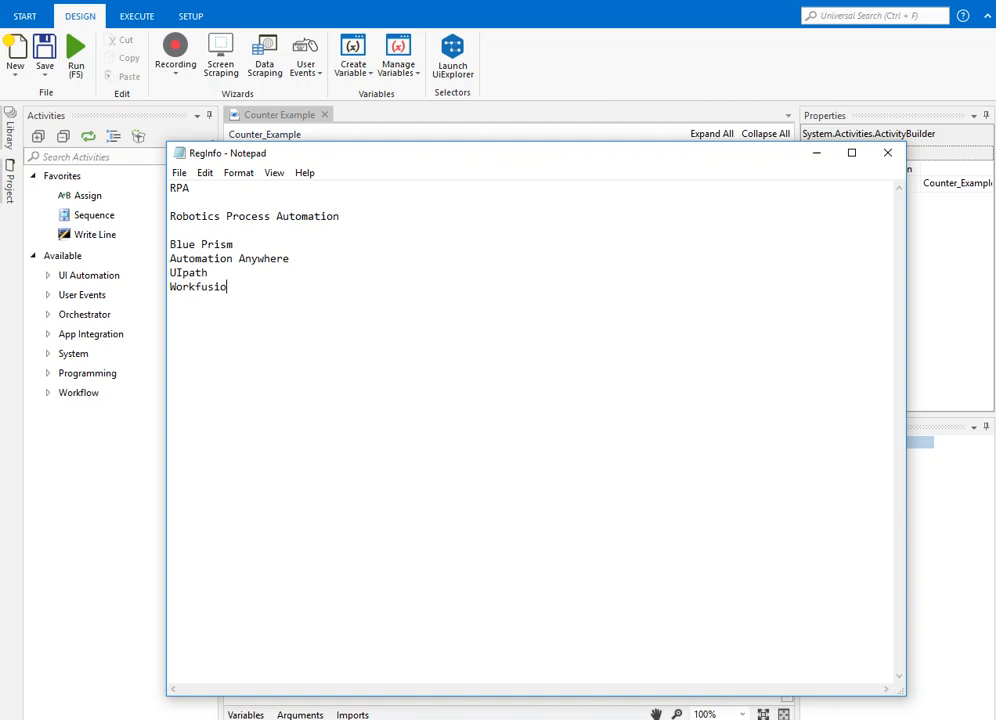
{"action": "type", "text": "n"}
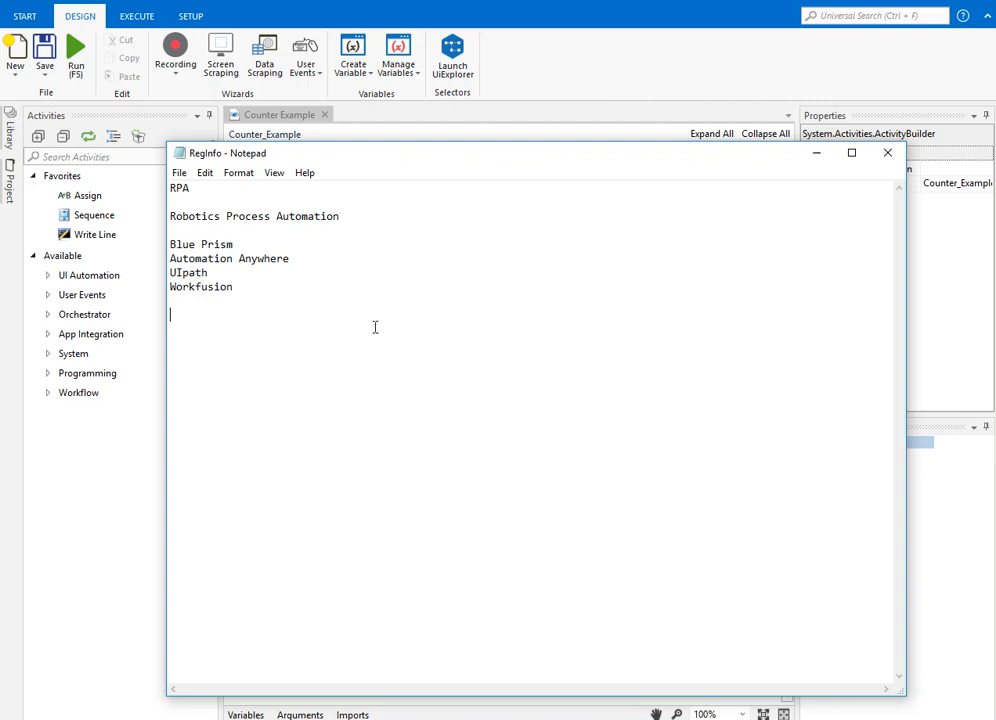
{"action": "mouse_move", "coordinate": [392, 354]}
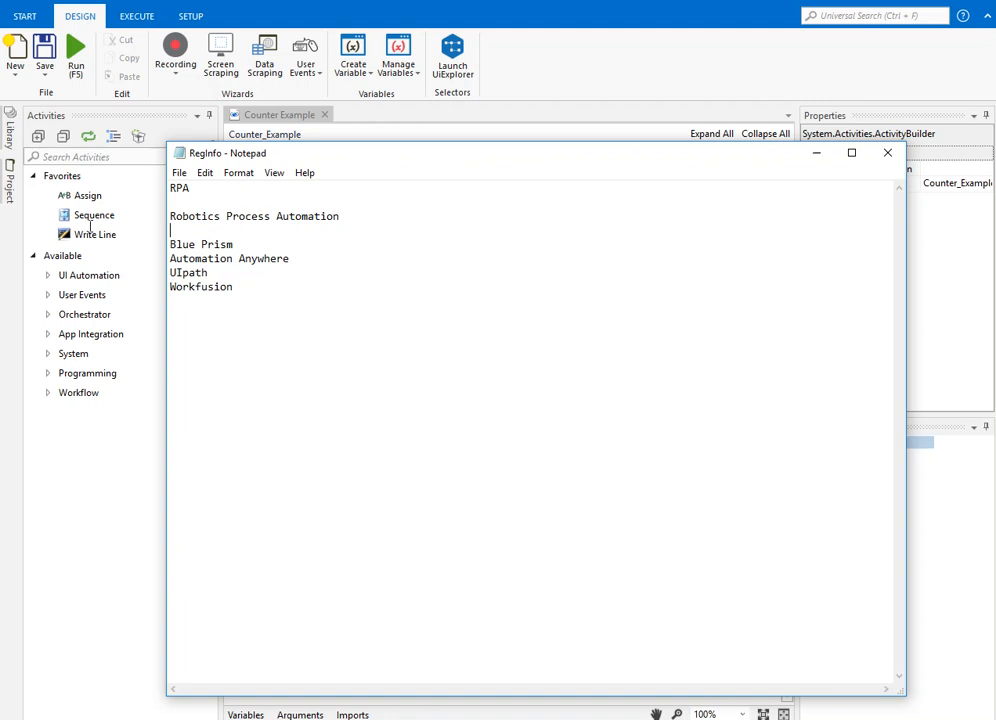
{"action": "double_click", "coordinate": [248, 216]}
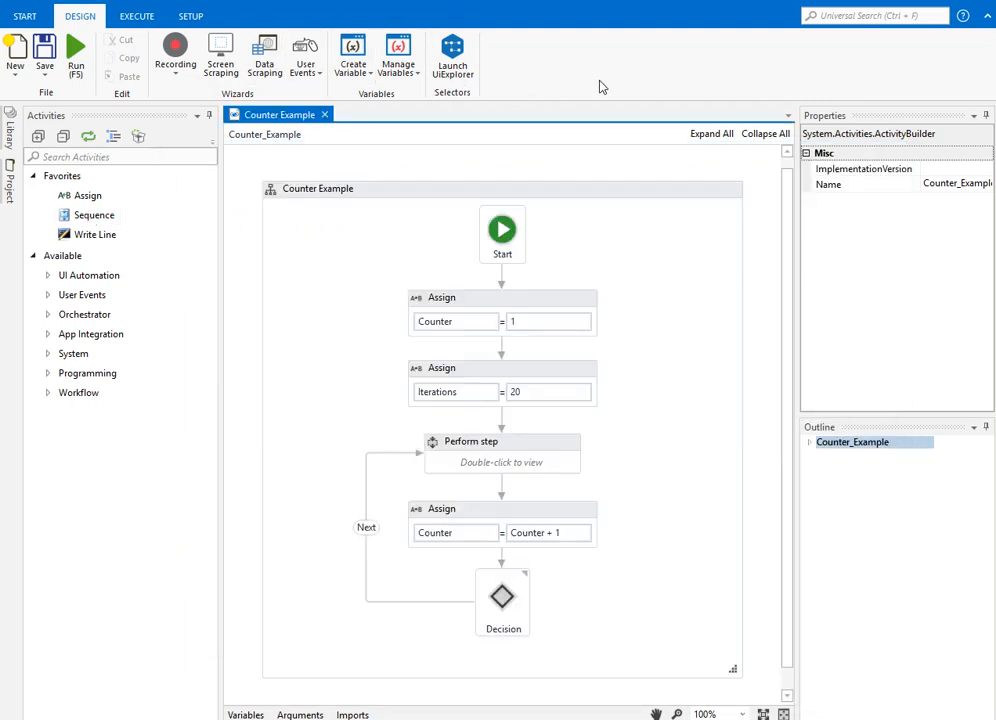
{"action": "left_click", "coordinate": [318, 188]}
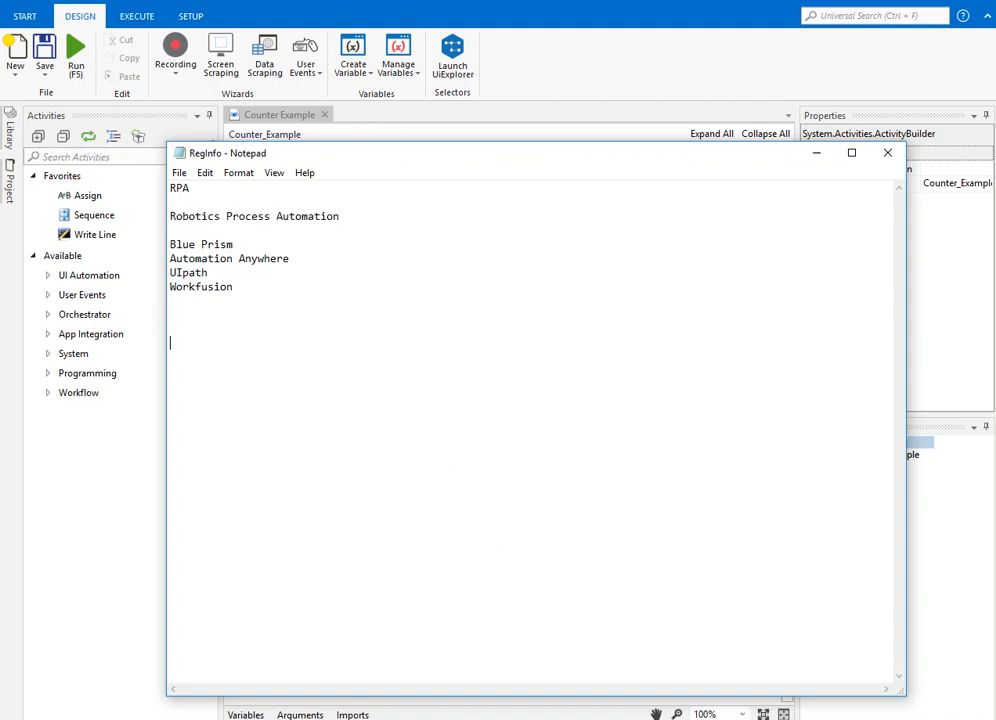
- Add the question 'RPA?' and the first benefit '1>Cost cutting'
{"action": "type", "text": "RPA?"}
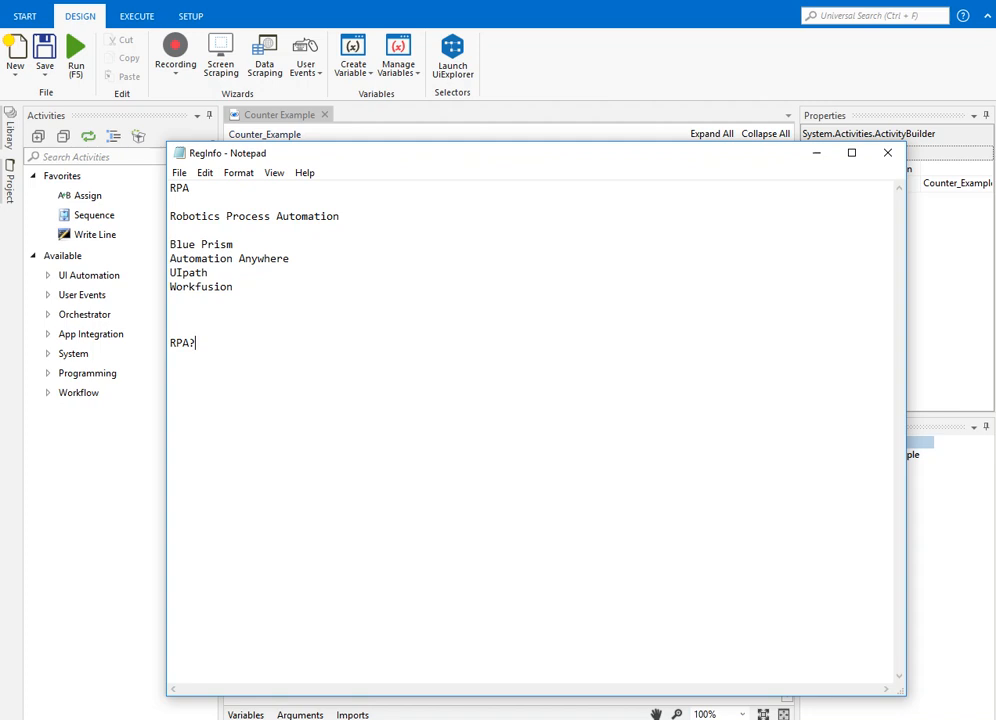
{"action": "type", "text": "1"}
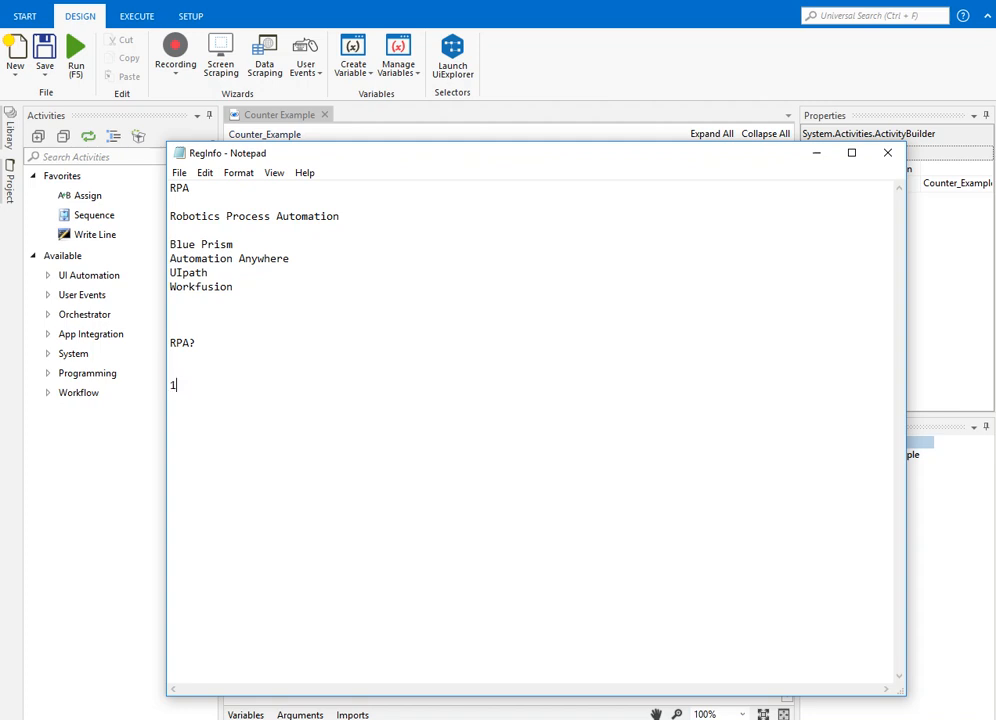
{"action": "type", "text": ">"}
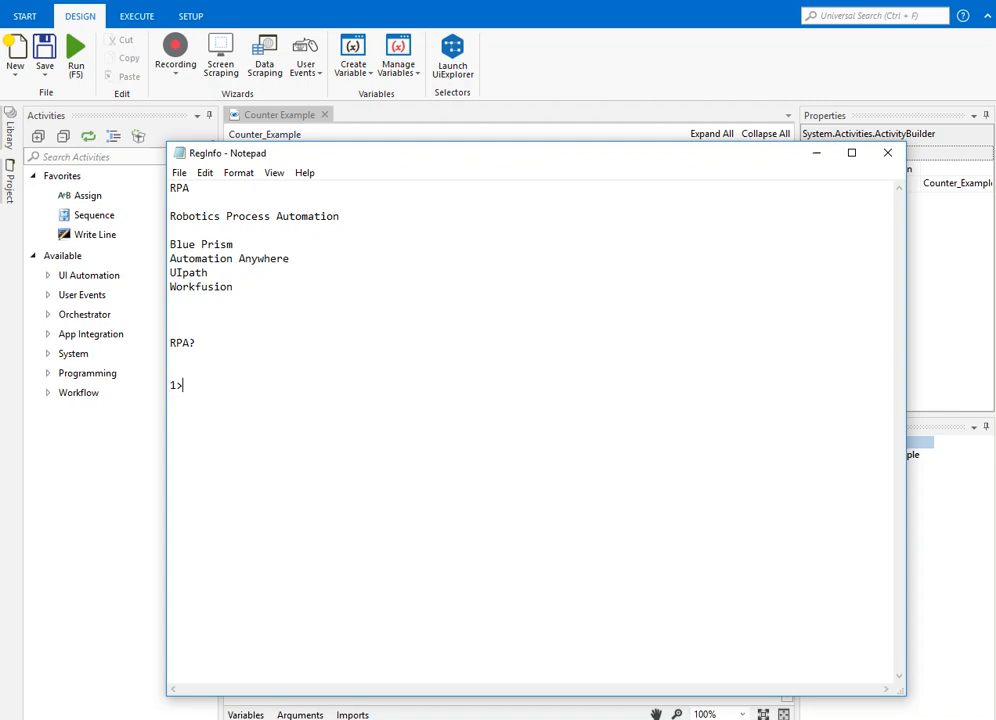
{"action": "type", "text": "Cost cutting"}
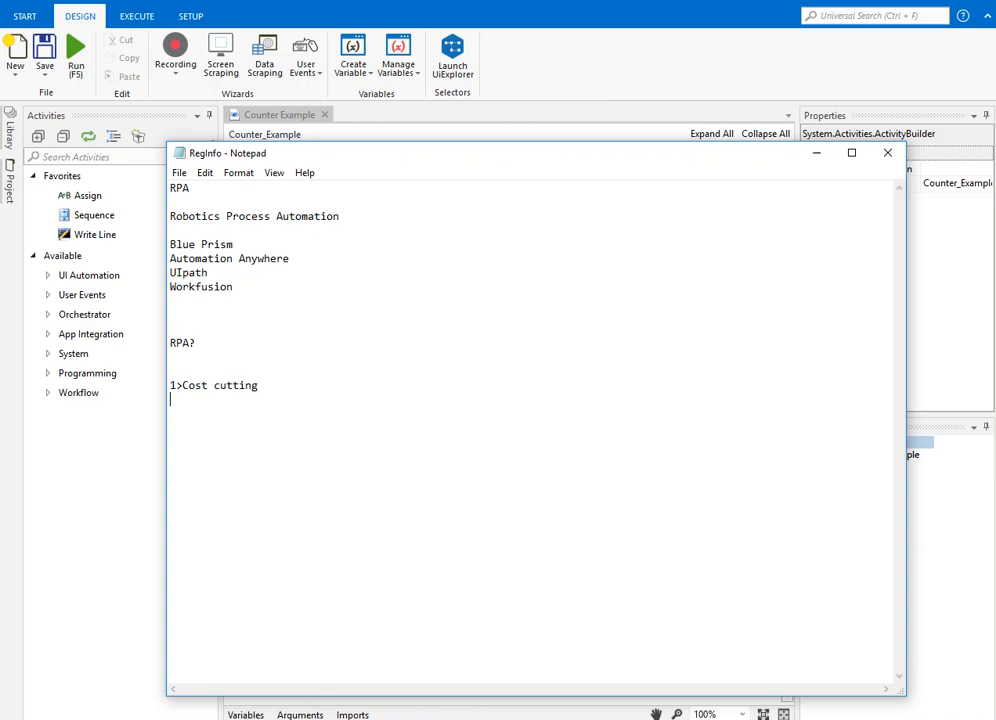
- Add the second benefit '2>100% Accuracy..10'
{"action": "type", "text": "2>"}
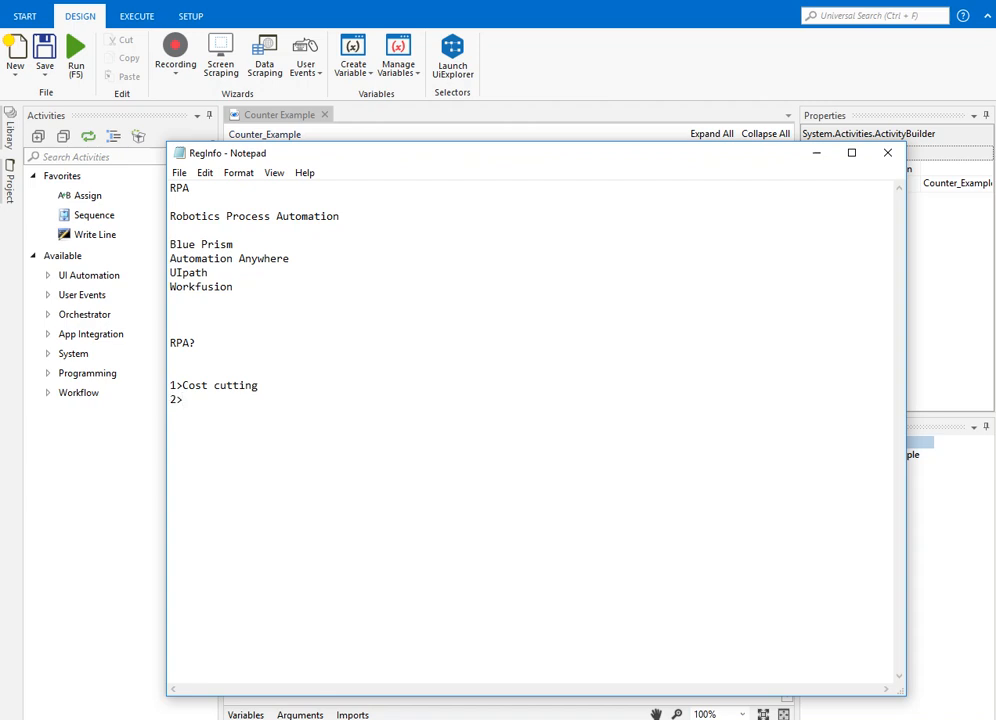
{"action": "type", "text": "100"}
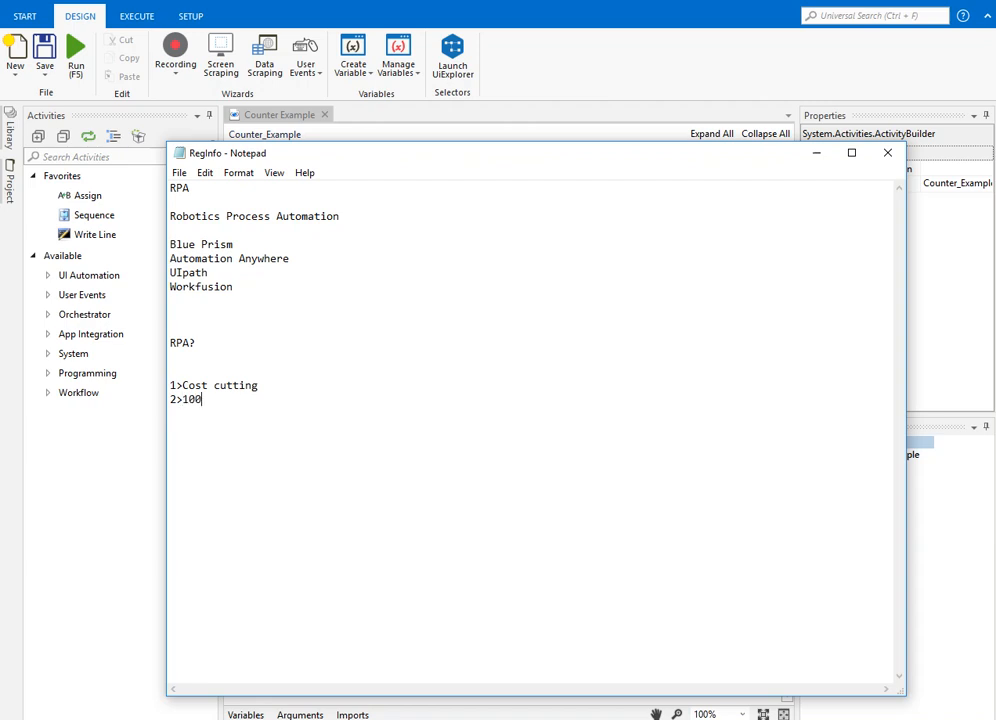
{"action": "type", "text": "% Acc"}
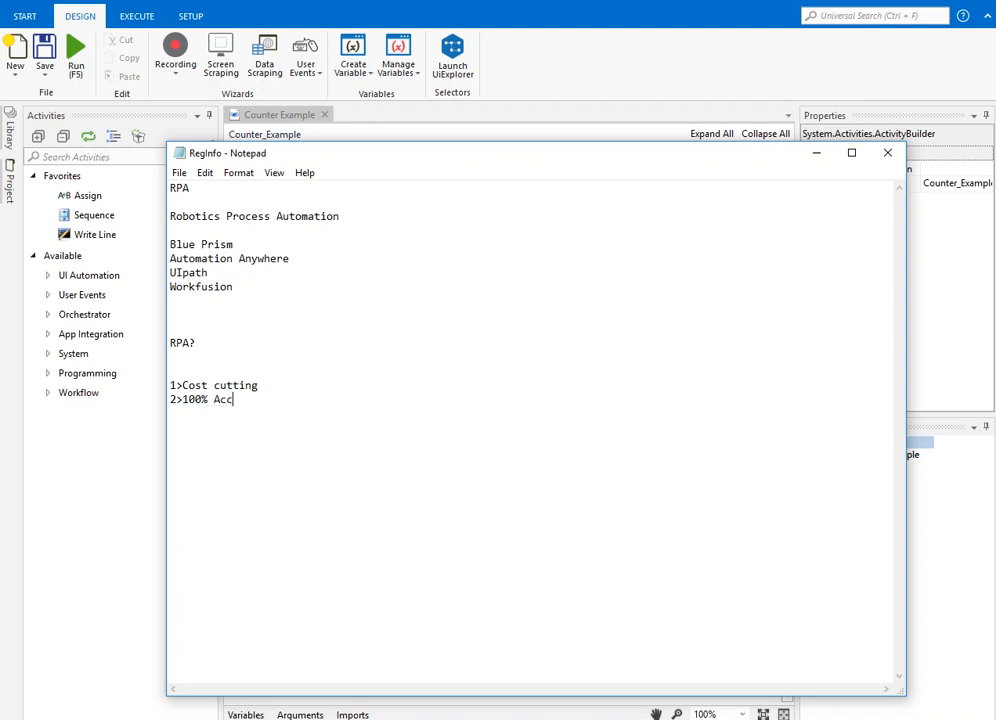
{"action": "type", "text": "u"}
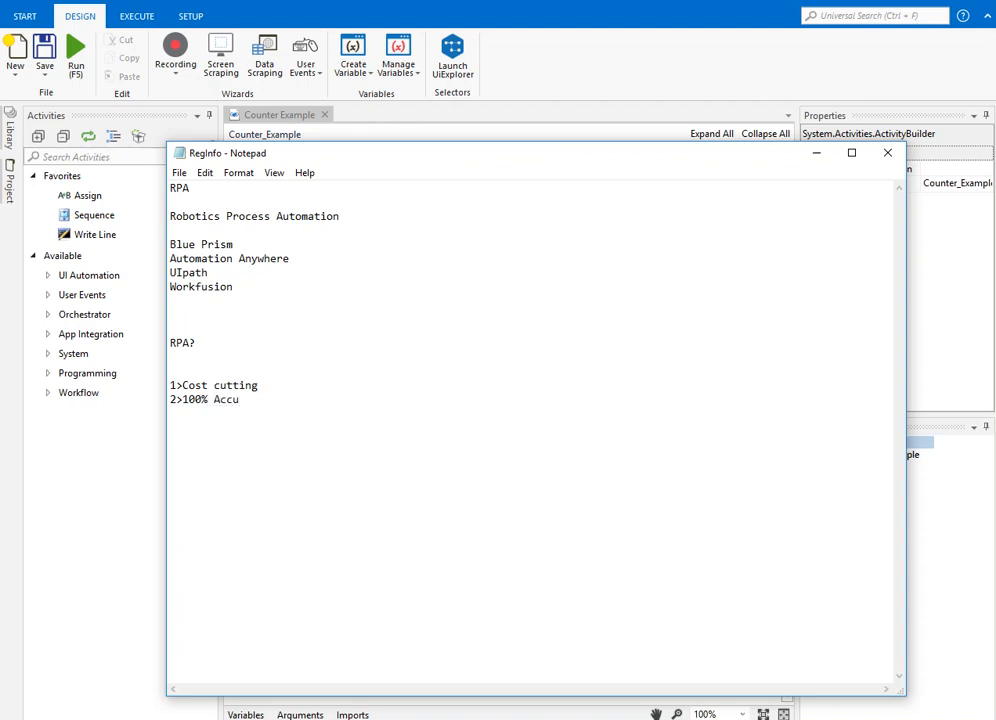
{"action": "type", "text": "c"}
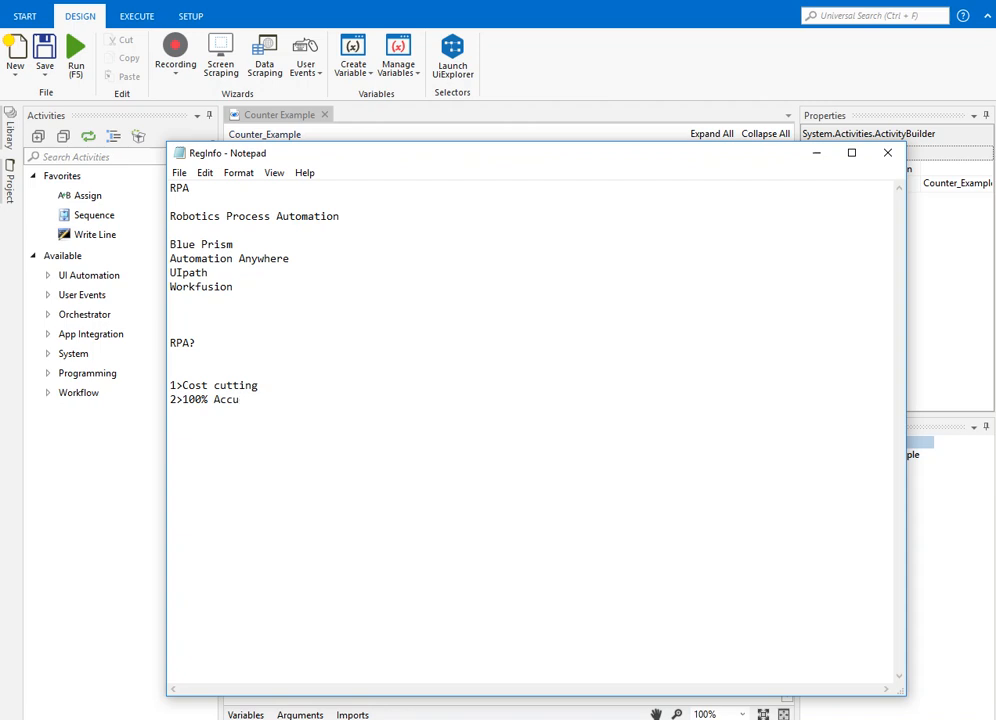
{"action": "type", "text": "rac"}
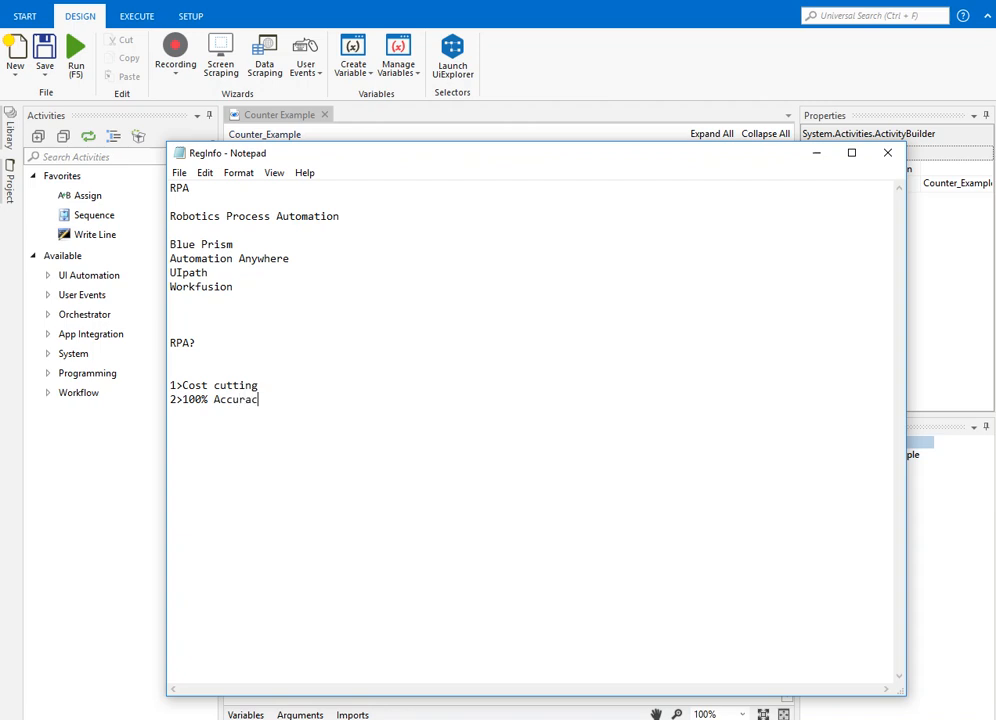
{"action": "type", "text": "y"}
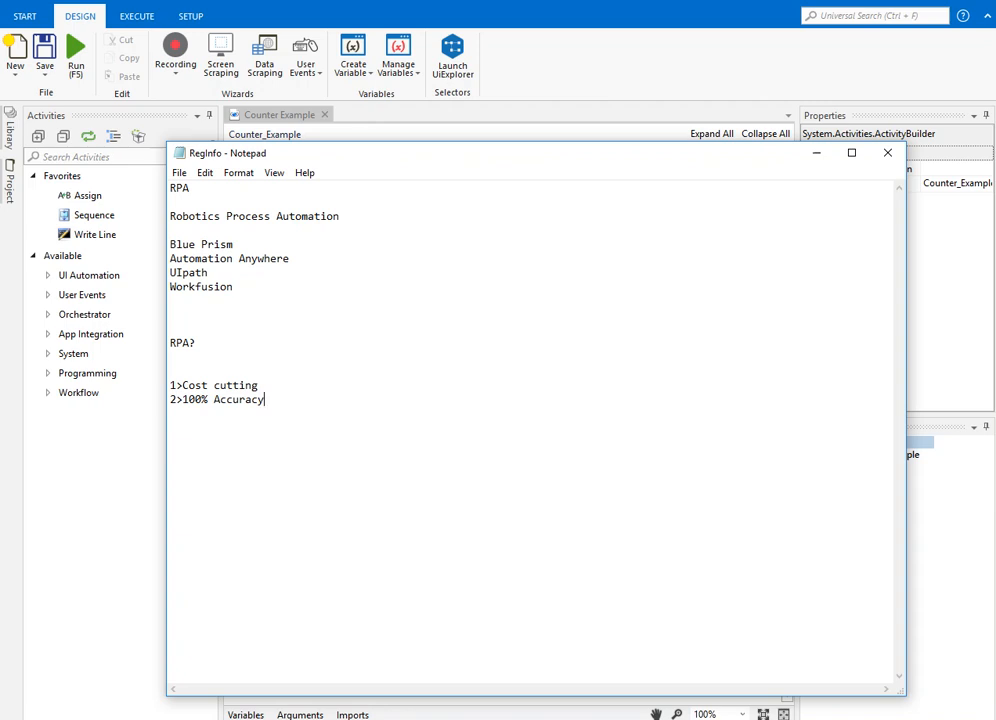
{"action": "type", "text": ".."}
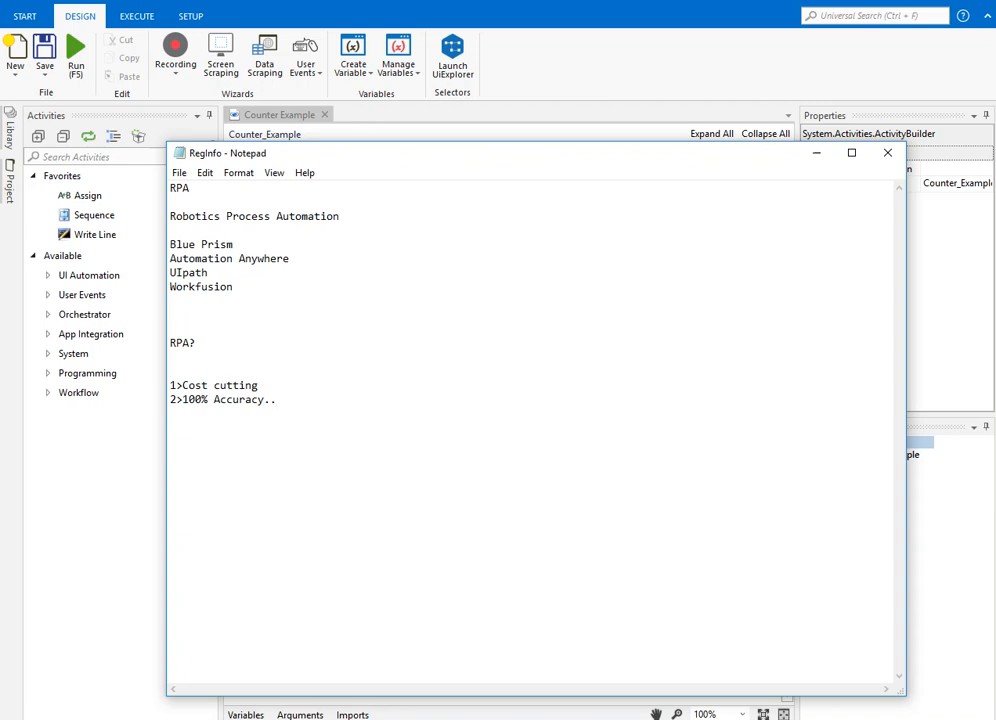
{"action": "type", "text": "10"}
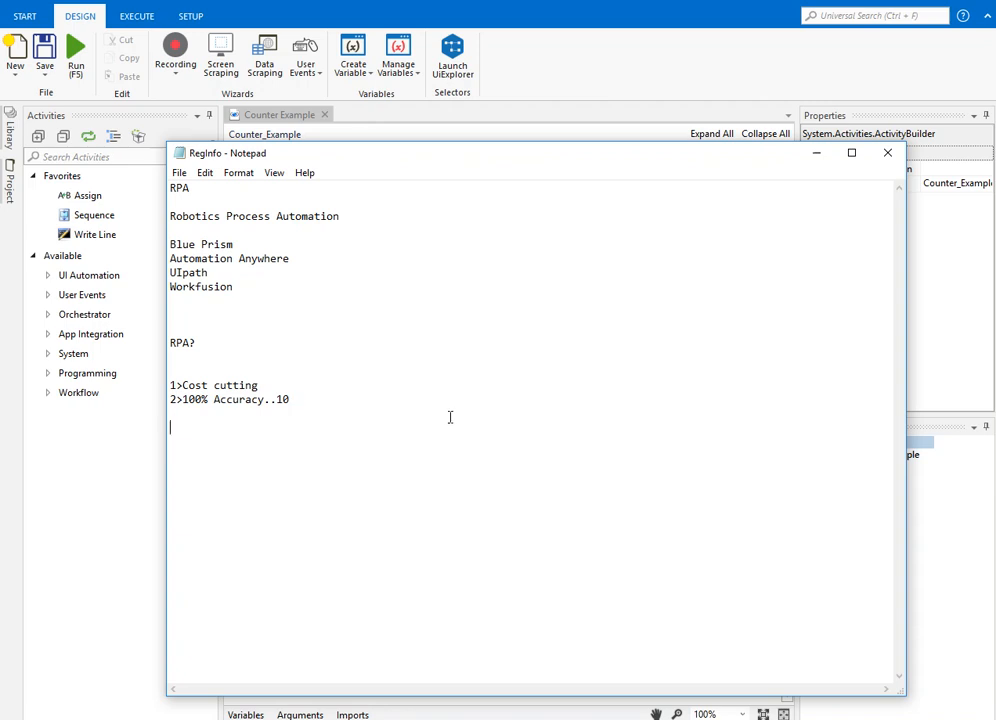
- Select 'Blue Prism' in the Notepad tool list
{"action": "double_click", "coordinate": [200, 244]}
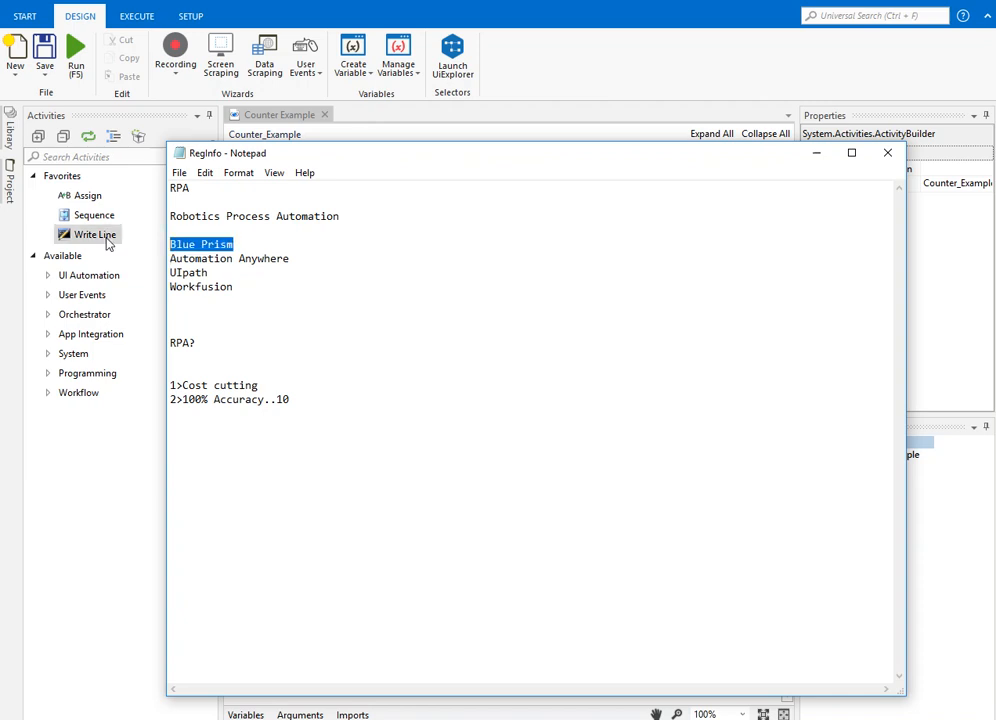
{"action": "mouse_move", "coordinate": [144, 358]}
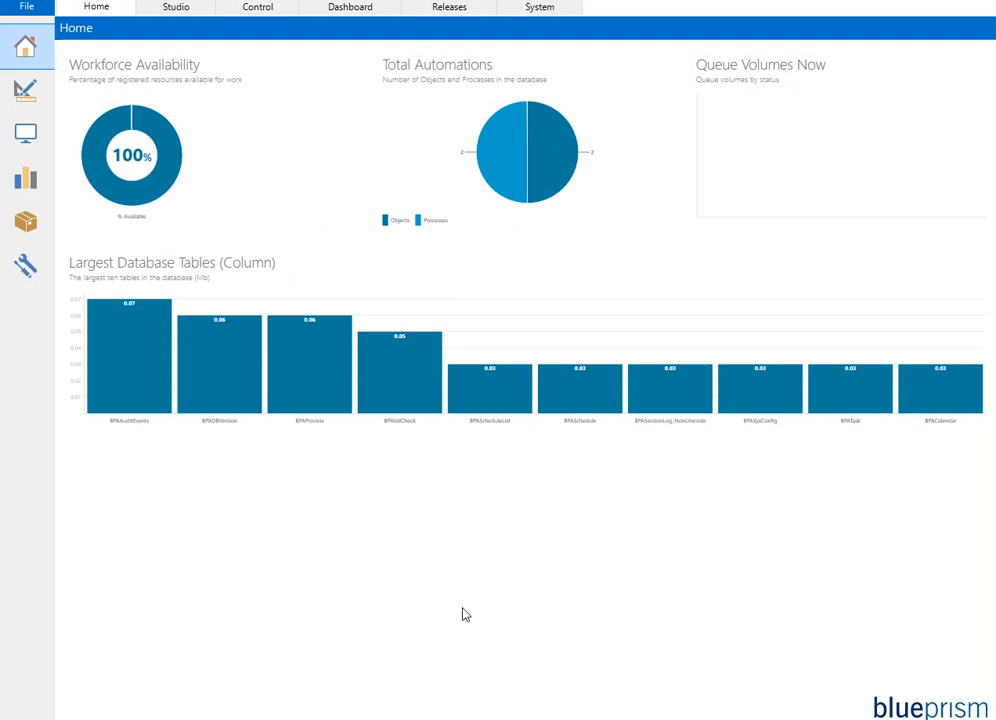
{"action": "left_click", "coordinate": [176, 8]}
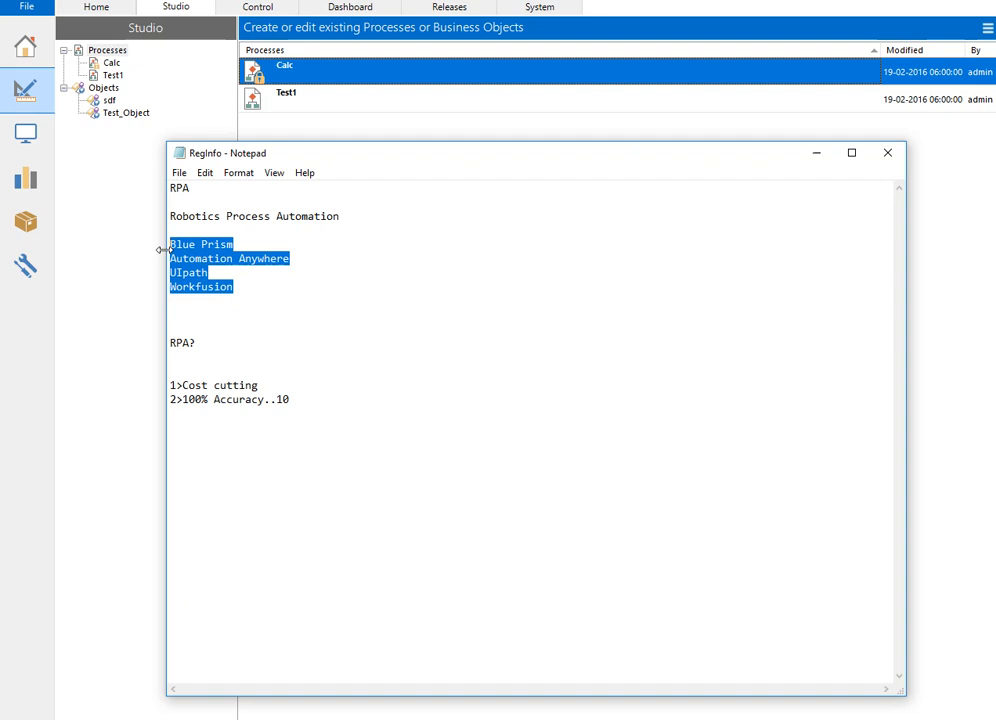
{"action": "mouse_move", "coordinate": [268, 464]}
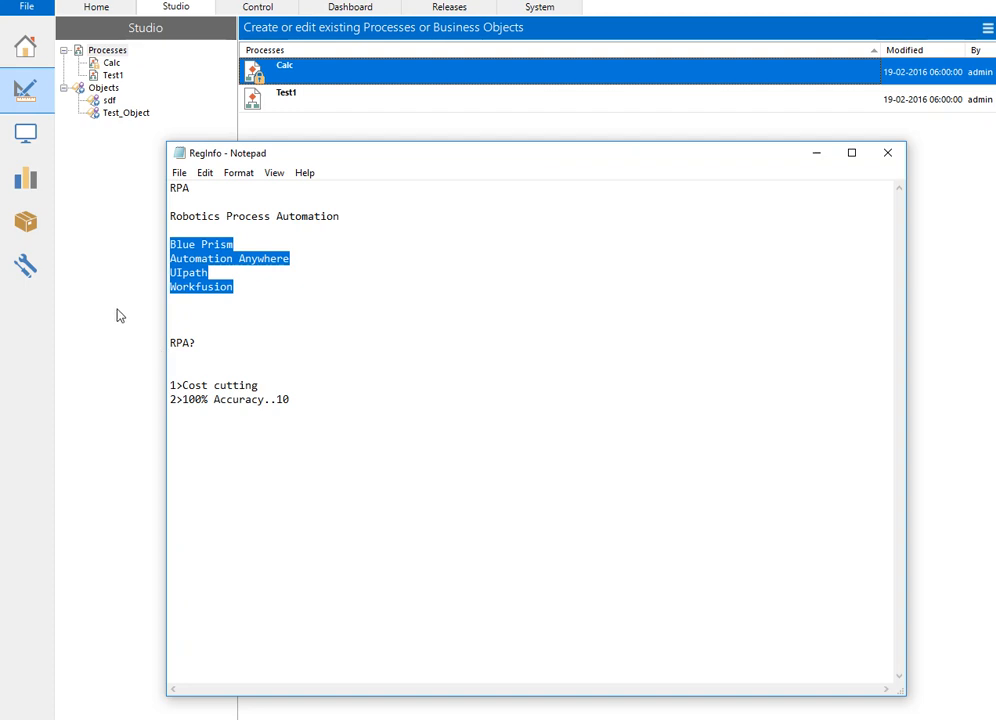
- Leave the notes and bring Blue Prism's Studio process list to the front
{"action": "left_click", "coordinate": [886, 152]}
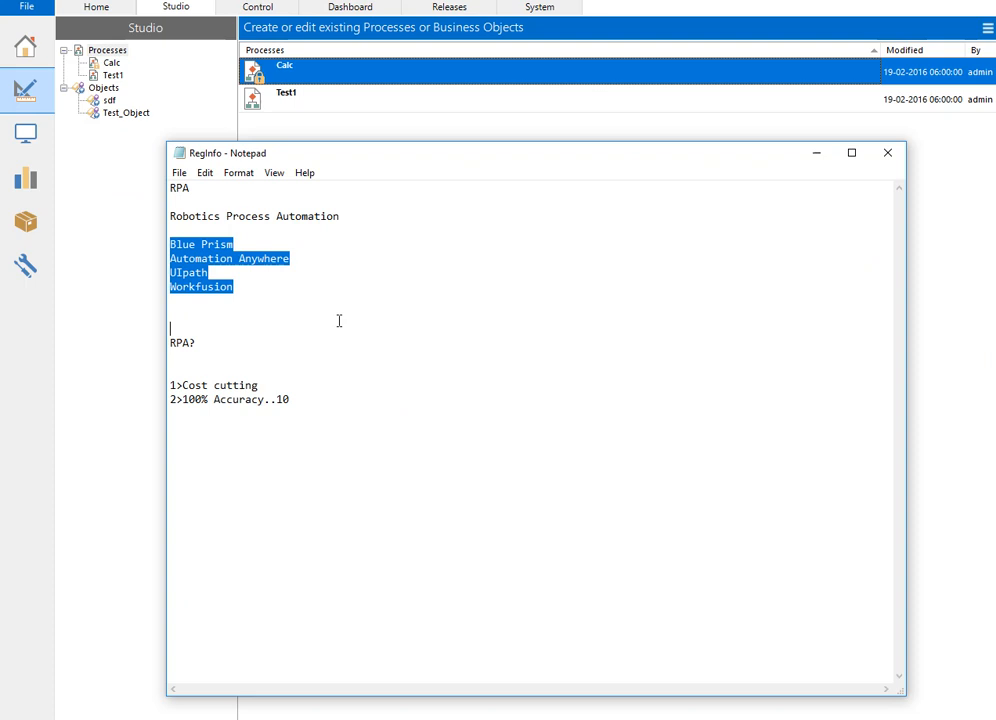
{"action": "mouse_move", "coordinate": [80, 284]}
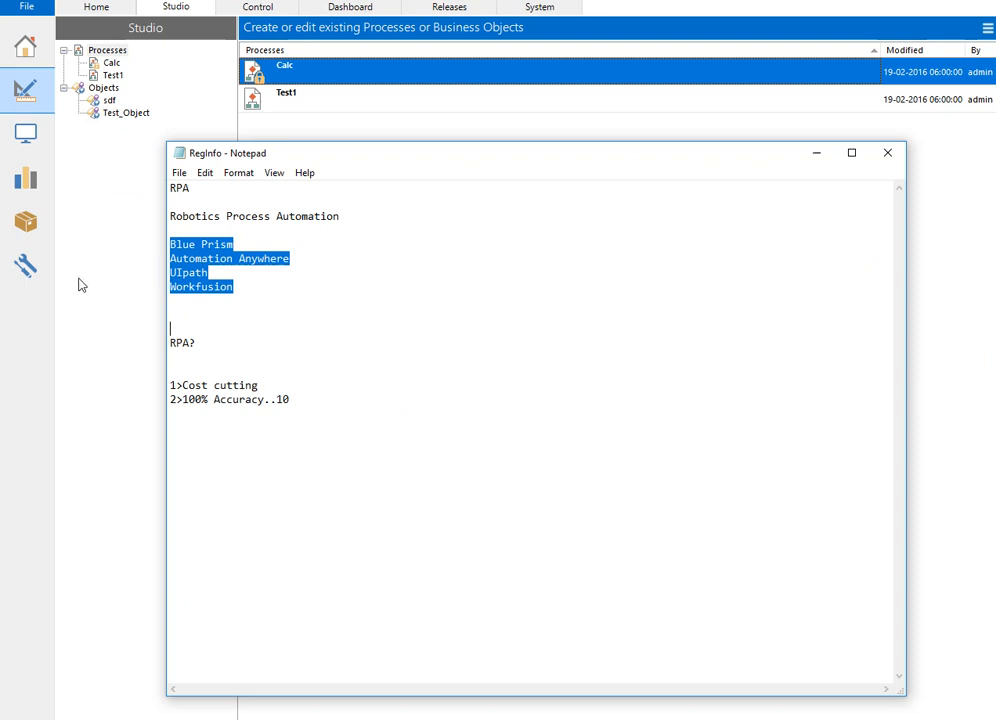
{"action": "left_click", "coordinate": [108, 50]}
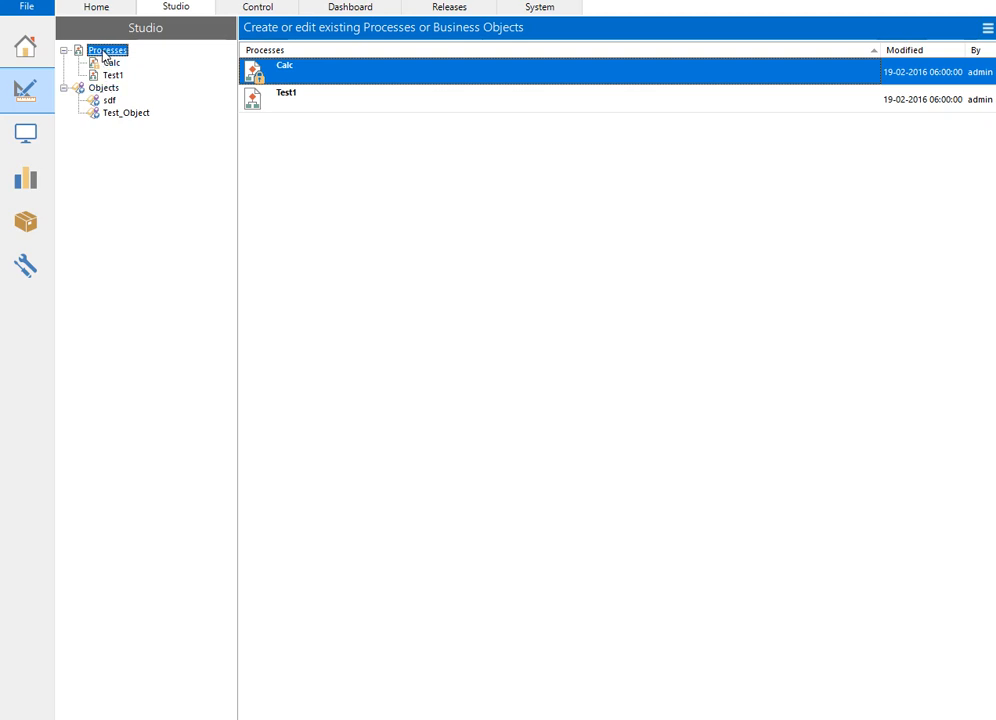
- Show the business objects and load Test_Object into Object Studio
{"action": "left_click", "coordinate": [104, 88]}
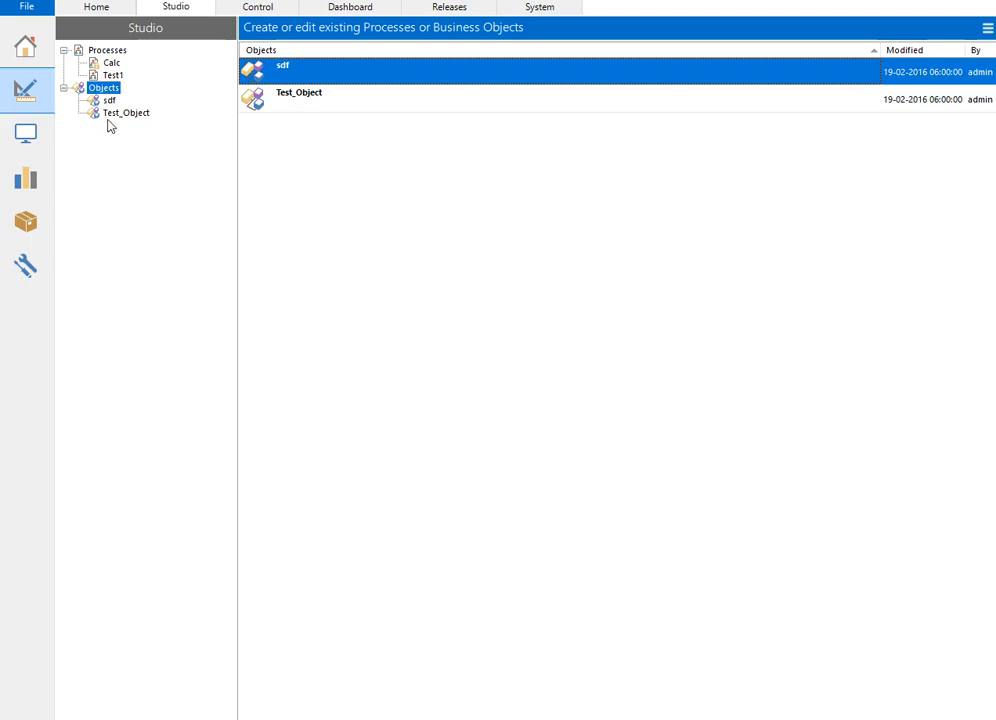
{"action": "double_click", "coordinate": [300, 92]}
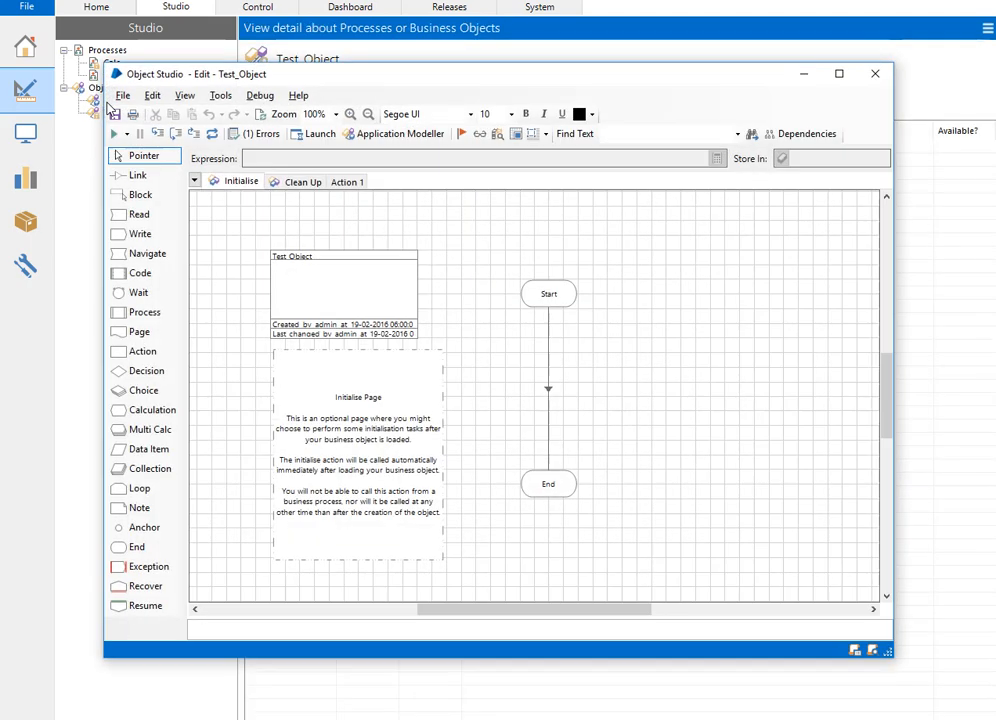
{"action": "mouse_move", "coordinate": [144, 84]}
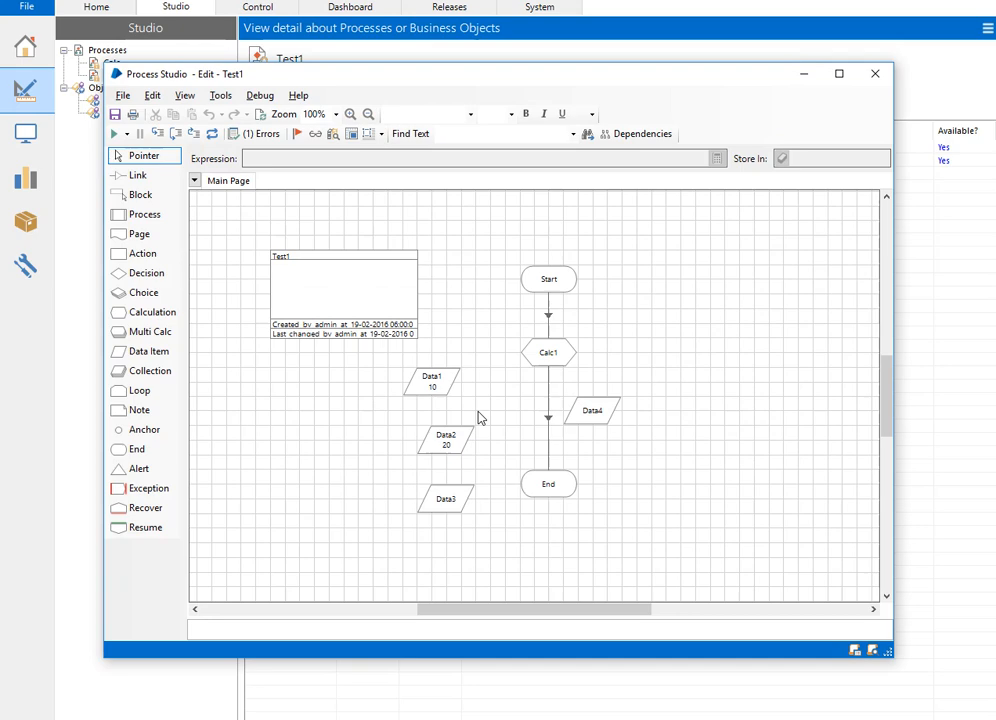
{"action": "mouse_move", "coordinate": [532, 368]}
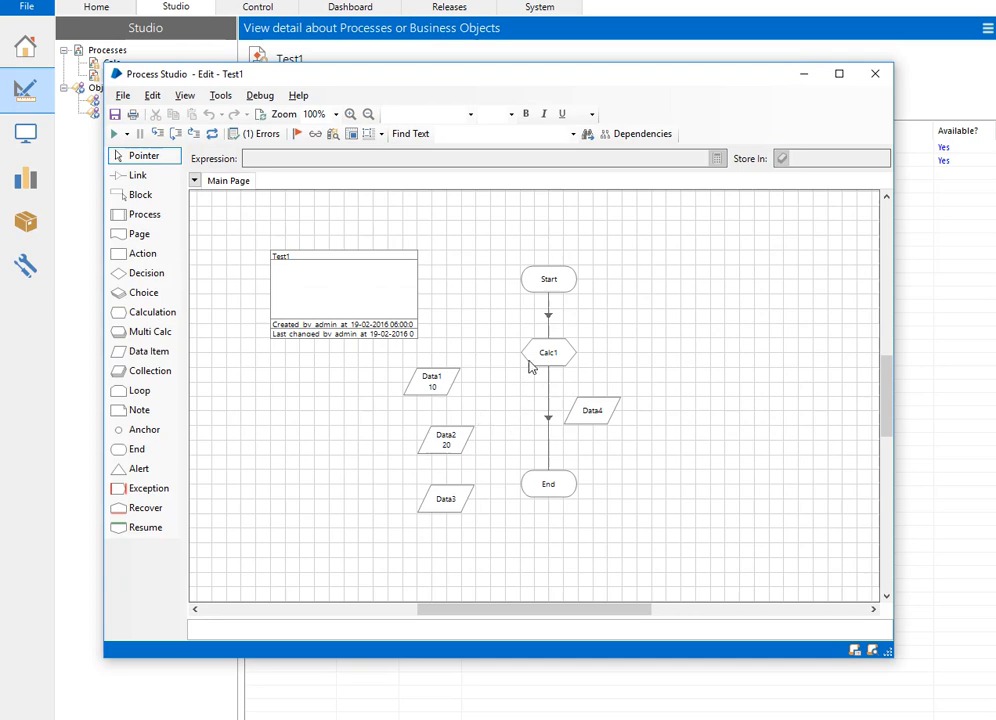
- Select the Start stage and then the Data1 data item in the Test1 diagram
{"action": "left_click", "coordinate": [548, 280]}
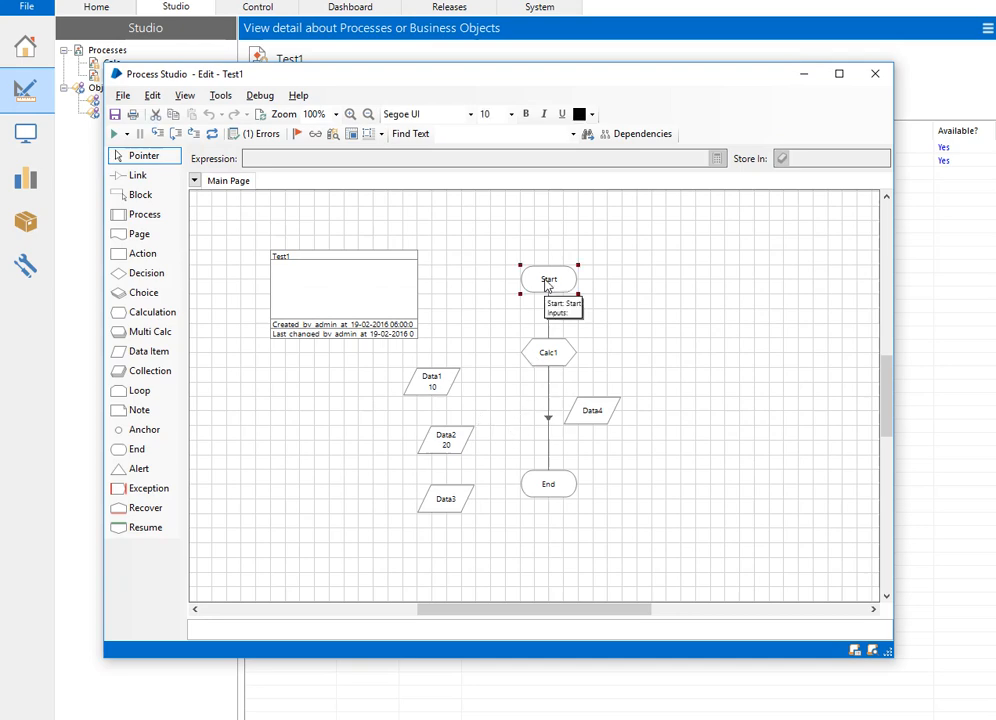
{"action": "left_click", "coordinate": [548, 352]}
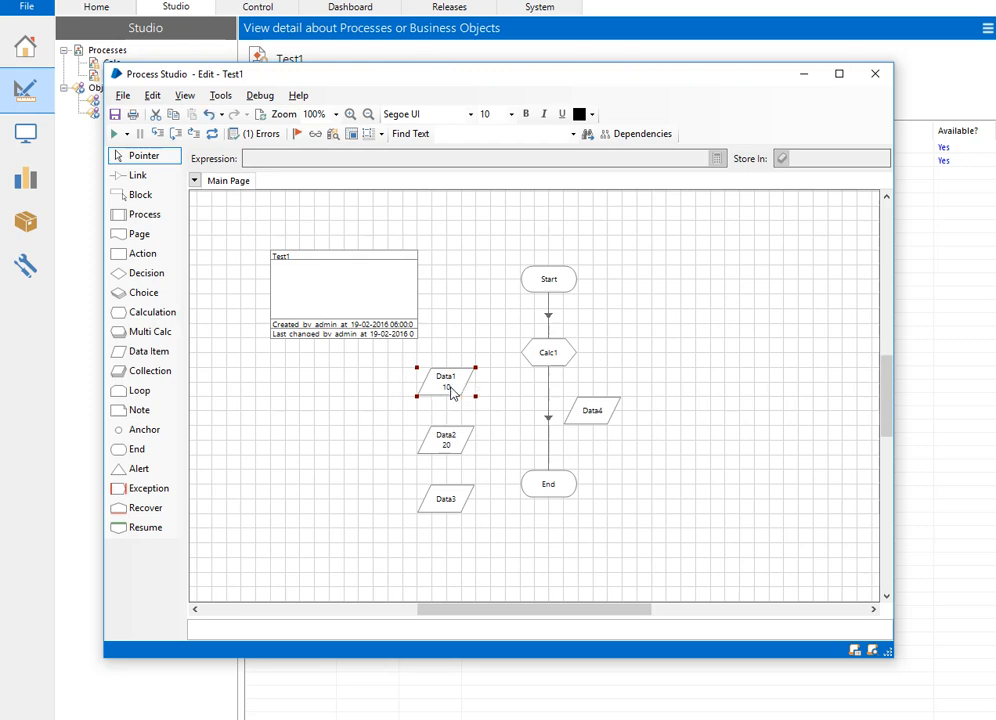
{"action": "mouse_move", "coordinate": [568, 320]}
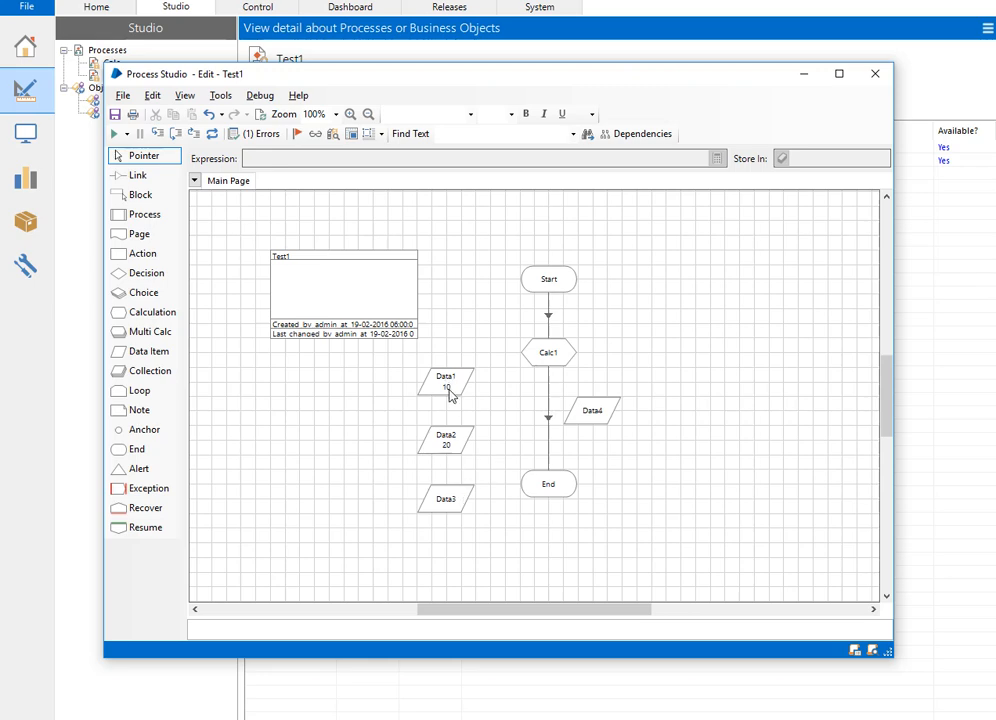
{"action": "mouse_move", "coordinate": [456, 444]}
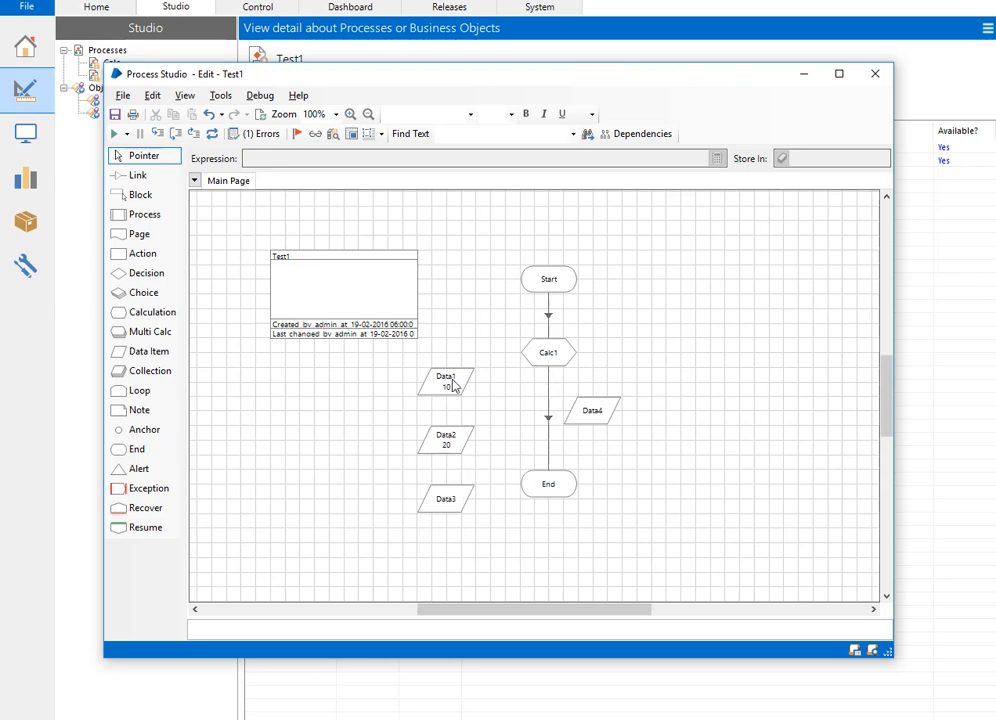
- Review Calc1's calculation properties, then run Test1 so Data3 holds 30
{"action": "left_click", "coordinate": [548, 352]}
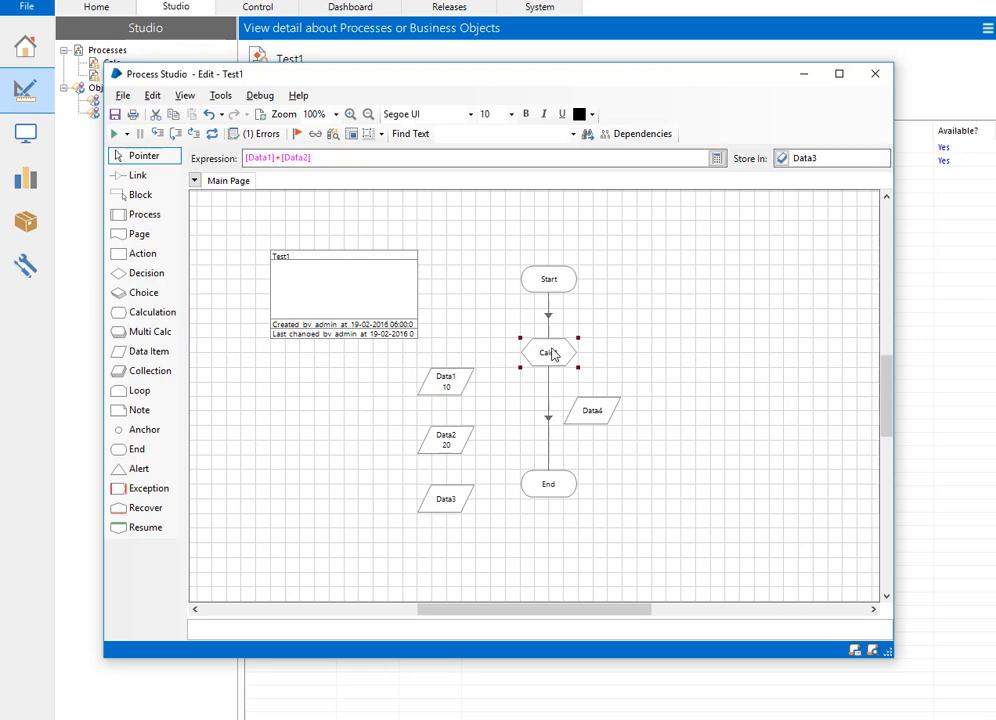
{"action": "double_click", "coordinate": [548, 352]}
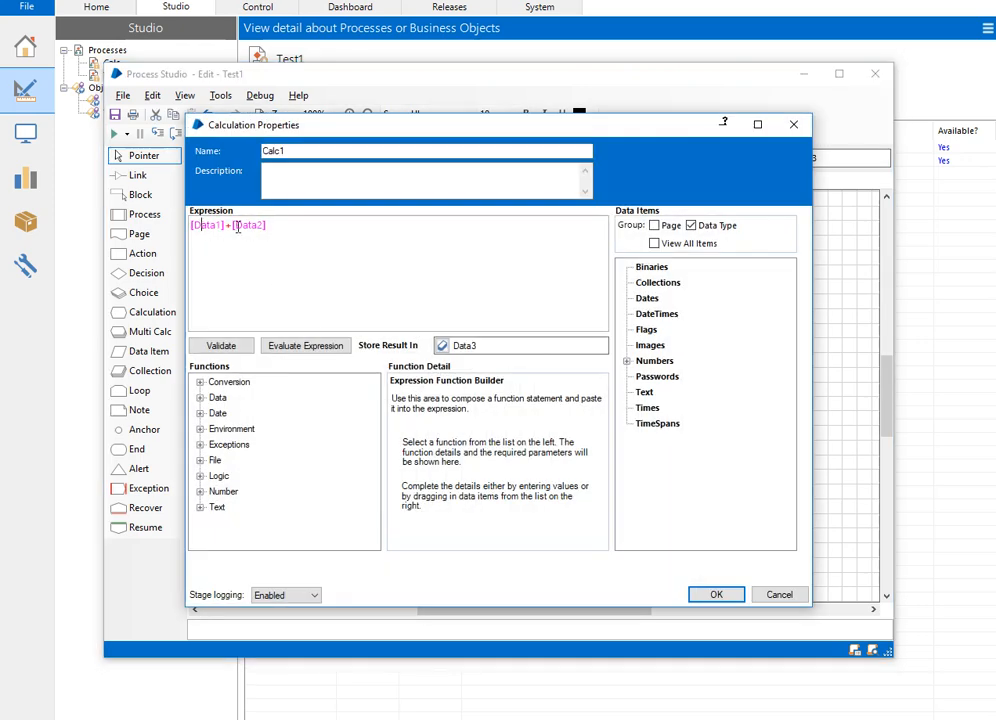
{"action": "left_click", "coordinate": [716, 594]}
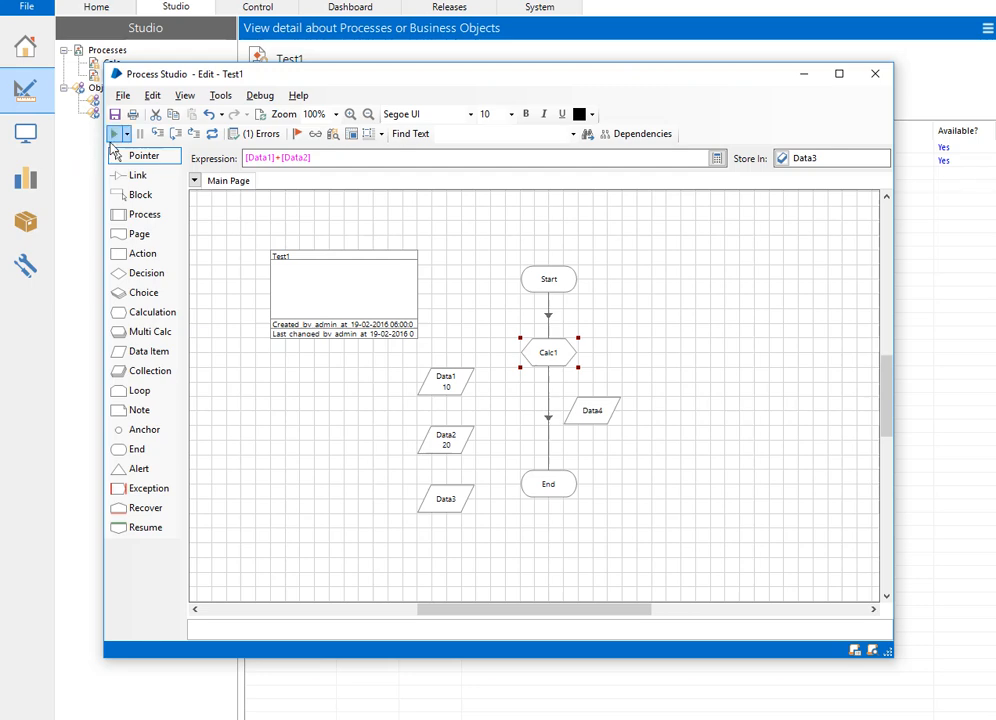
{"action": "left_click", "coordinate": [114, 132]}
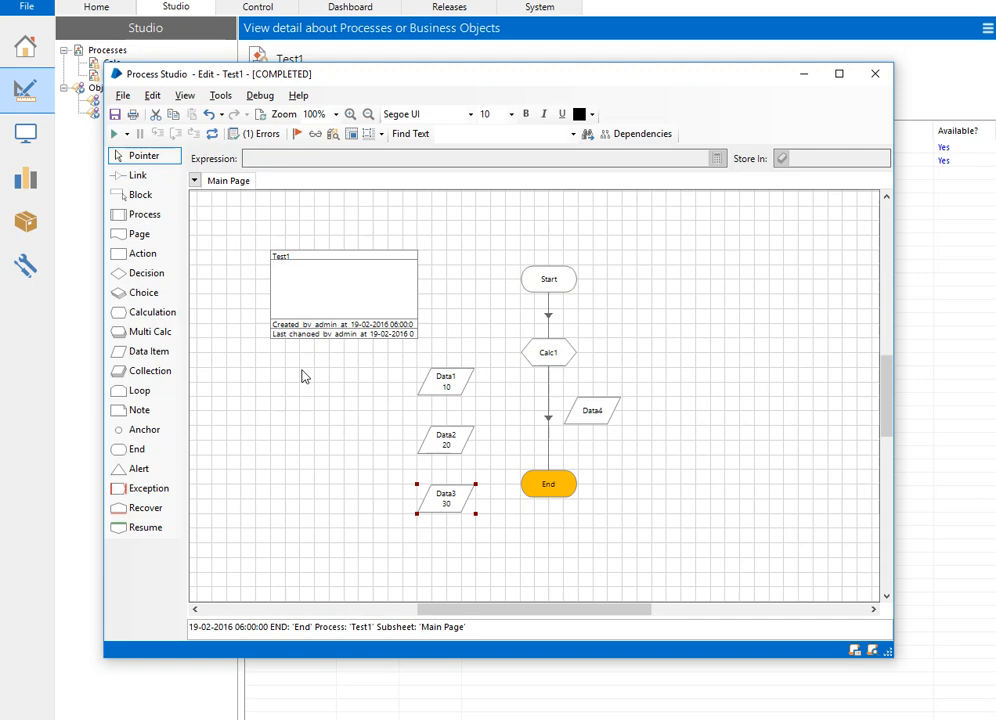
- Place new Calc2, Calc3 and Multi1 stages on Test1's Main Page
{"action": "left_click", "coordinate": [146, 272]}
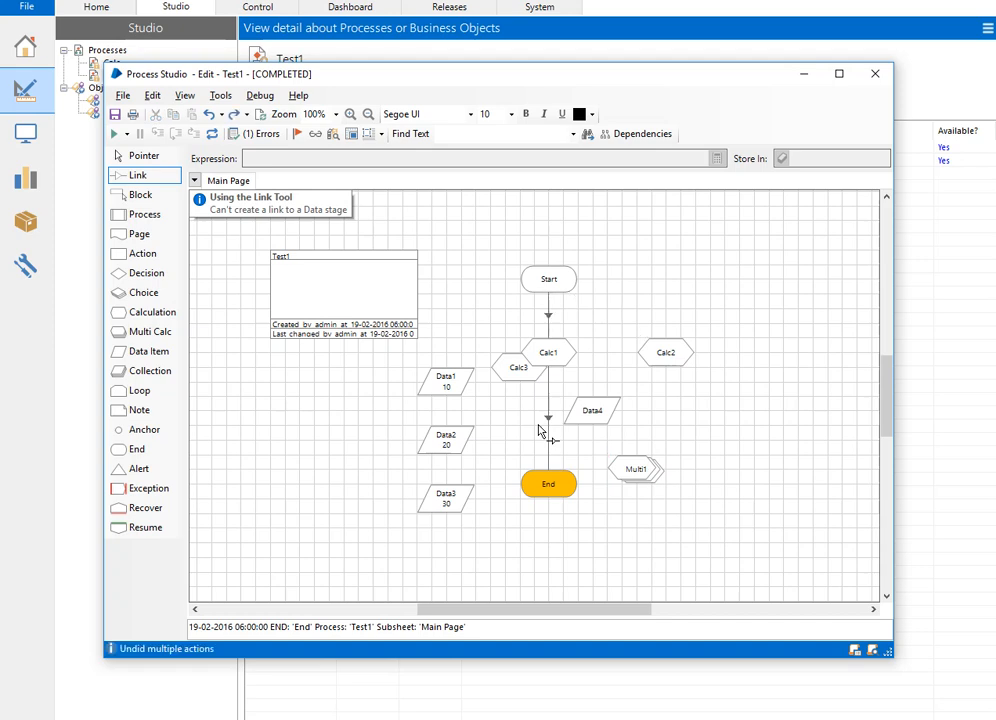
{"action": "mouse_move", "coordinate": [576, 256]}
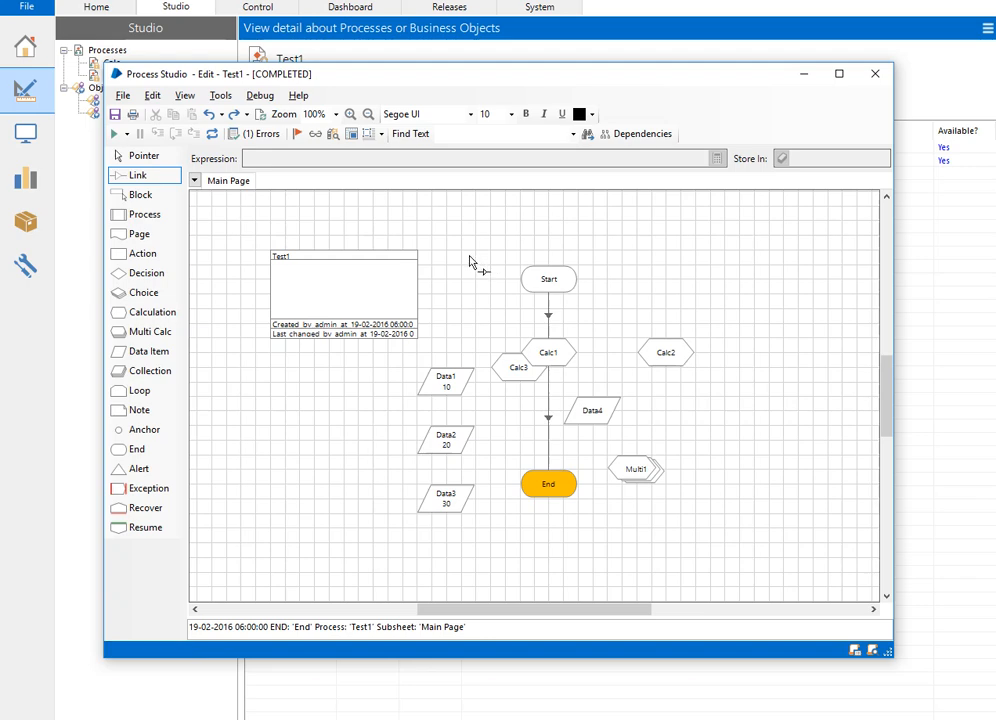
{"action": "mouse_move", "coordinate": [260, 90]}
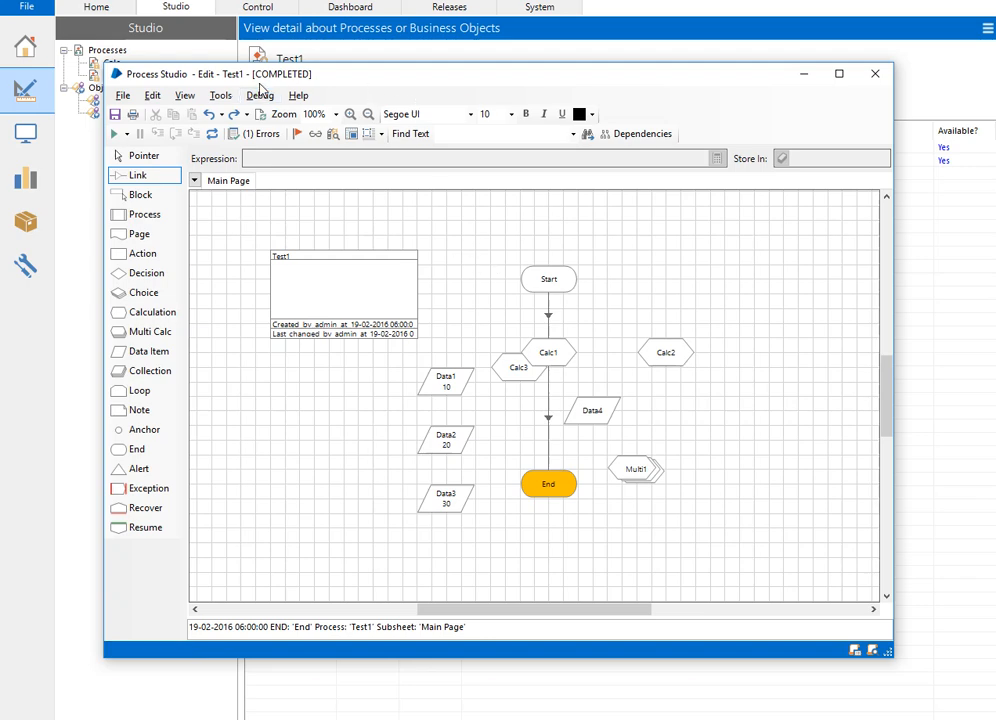
{"action": "mouse_move", "coordinate": [548, 278]}
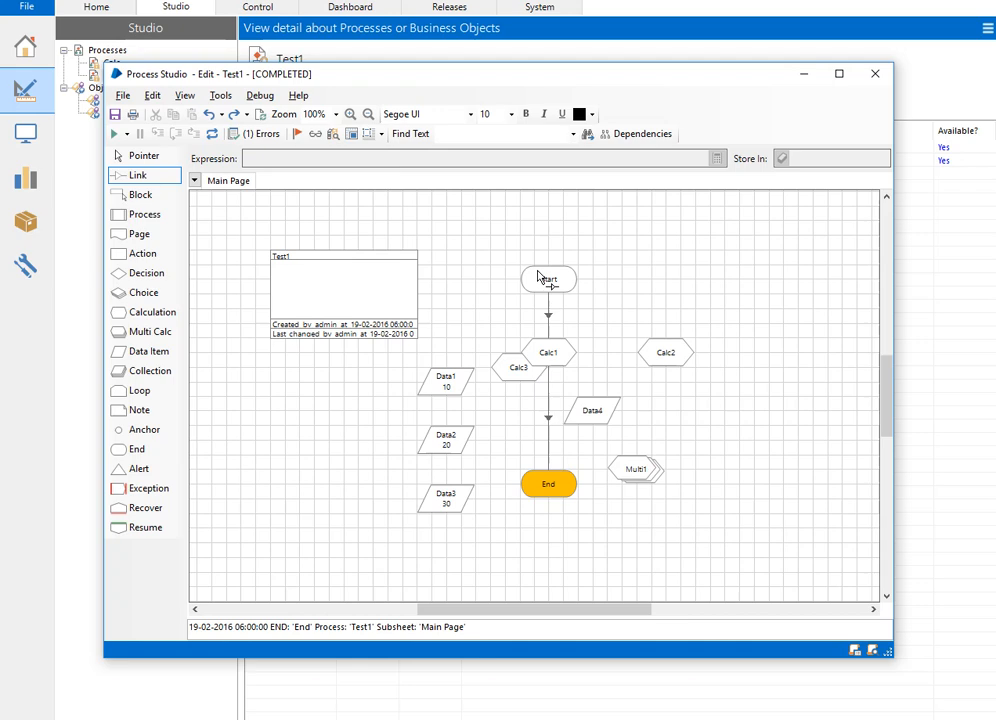
- Try the link tool, the stage tools list and the help menu in Process Studio
{"action": "left_click", "coordinate": [152, 96]}
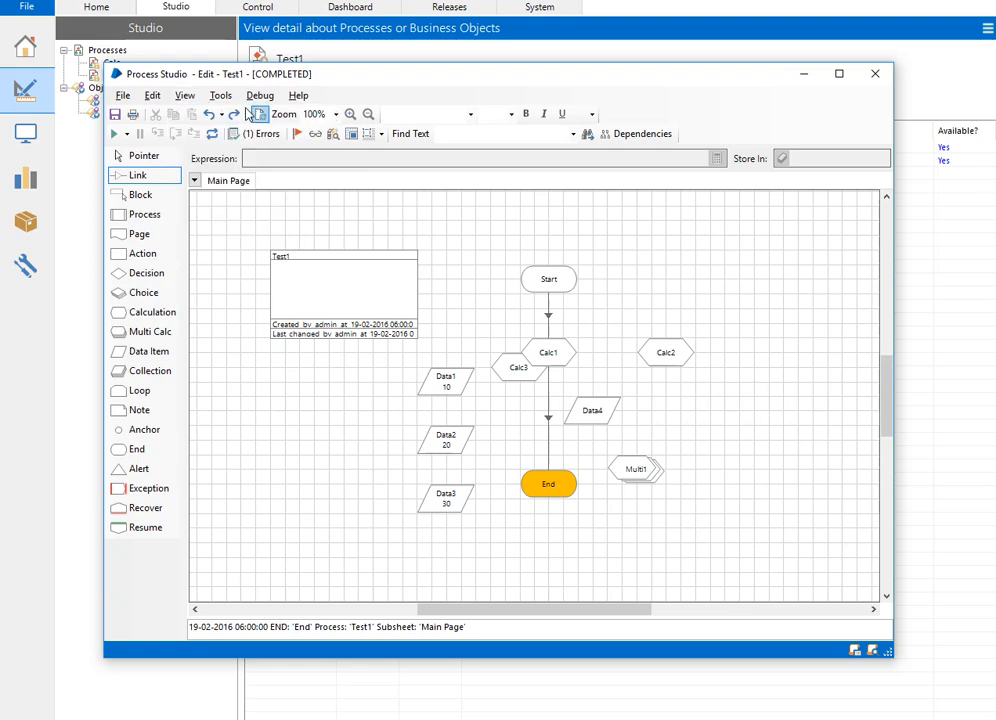
{"action": "mouse_move", "coordinate": [280, 504]}
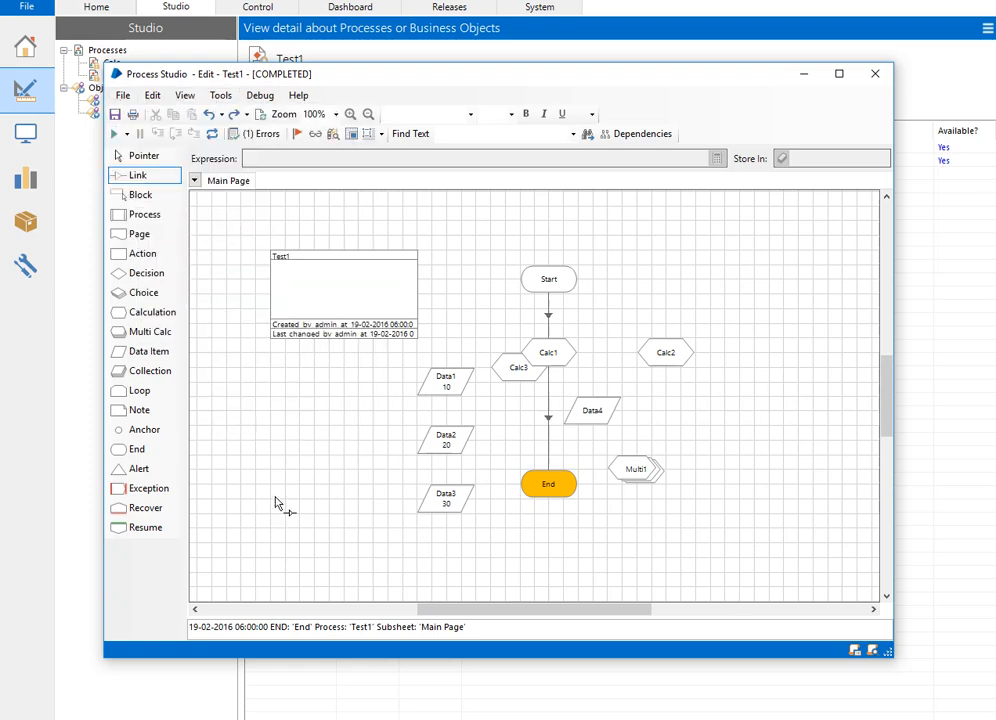
{"action": "left_click", "coordinate": [144, 156]}
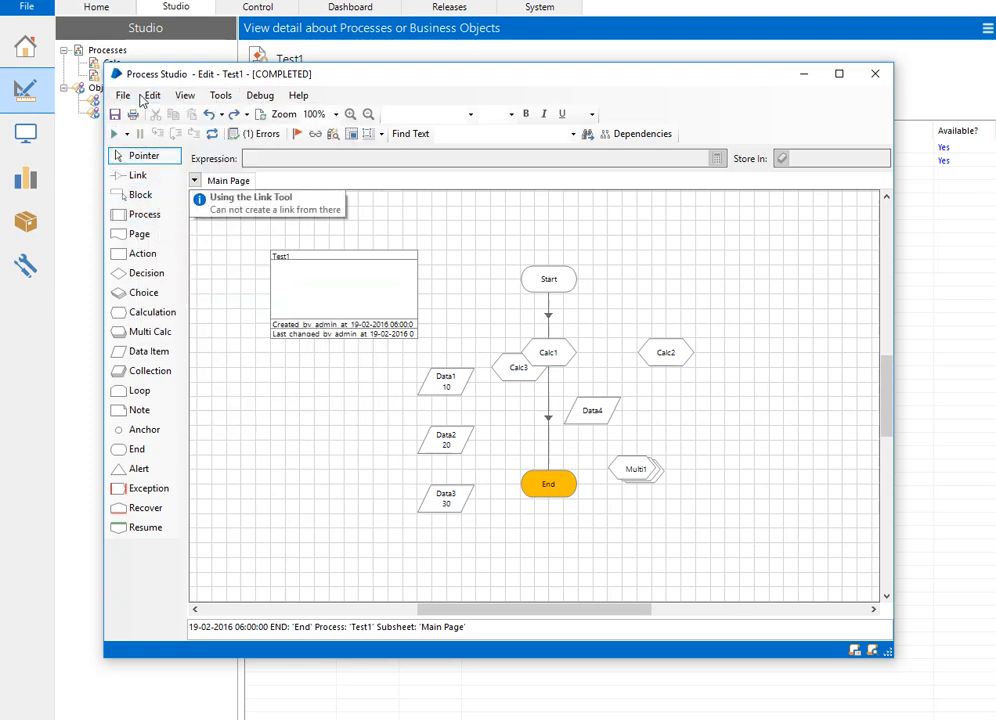
{"action": "left_click", "coordinate": [220, 96]}
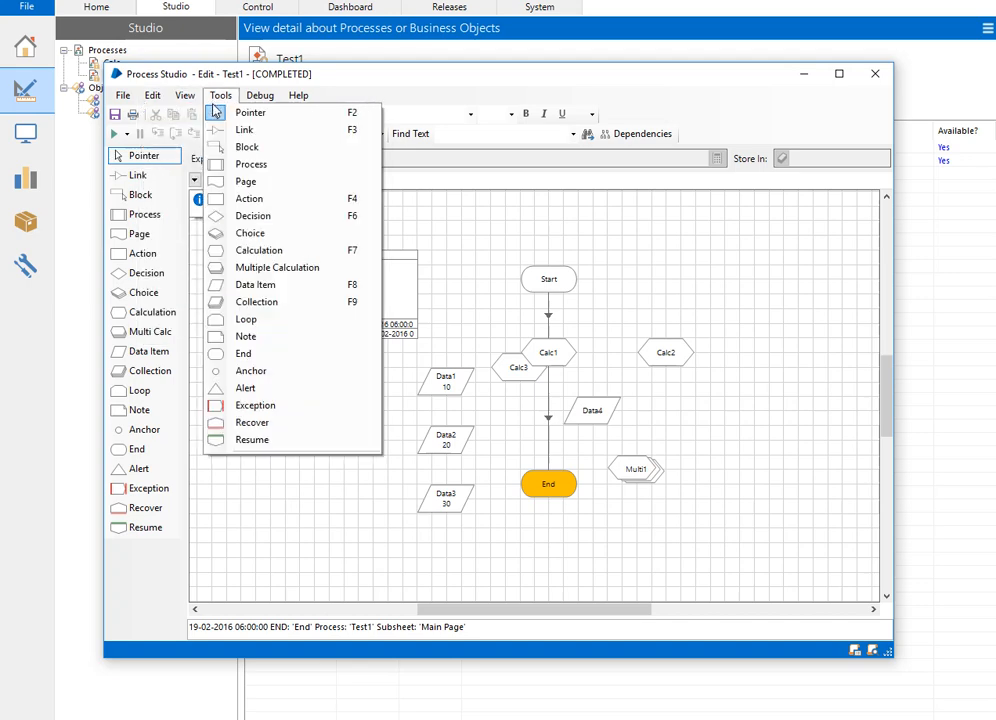
{"action": "left_click", "coordinate": [298, 94]}
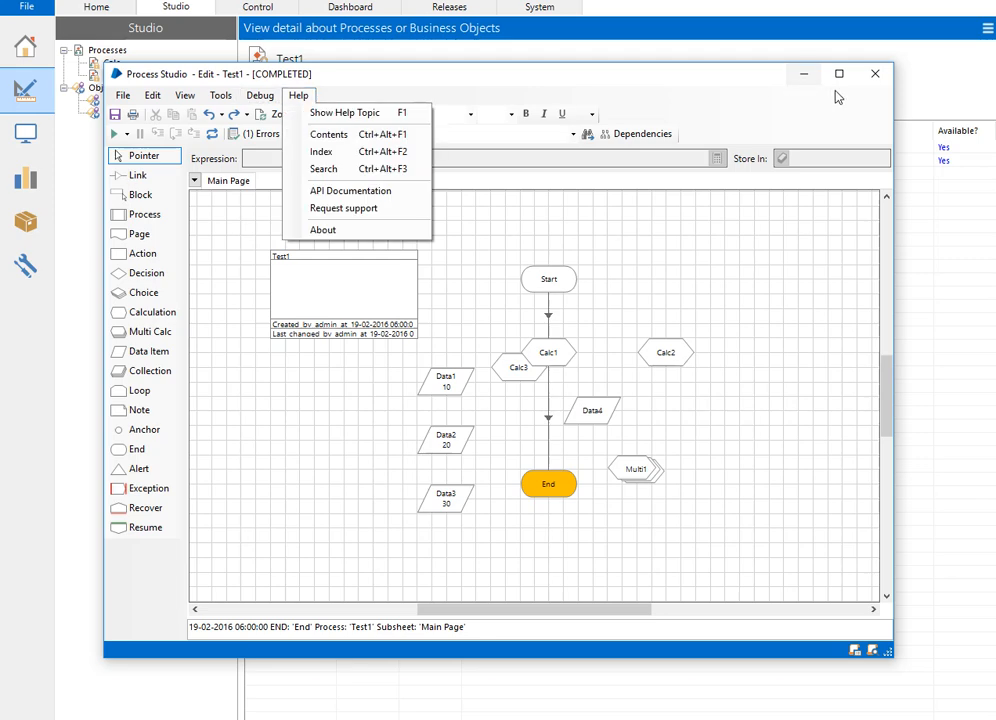
- Close the Test1 process editor, returning to its version history
{"action": "left_click", "coordinate": [876, 72]}
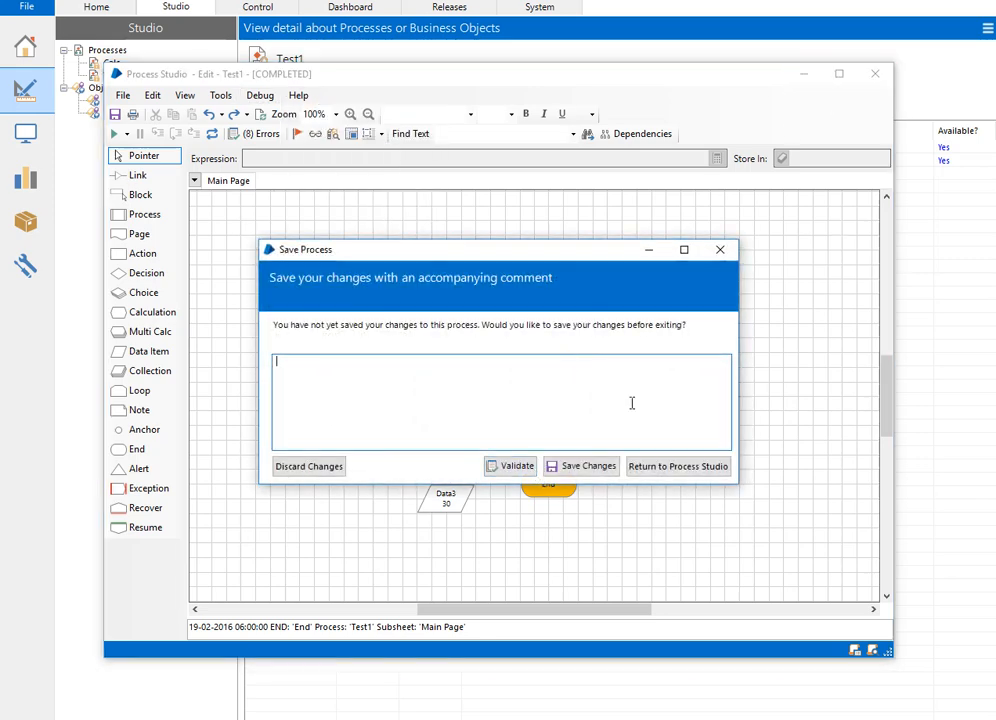
{"action": "type", "text": "dfs"}
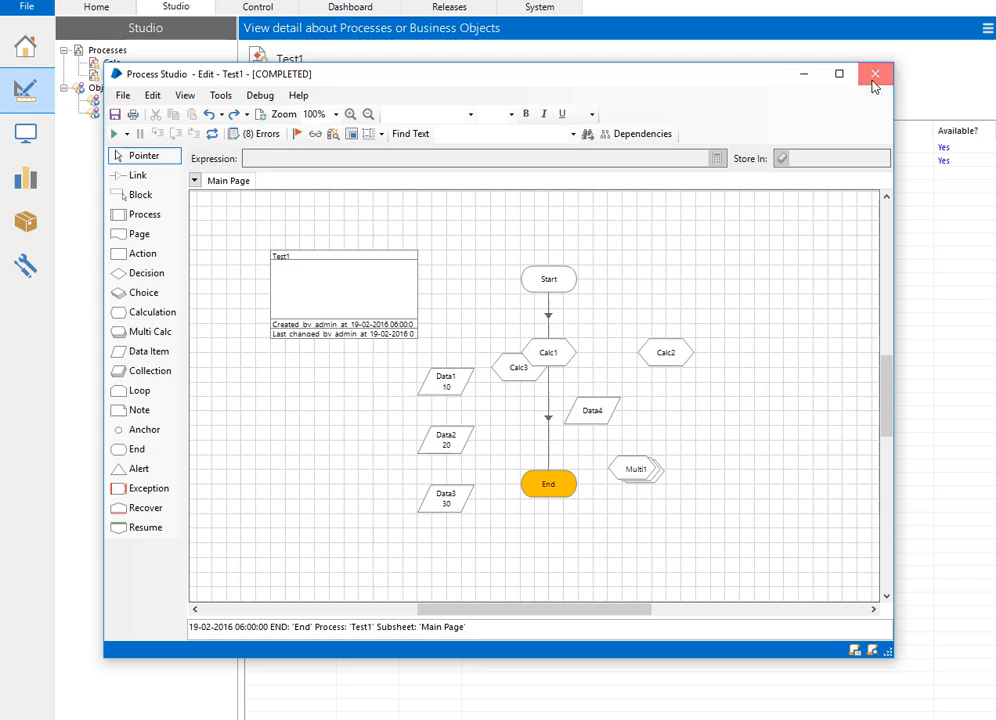
{"action": "left_click", "coordinate": [874, 74]}
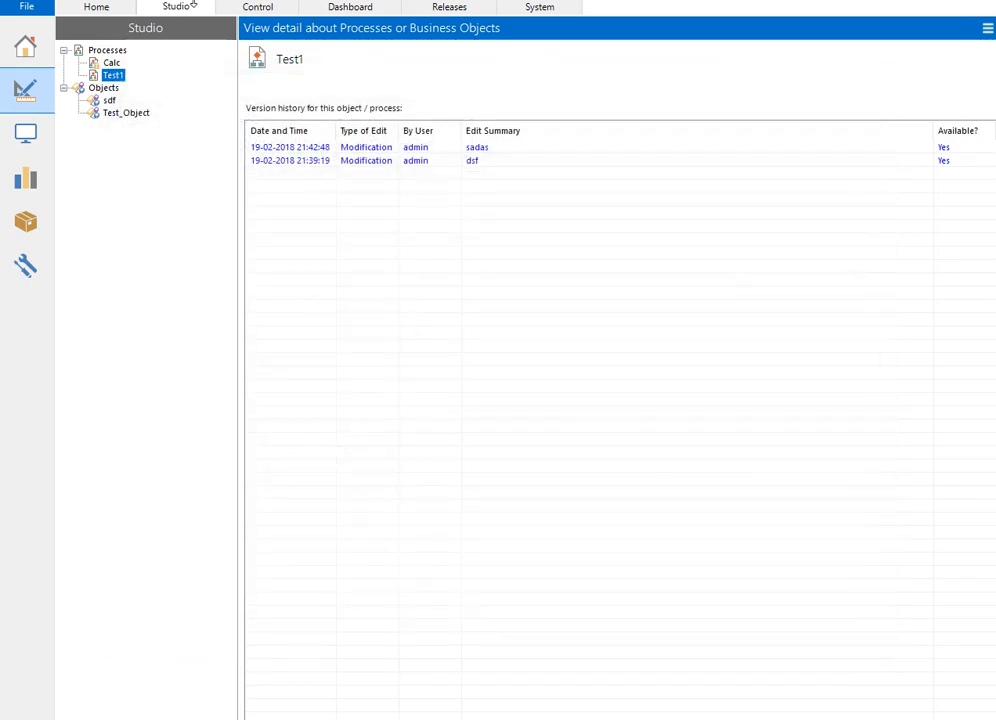
- Go through Control and System to the Default dashboard of charts
{"action": "left_click", "coordinate": [256, 8]}
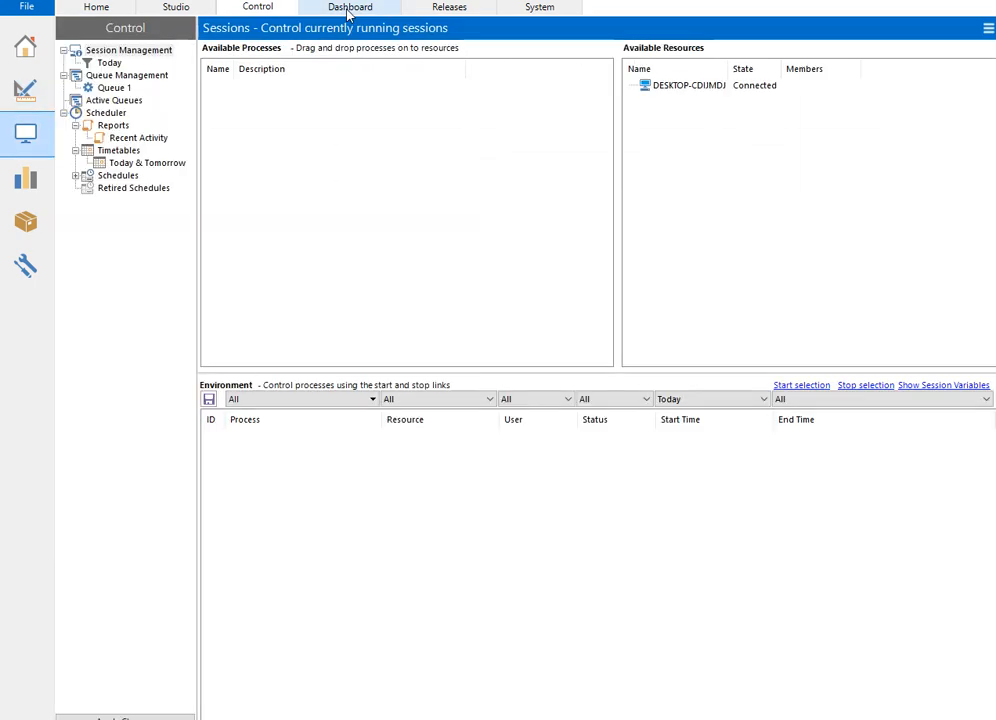
{"action": "left_click", "coordinate": [540, 8]}
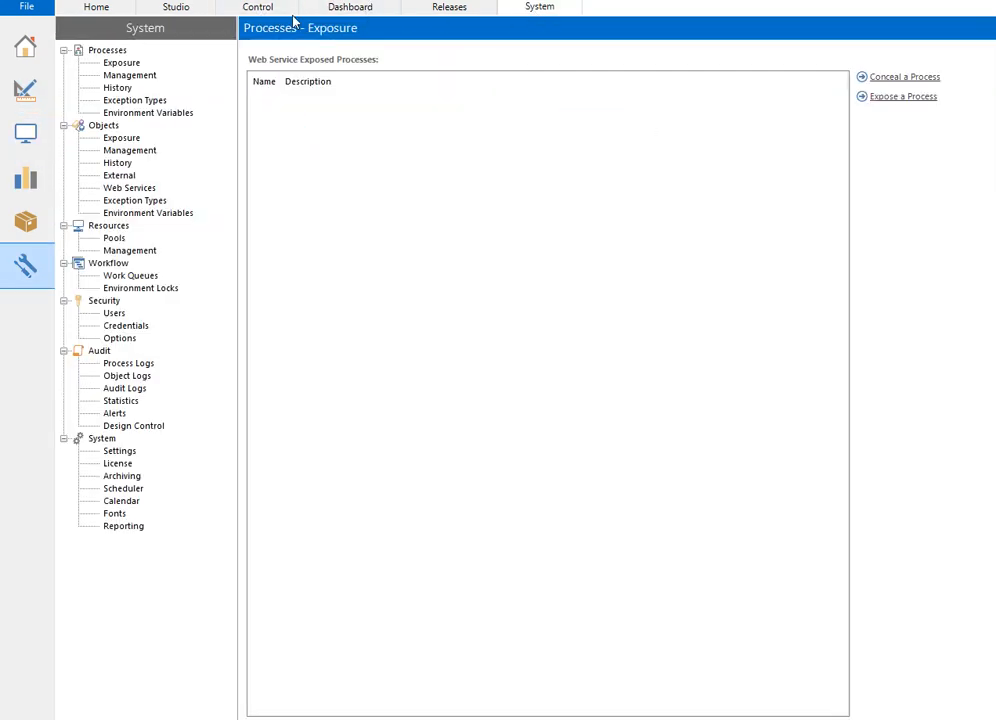
{"action": "left_click", "coordinate": [348, 8]}
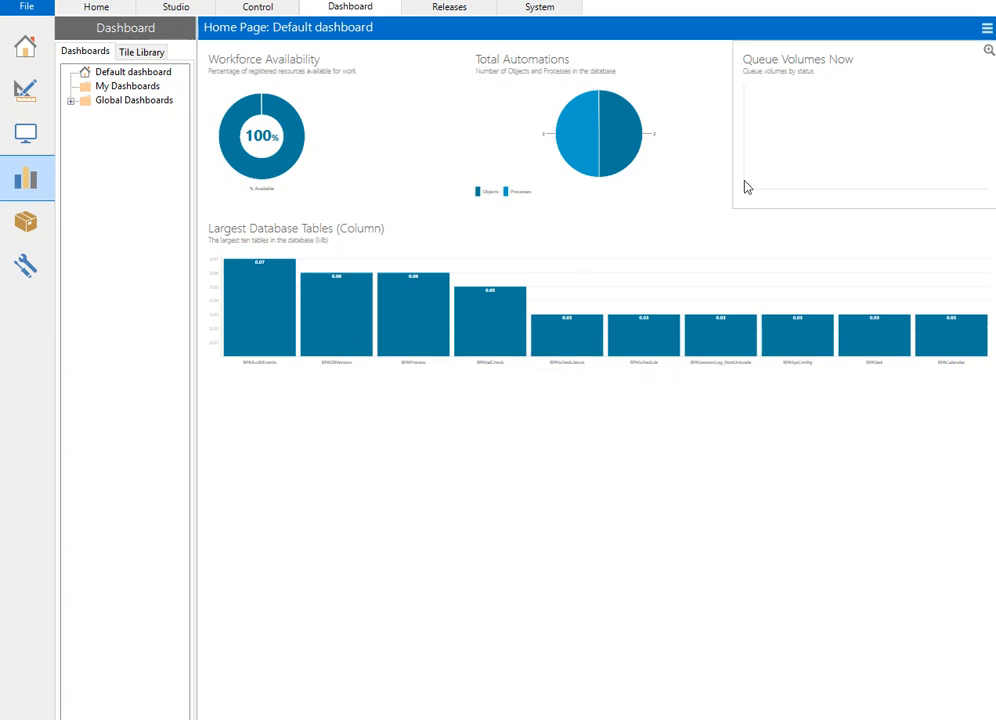
{"action": "mouse_move", "coordinate": [508, 152]}
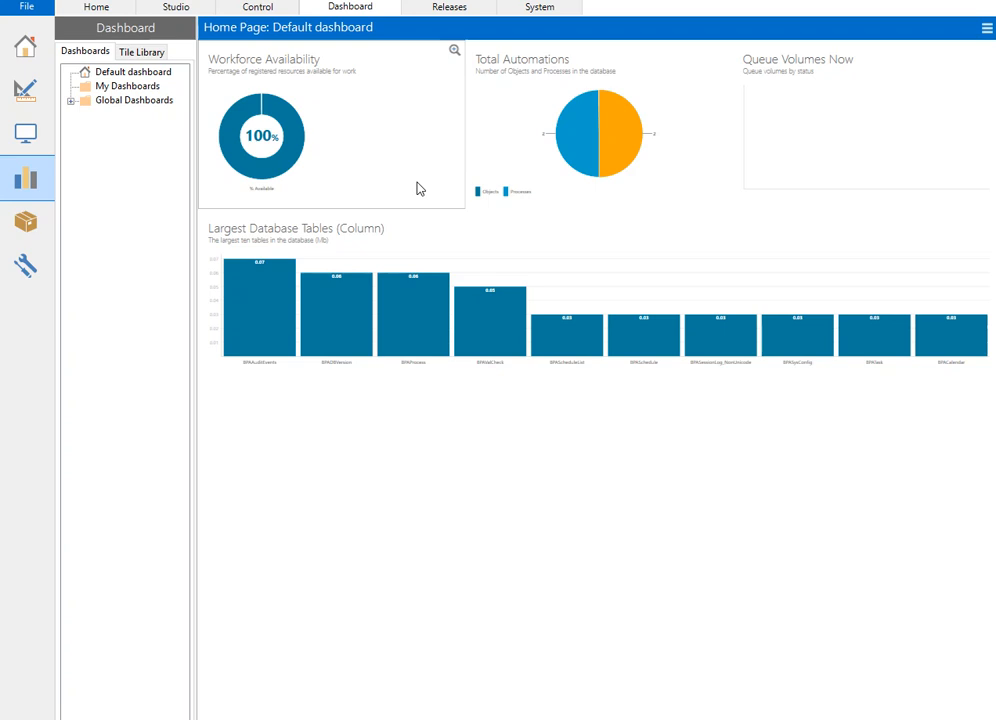
{"action": "mouse_move", "coordinate": [406, 180]}
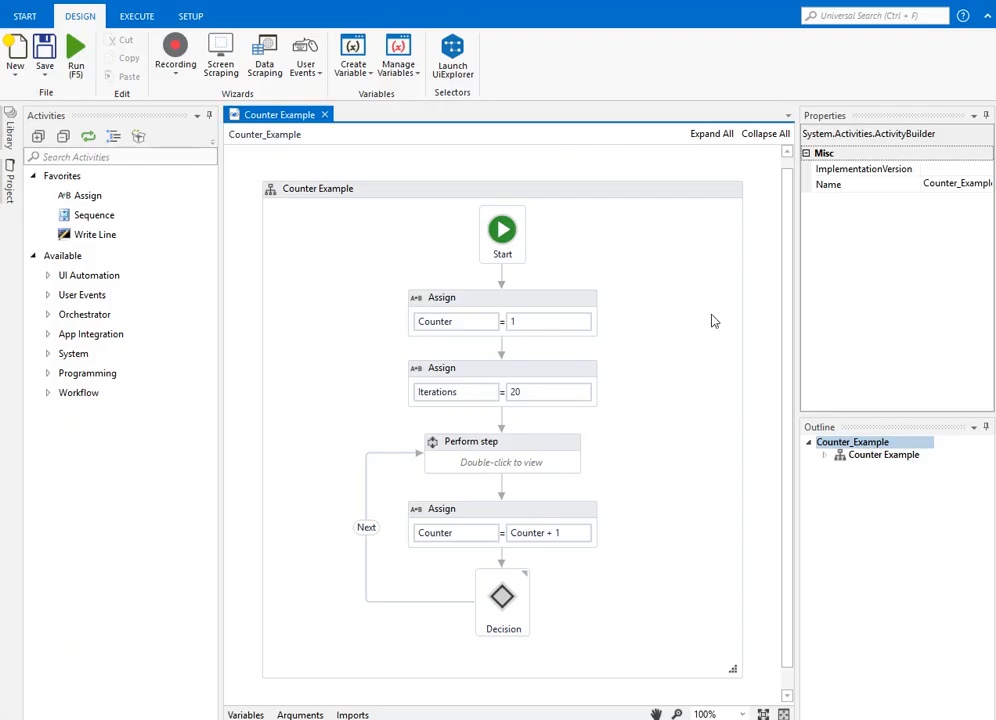
{"action": "left_click", "coordinate": [318, 188]}
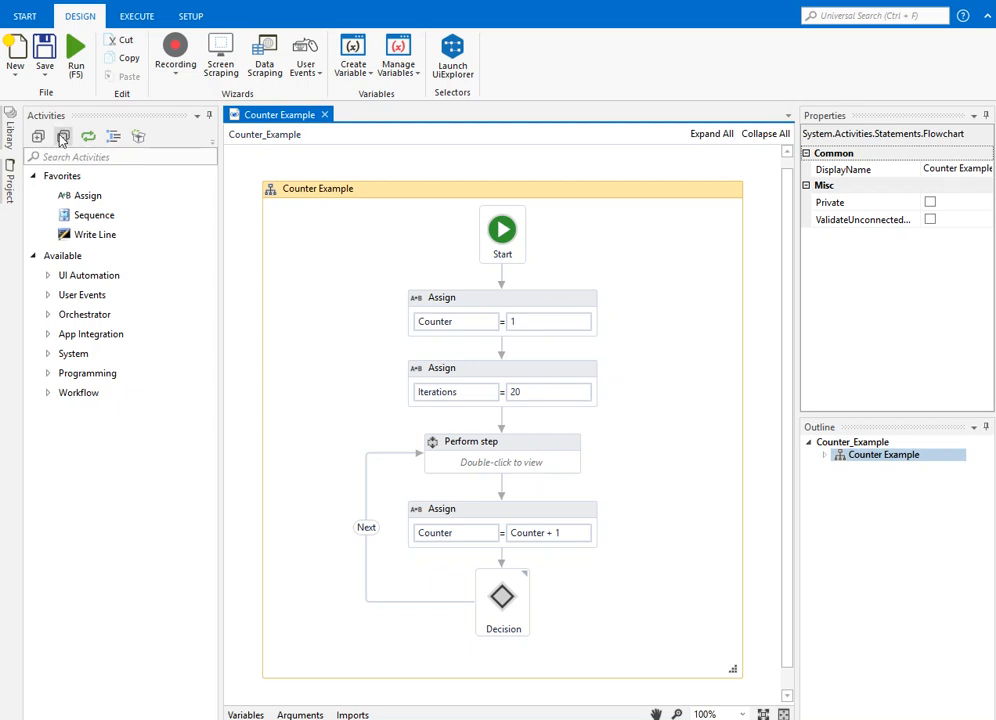
{"action": "left_click", "coordinate": [16, 56]}
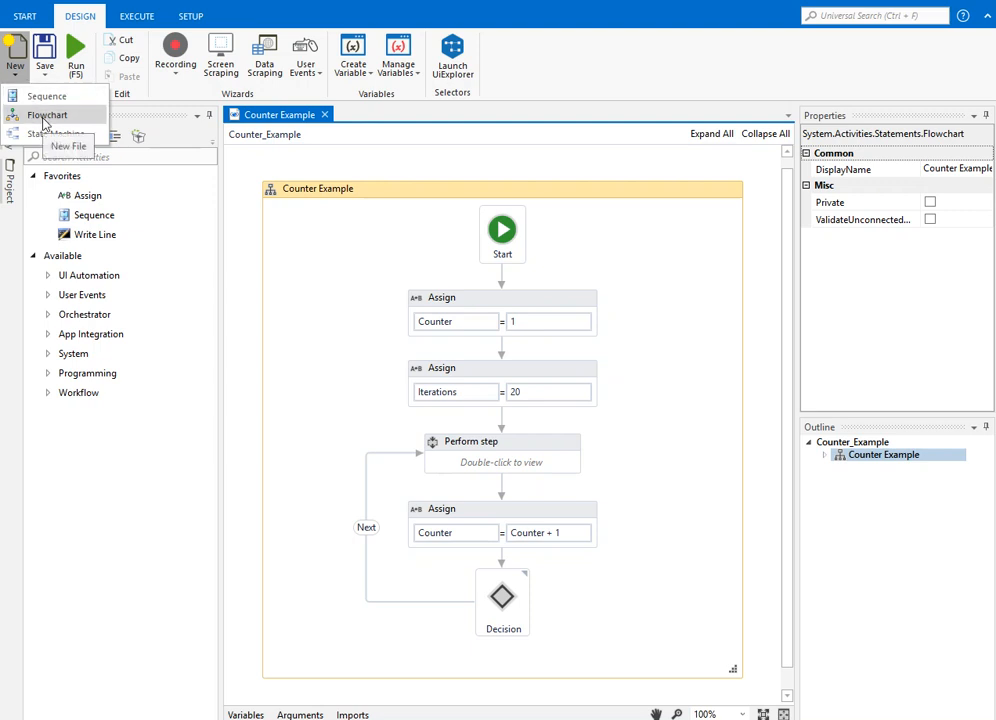
{"action": "mouse_move", "coordinate": [136, 136]}
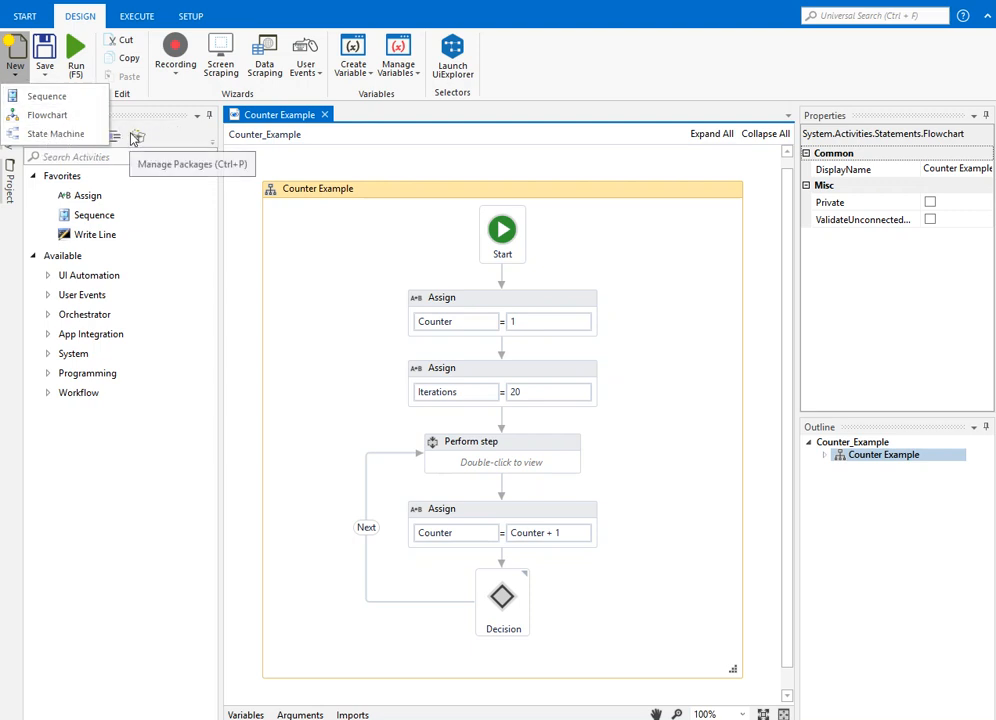
{"action": "mouse_move", "coordinate": [358, 252]}
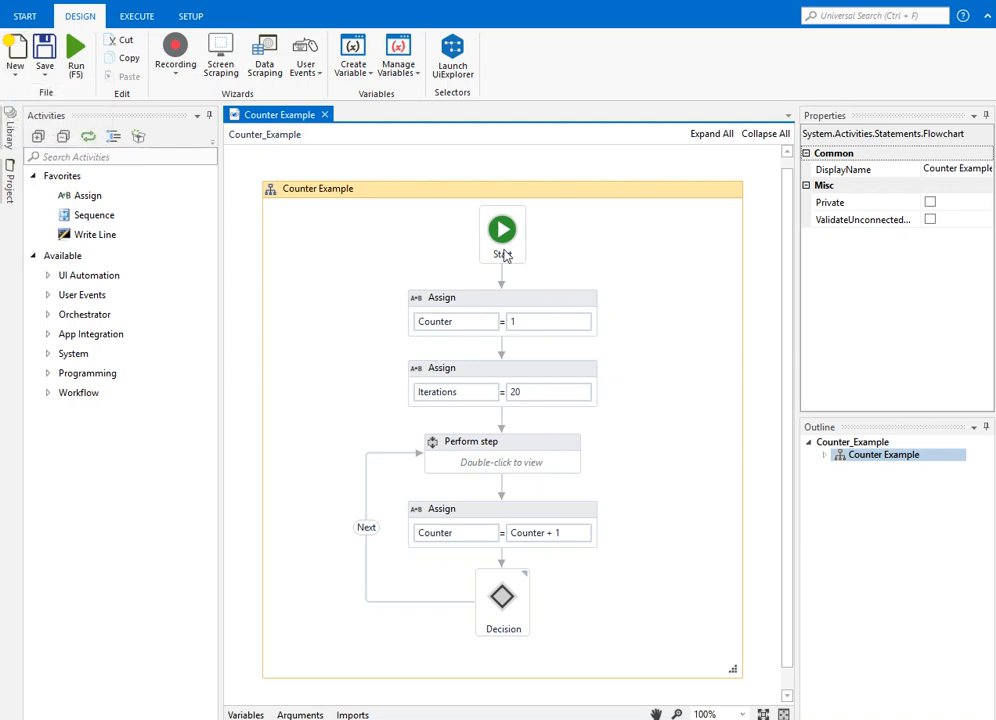
{"action": "left_click", "coordinate": [502, 232]}
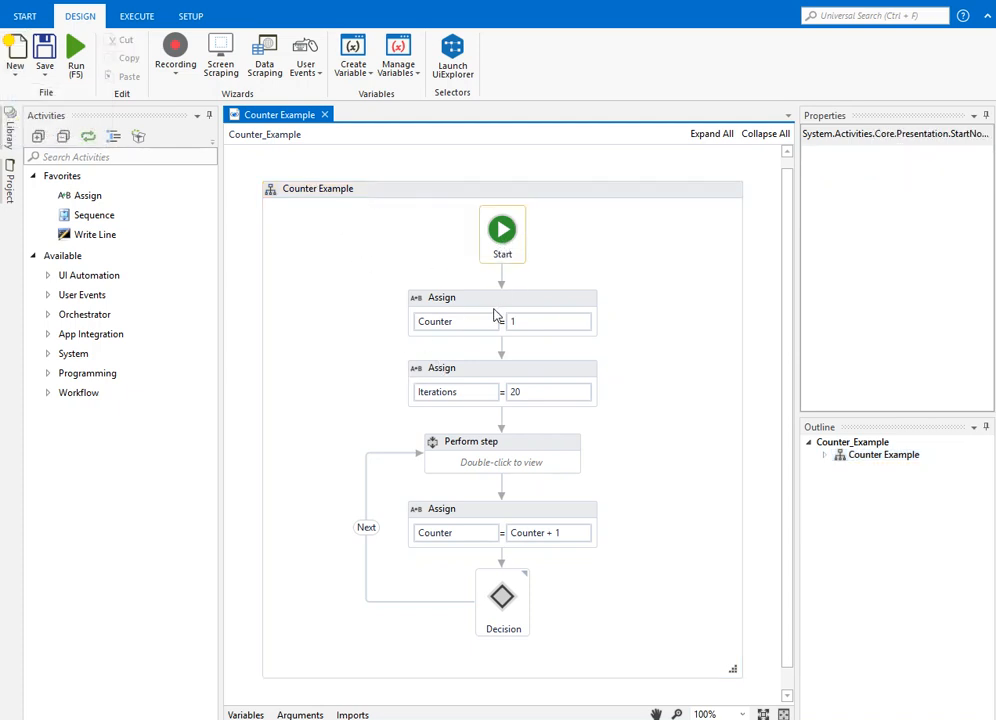
{"action": "left_click", "coordinate": [318, 188]}
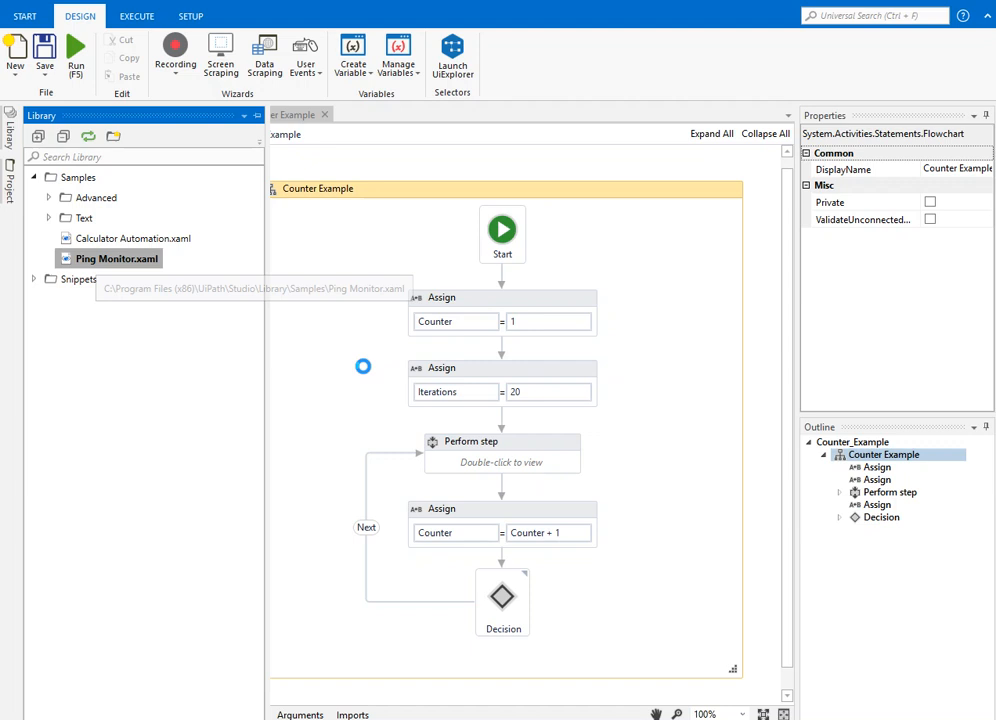
- Open the Ping Monitor sample workflow and expand the Advanced samples folder
{"action": "double_click", "coordinate": [114, 258]}
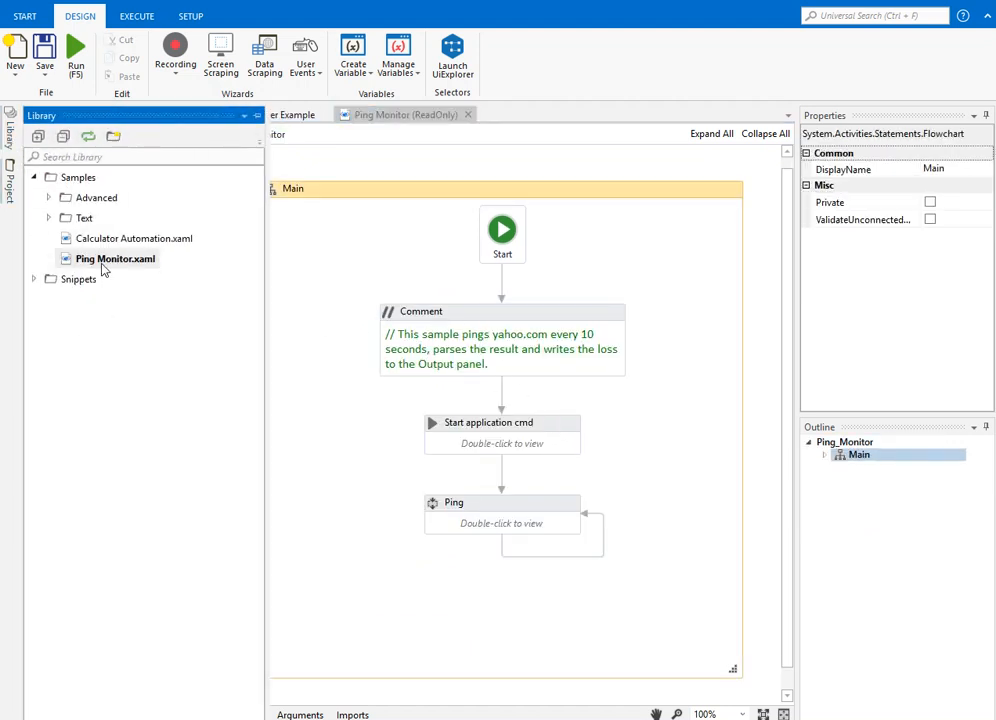
{"action": "left_click", "coordinate": [136, 238]}
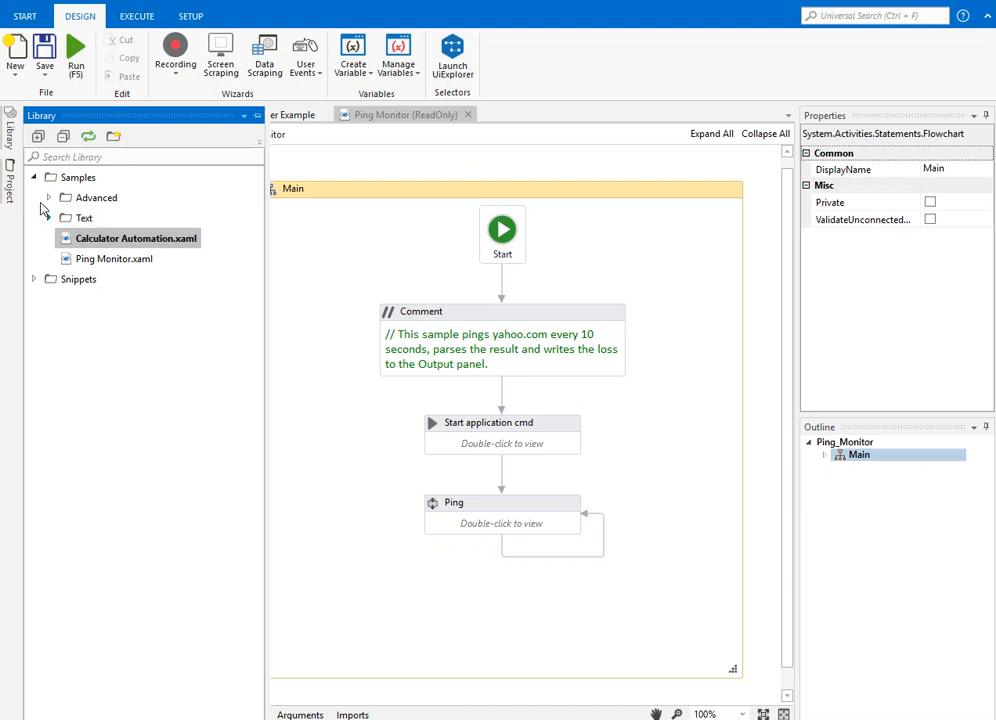
{"action": "left_click", "coordinate": [48, 198]}
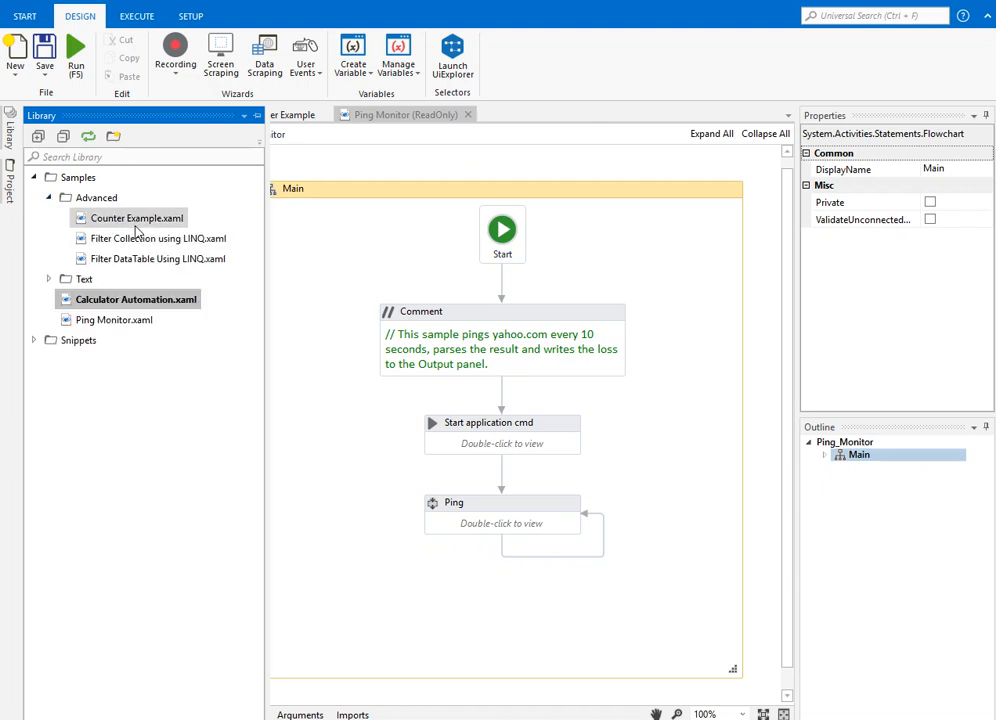
- Open the Counter Example and Filter Collection using LINQ sample workflows
{"action": "double_click", "coordinate": [136, 218]}
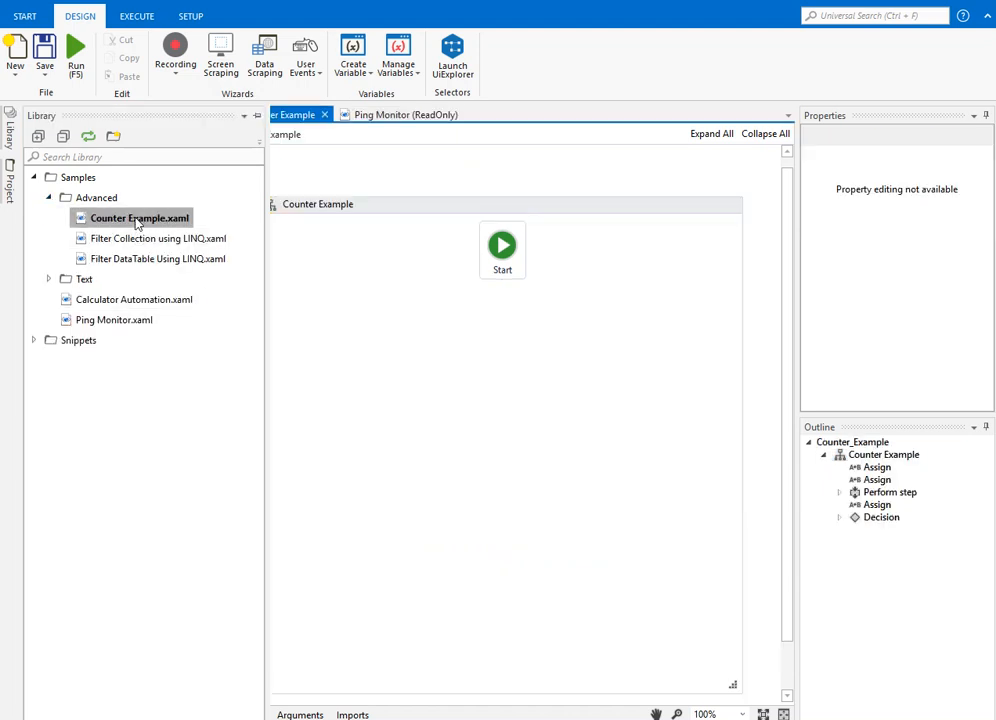
{"action": "double_click", "coordinate": [138, 218]}
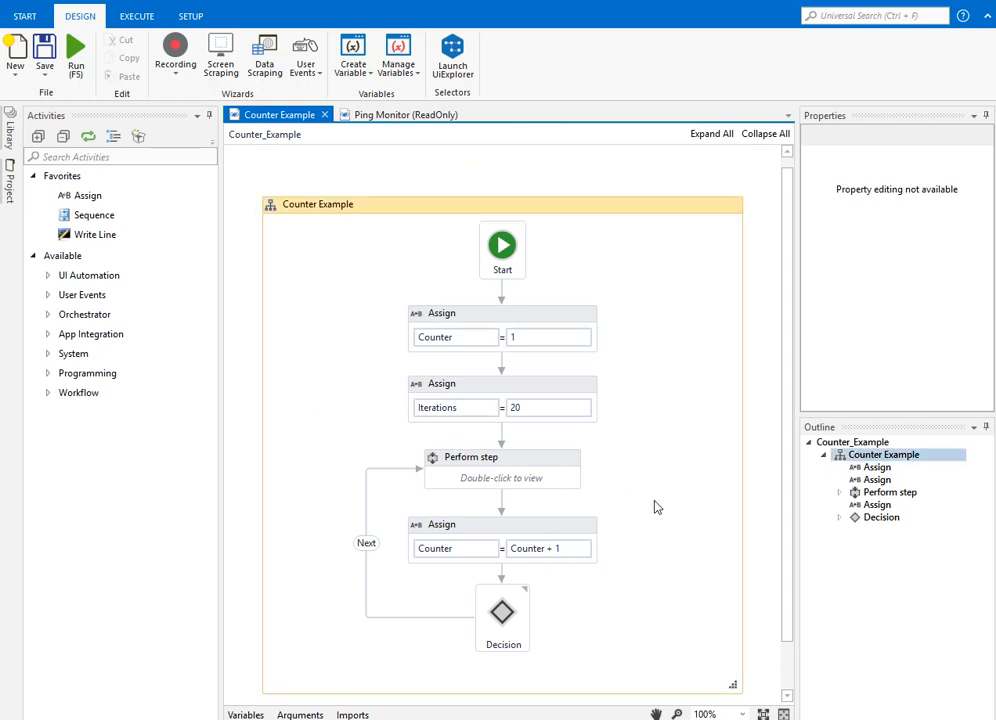
{"action": "left_click", "coordinate": [320, 204]}
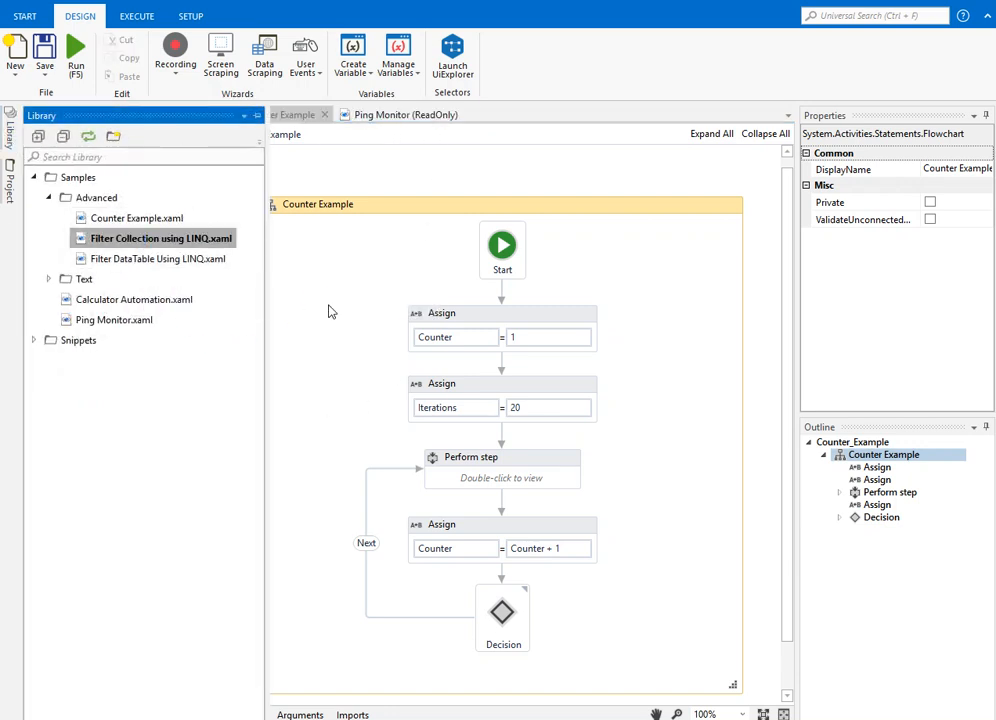
{"action": "double_click", "coordinate": [164, 238]}
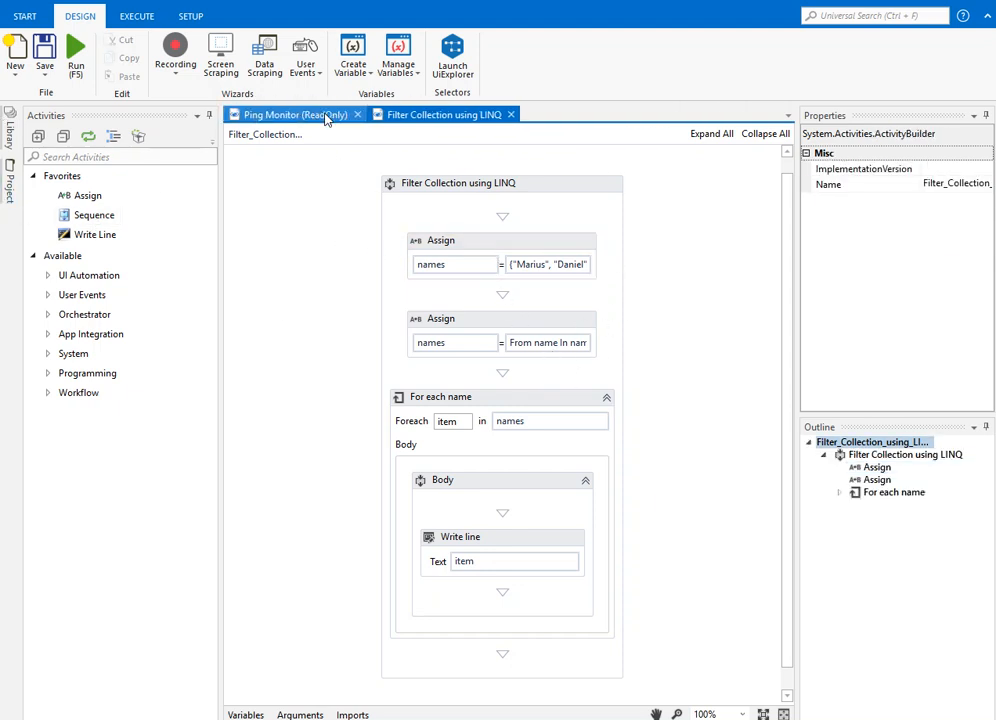
- Close the Ping Monitor and Filter Collection using LINQ workflow tabs
{"action": "left_click", "coordinate": [356, 114]}
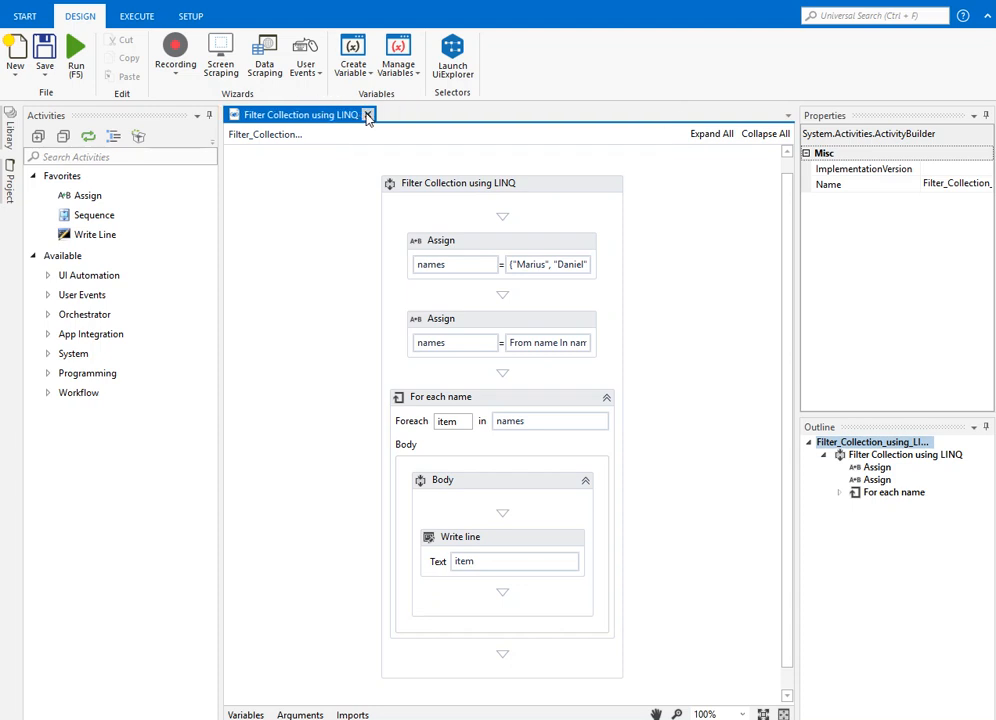
{"action": "left_click", "coordinate": [368, 114]}
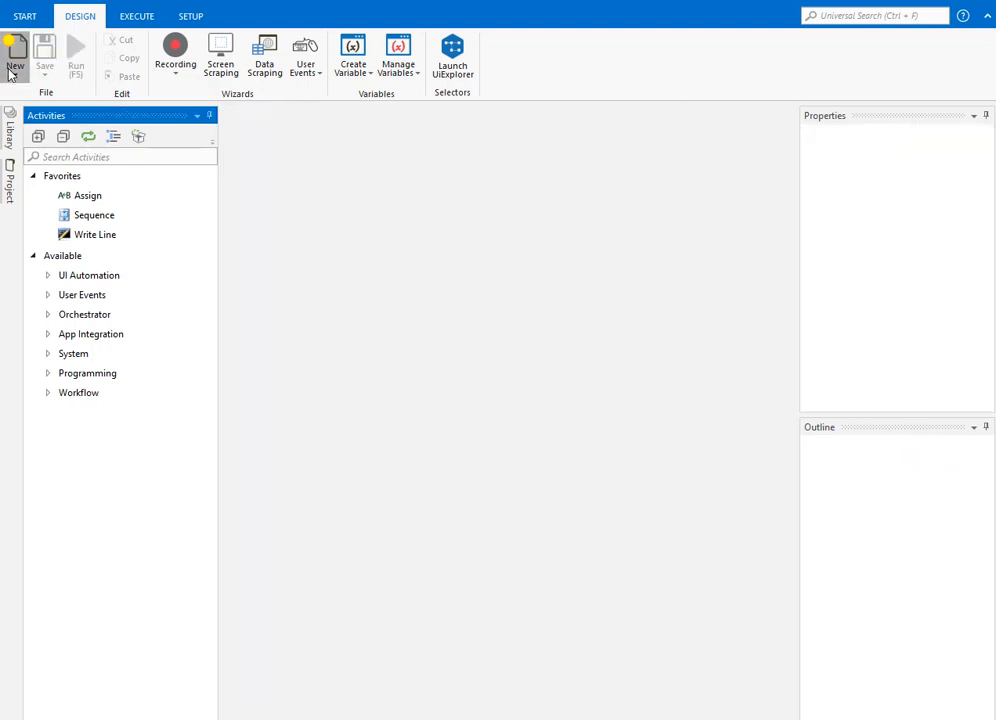
{"action": "left_click", "coordinate": [16, 52]}
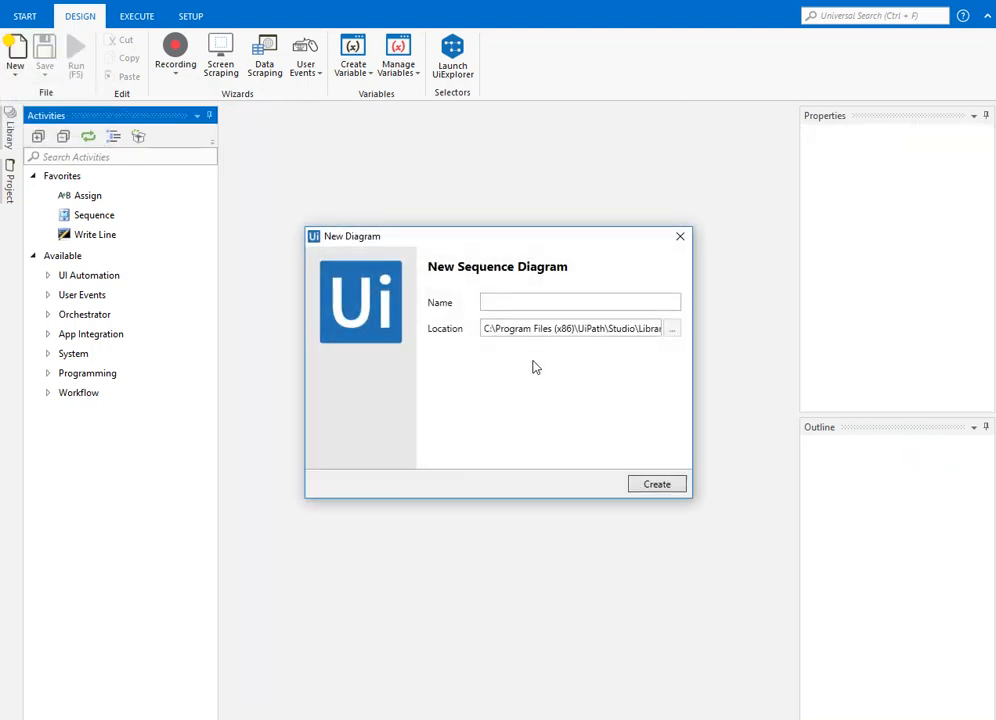
- Attempt to create a new sequence, dismissing the access-denied error that blocks it
{"action": "type", "text": "sd"}
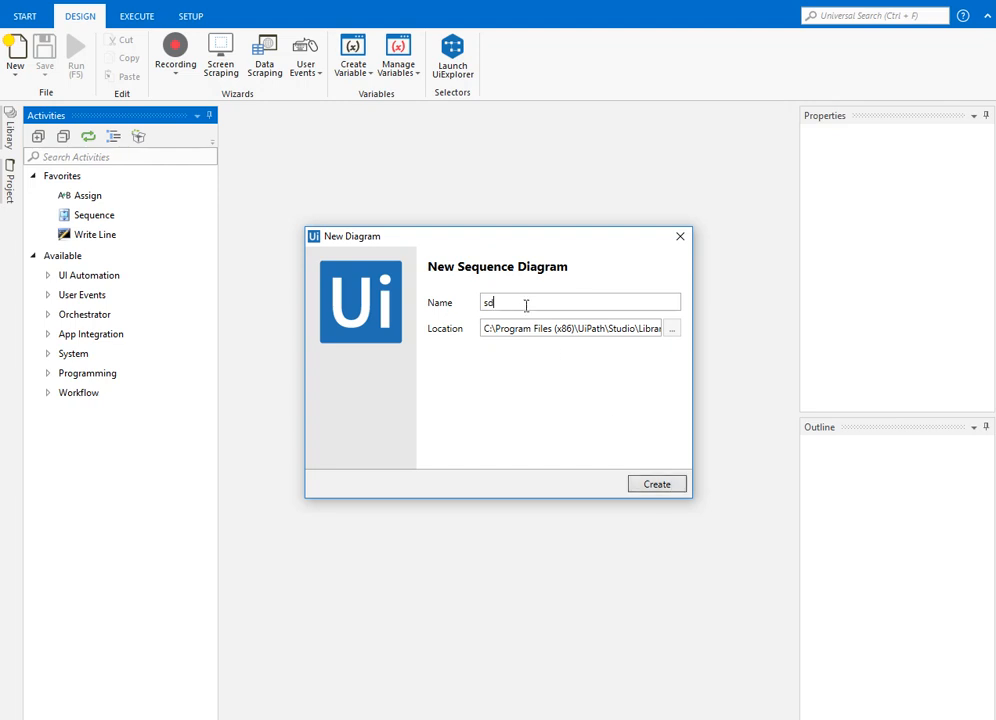
{"action": "left_click", "coordinate": [656, 484]}
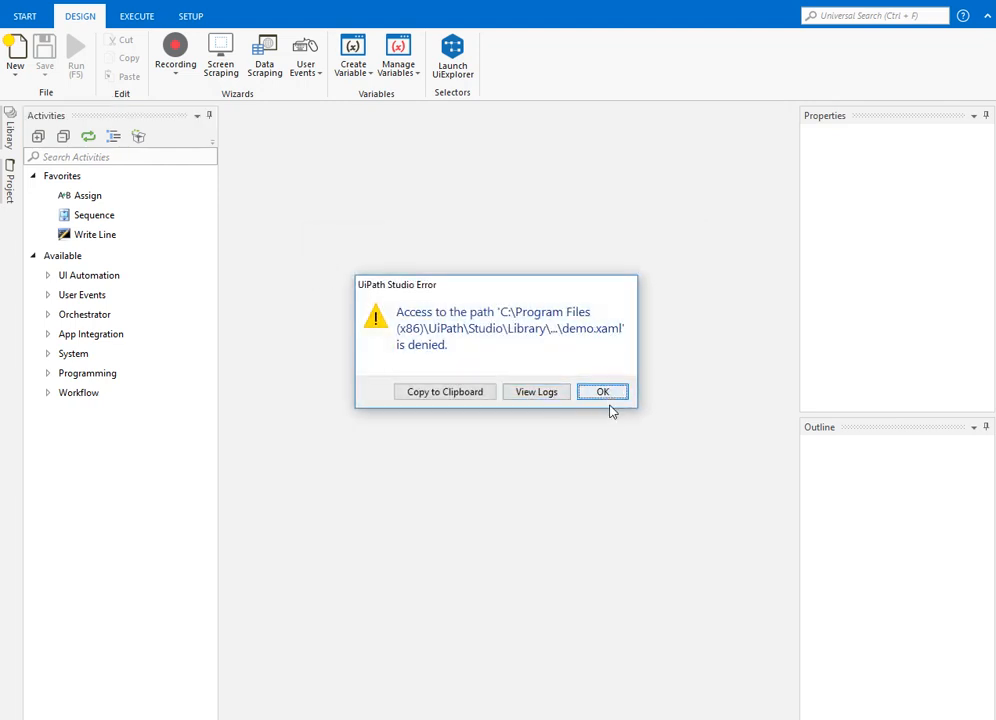
{"action": "left_click", "coordinate": [602, 390]}
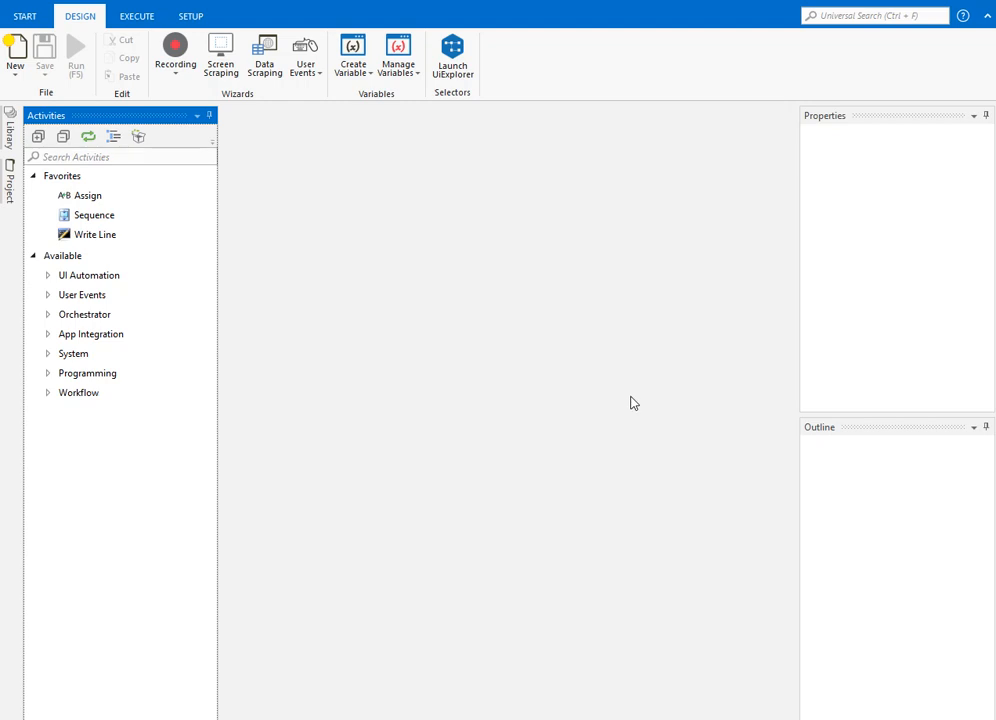
{"action": "mouse_move", "coordinate": [548, 390]}
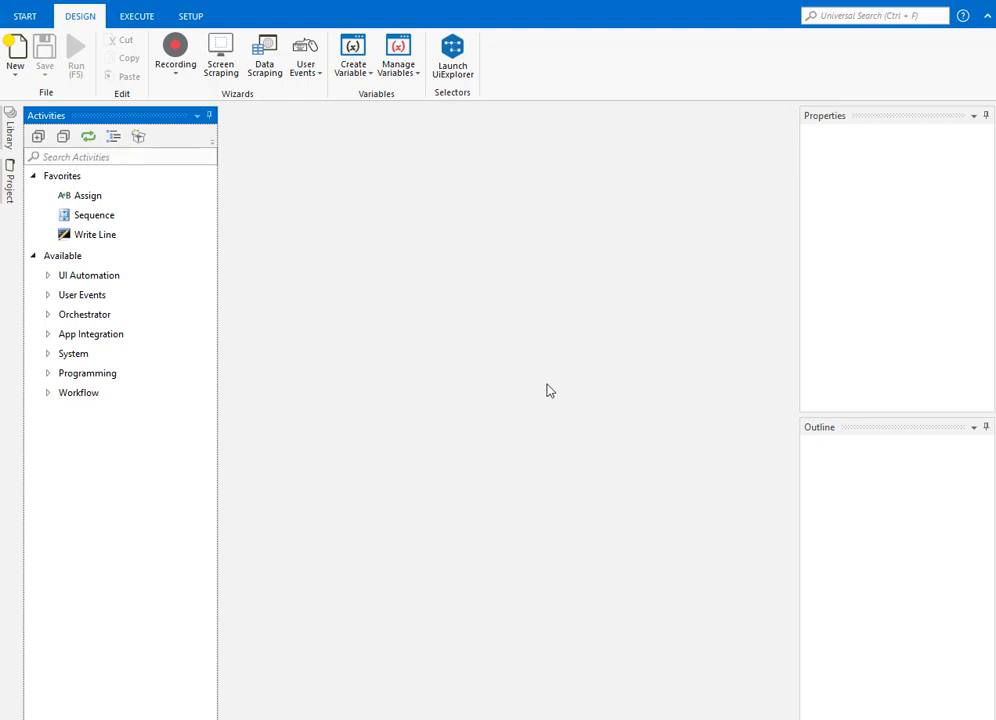
{"action": "mouse_move", "coordinate": [394, 204]}
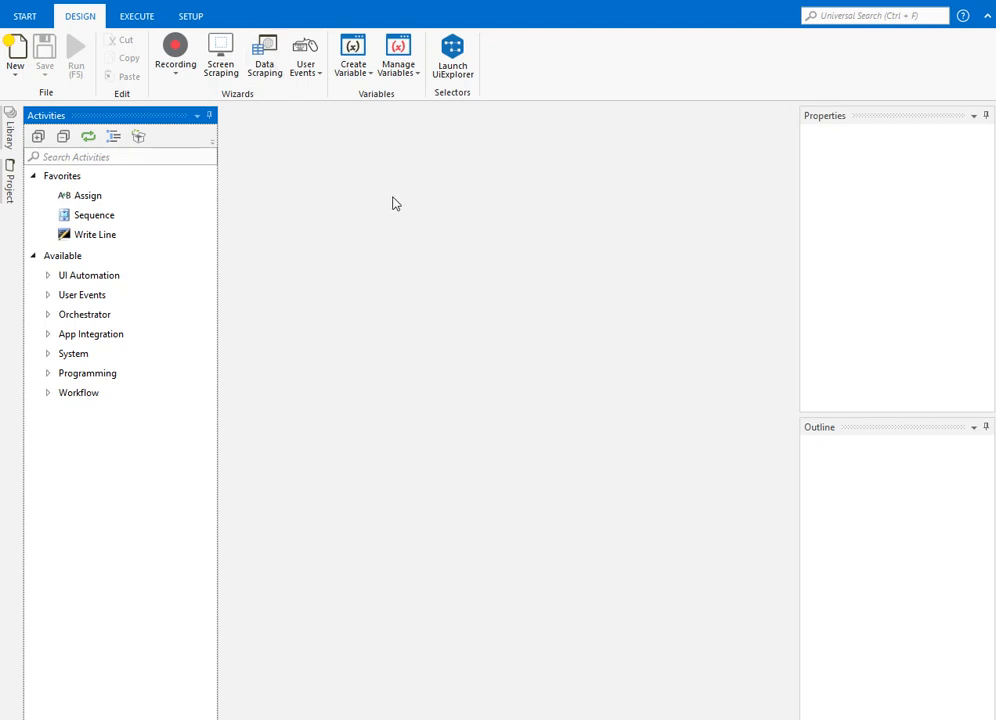
{"action": "mouse_move", "coordinate": [724, 364]}
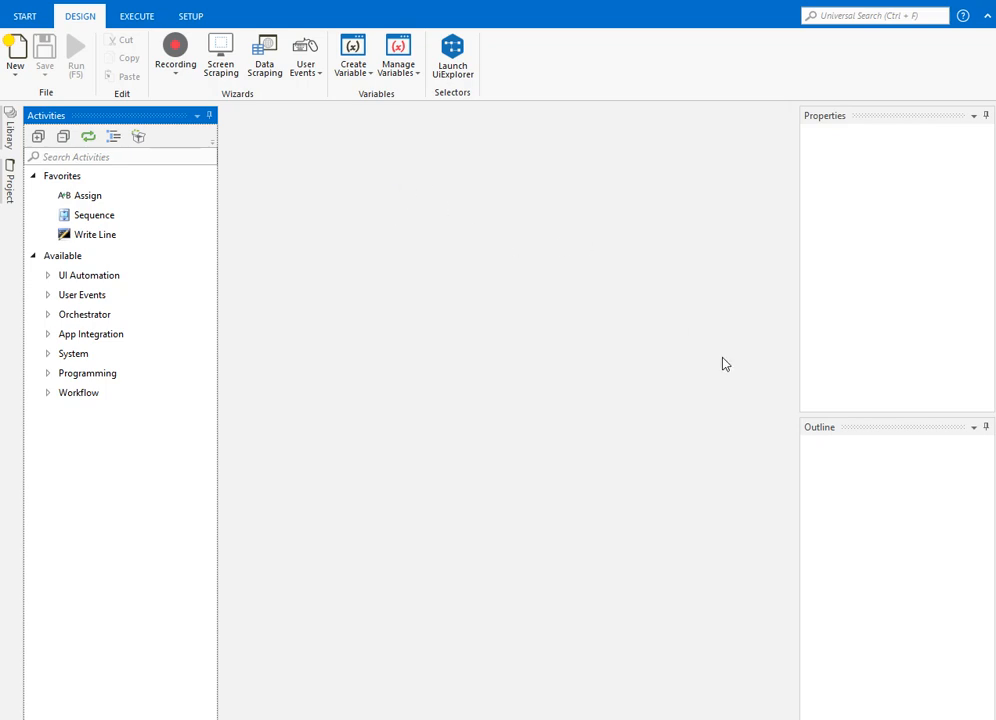
{"action": "left_click", "coordinate": [176, 56]}
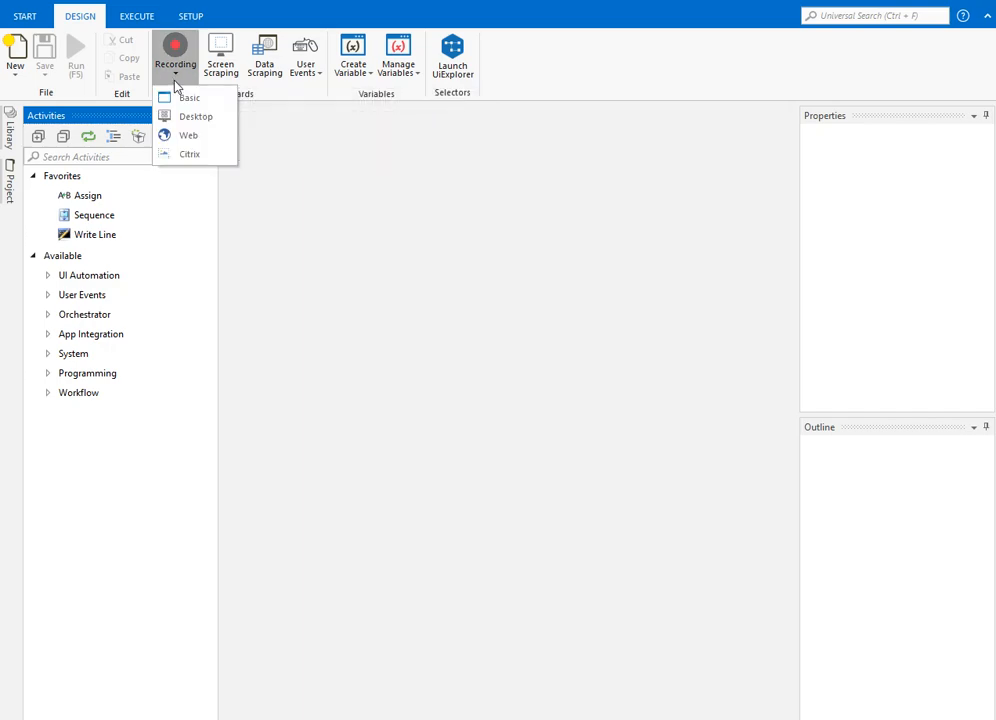
{"action": "mouse_move", "coordinate": [376, 174]}
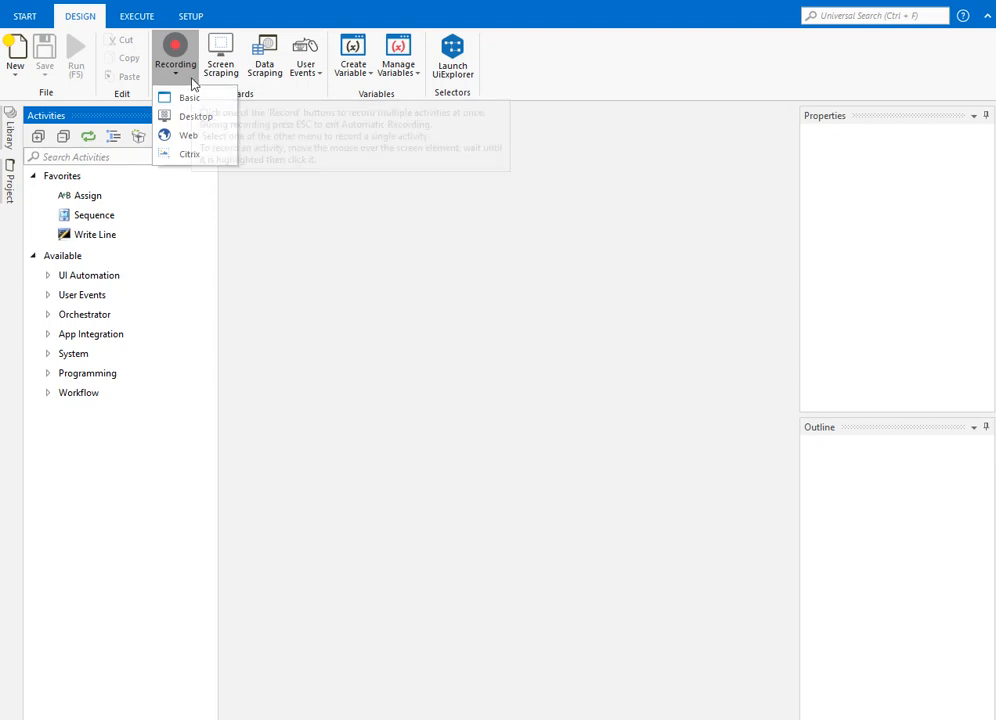
{"action": "left_click", "coordinate": [188, 96]}
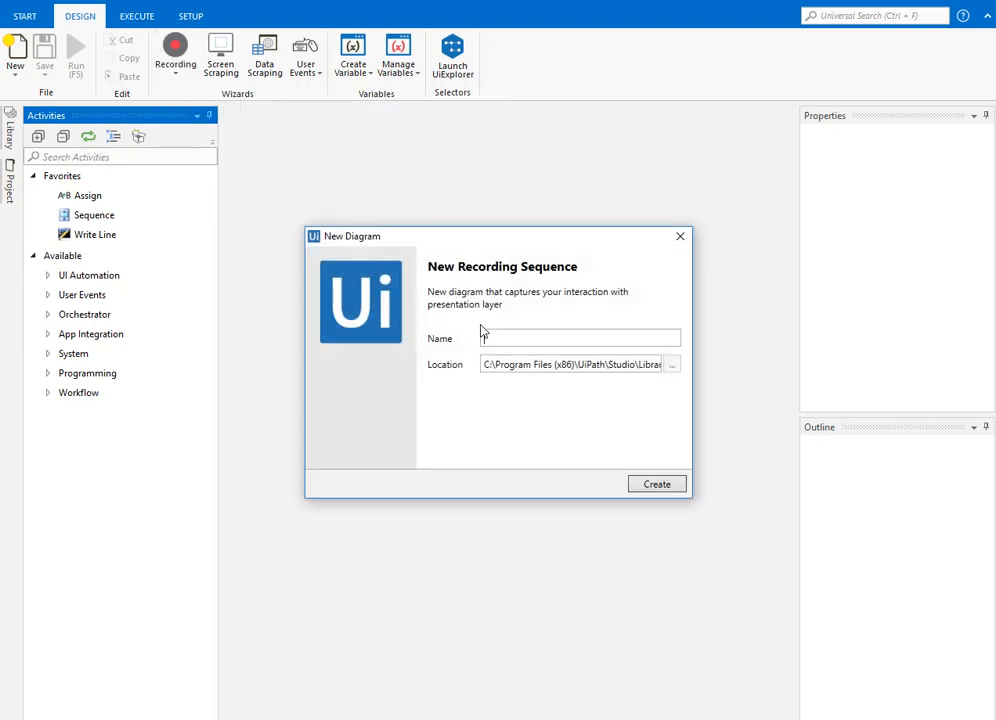
{"action": "type", "text": "Test"}
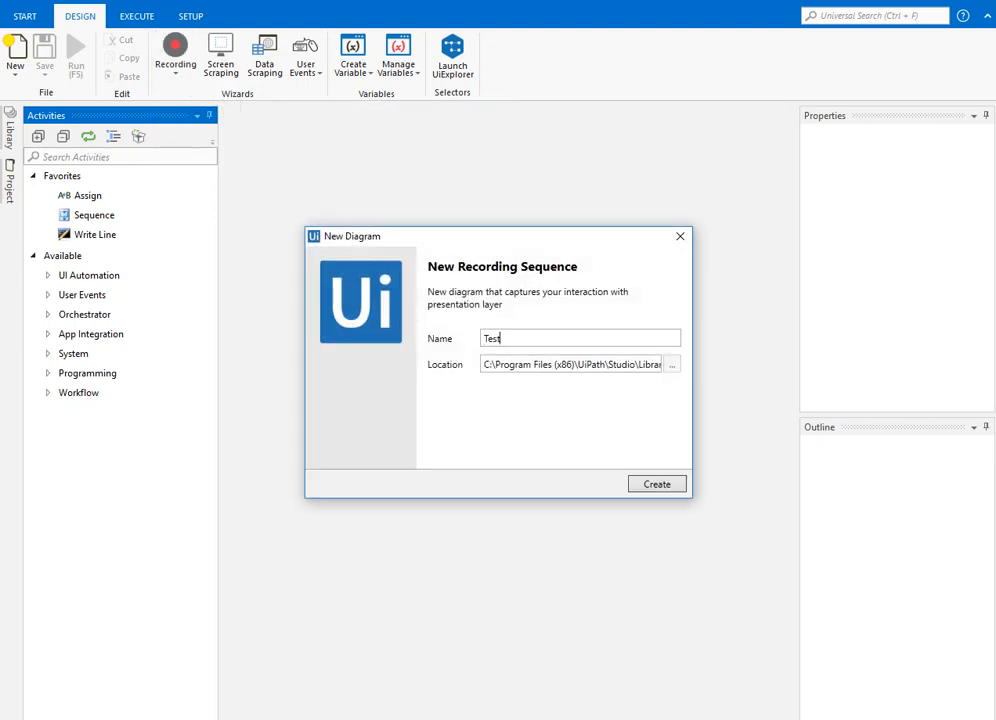
{"action": "left_click", "coordinate": [656, 484]}
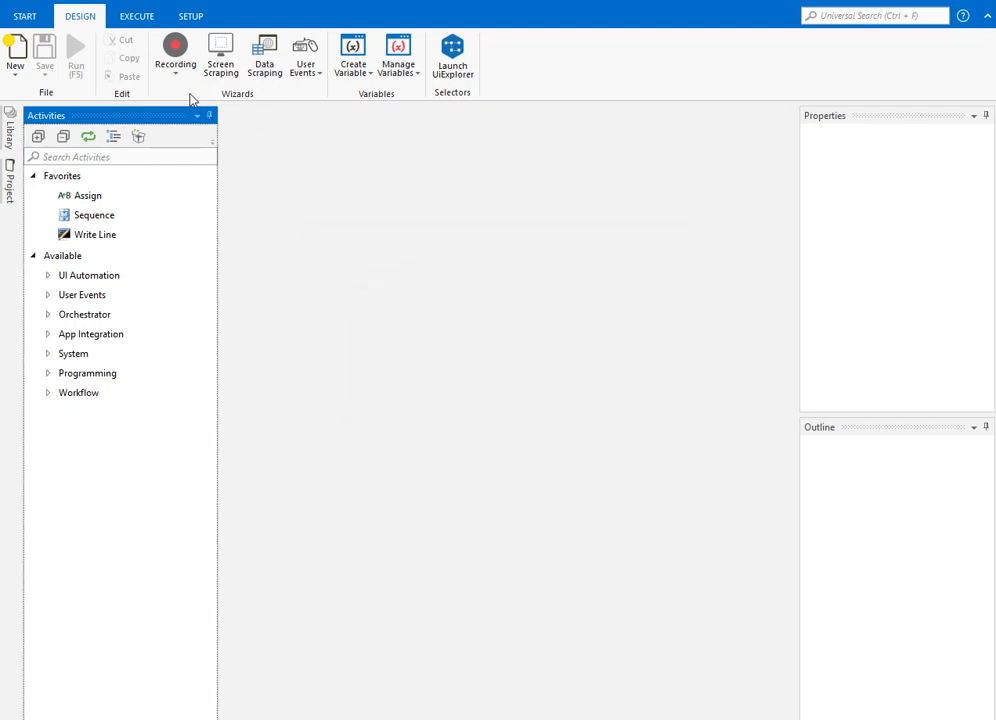
{"action": "left_click", "coordinate": [176, 56]}
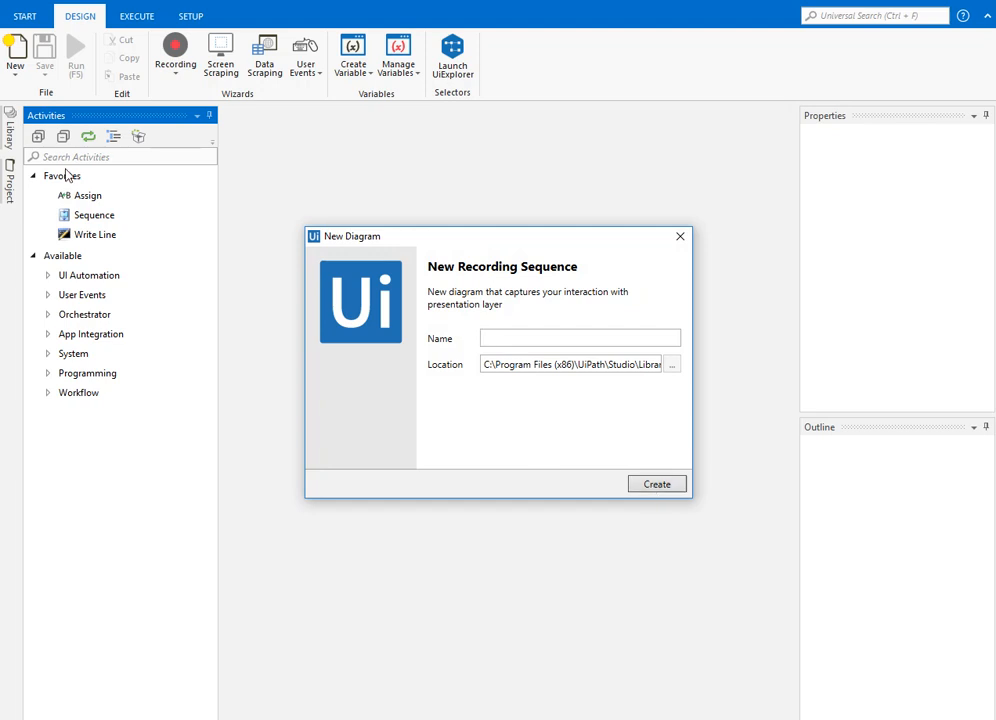
{"action": "mouse_move", "coordinate": [572, 412]}
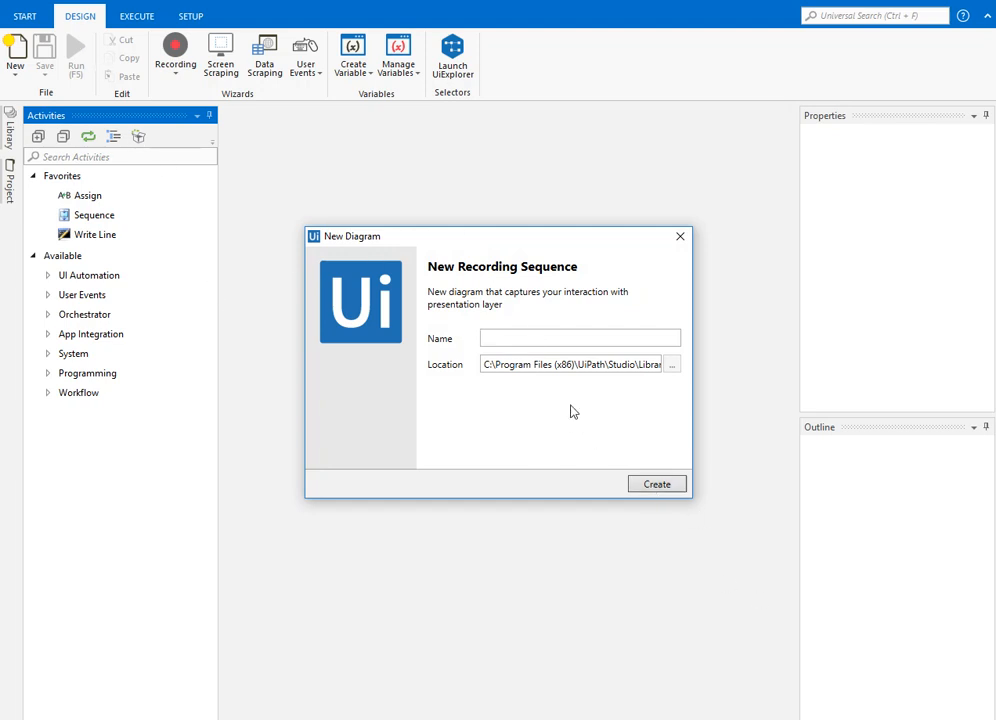
{"action": "type", "text": "Test"}
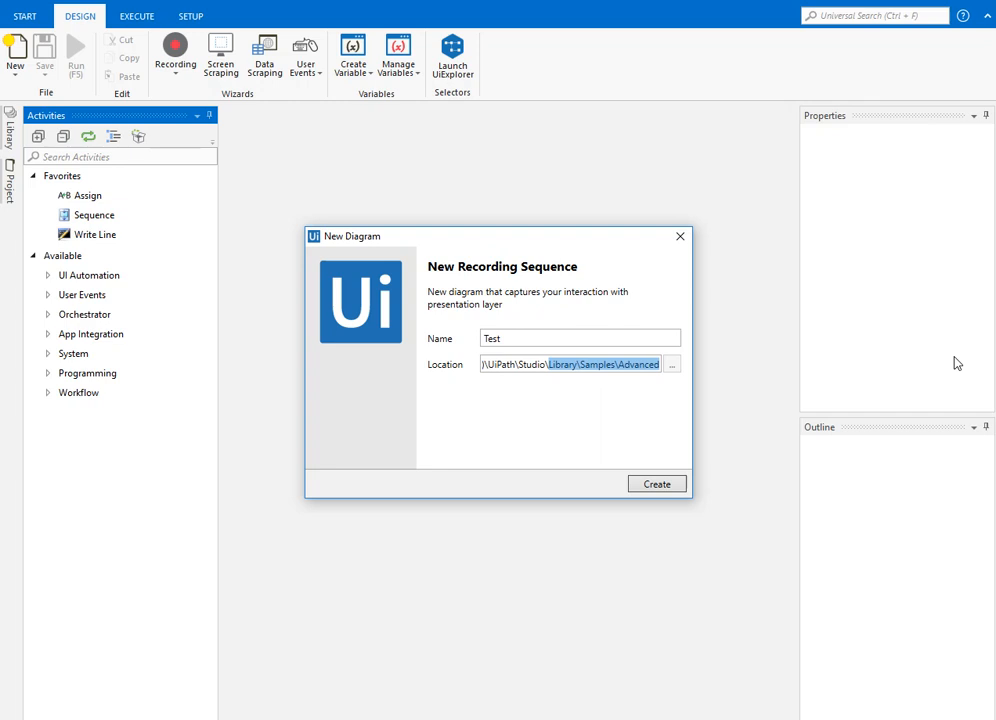
{"action": "mouse_move", "coordinate": [674, 372]}
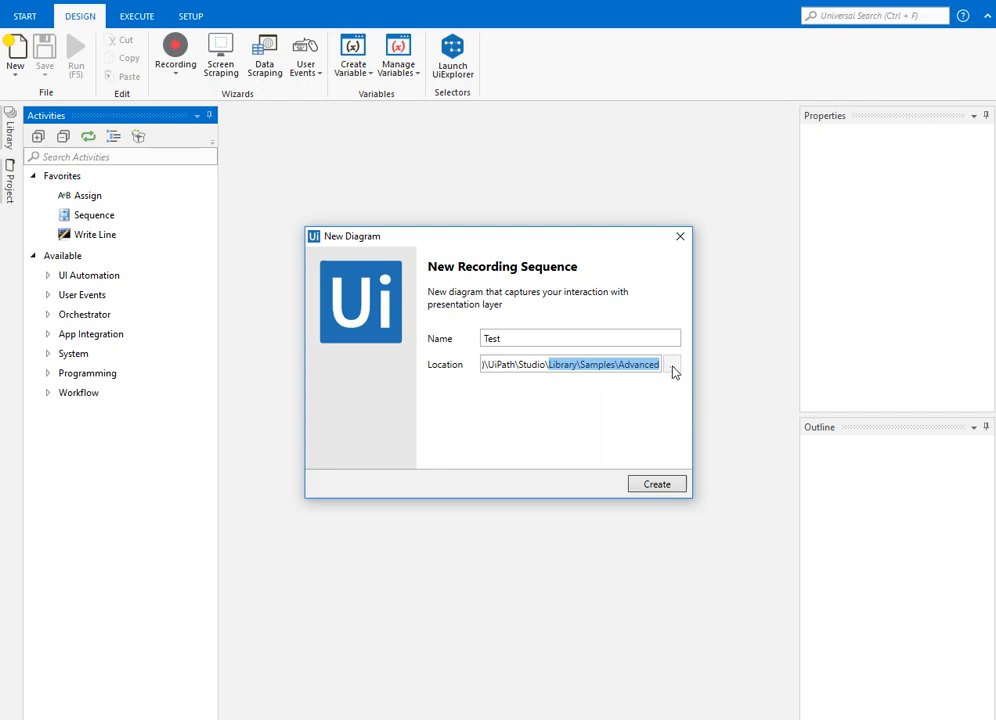
{"action": "left_click", "coordinate": [580, 338]}
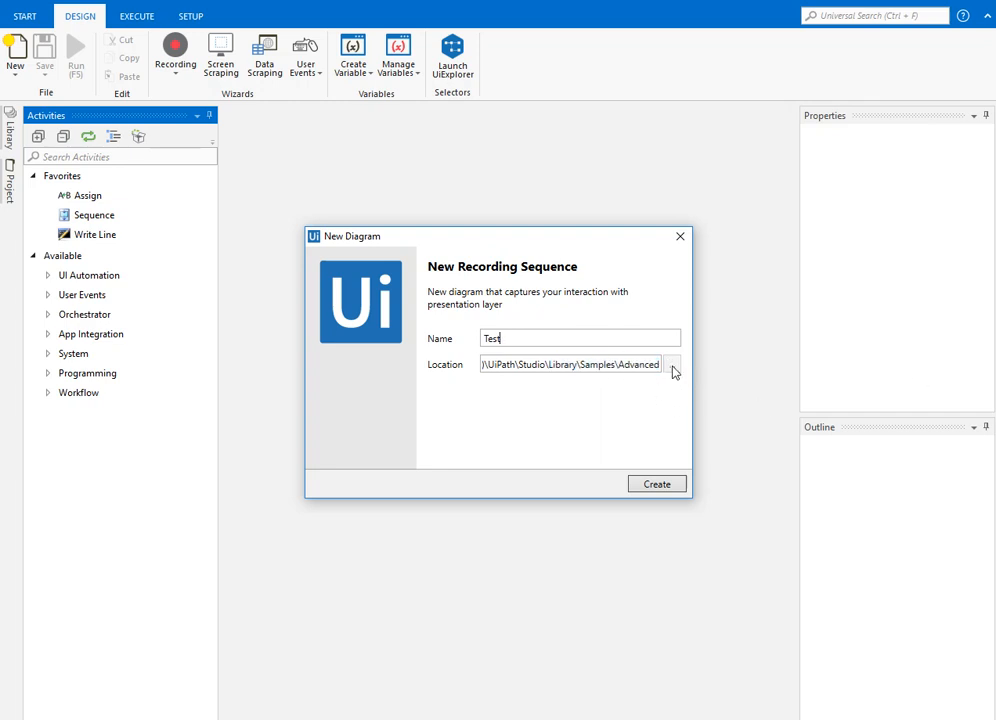
{"action": "left_click", "coordinate": [656, 484]}
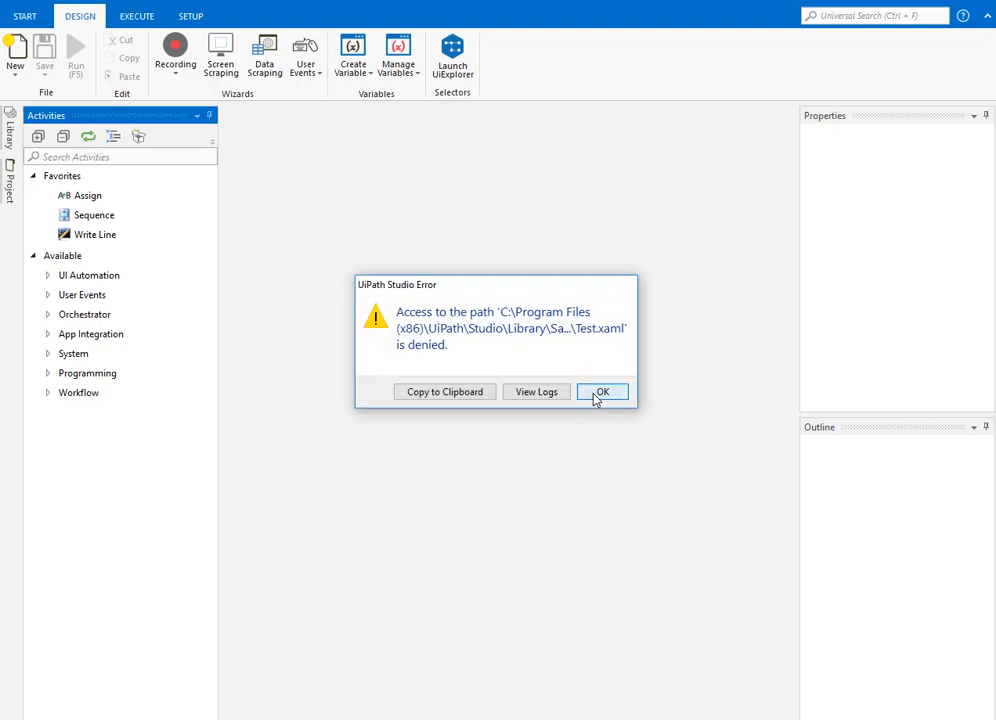
{"action": "left_click", "coordinate": [602, 390]}
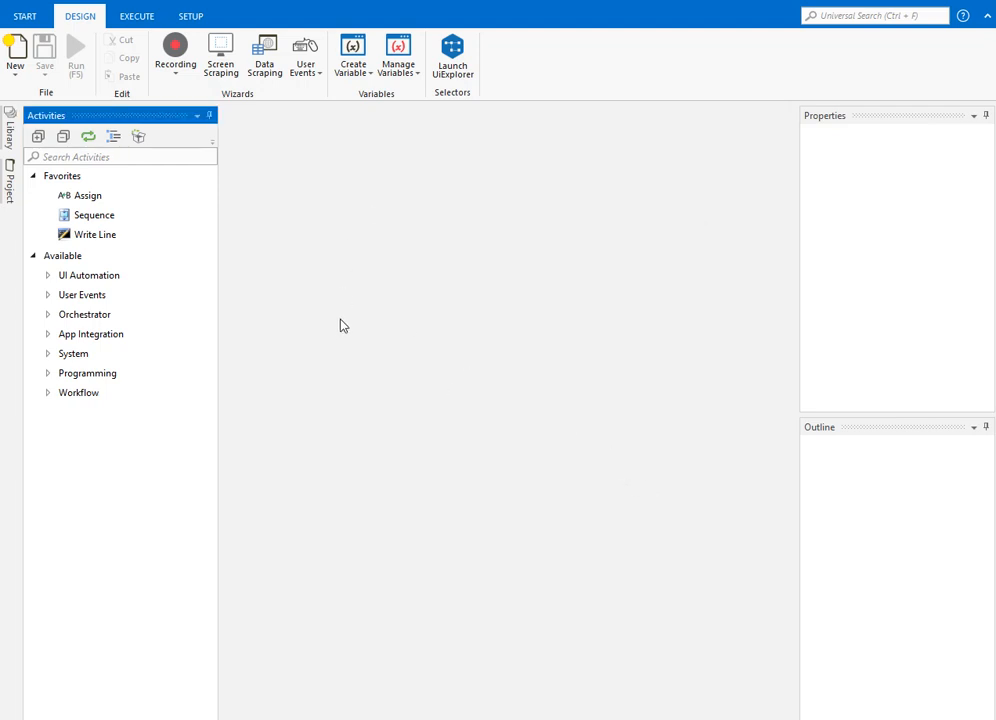
- Show the Recording dropdown with Basic, Desktop, Web and Citrix options
{"action": "left_click", "coordinate": [176, 56]}
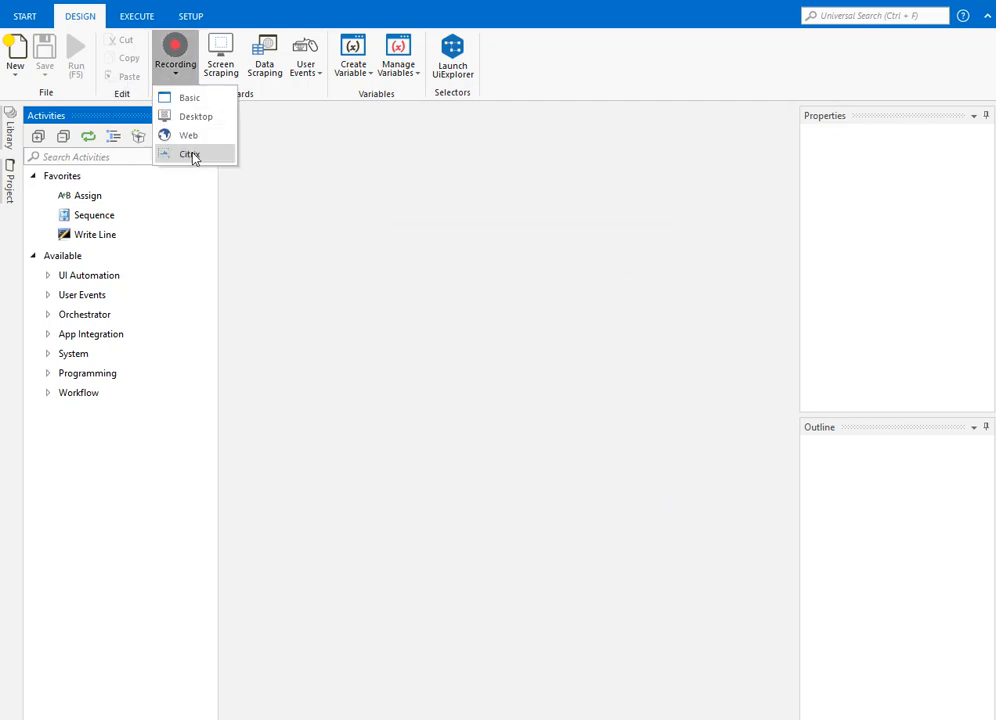
{"action": "mouse_move", "coordinate": [190, 96]}
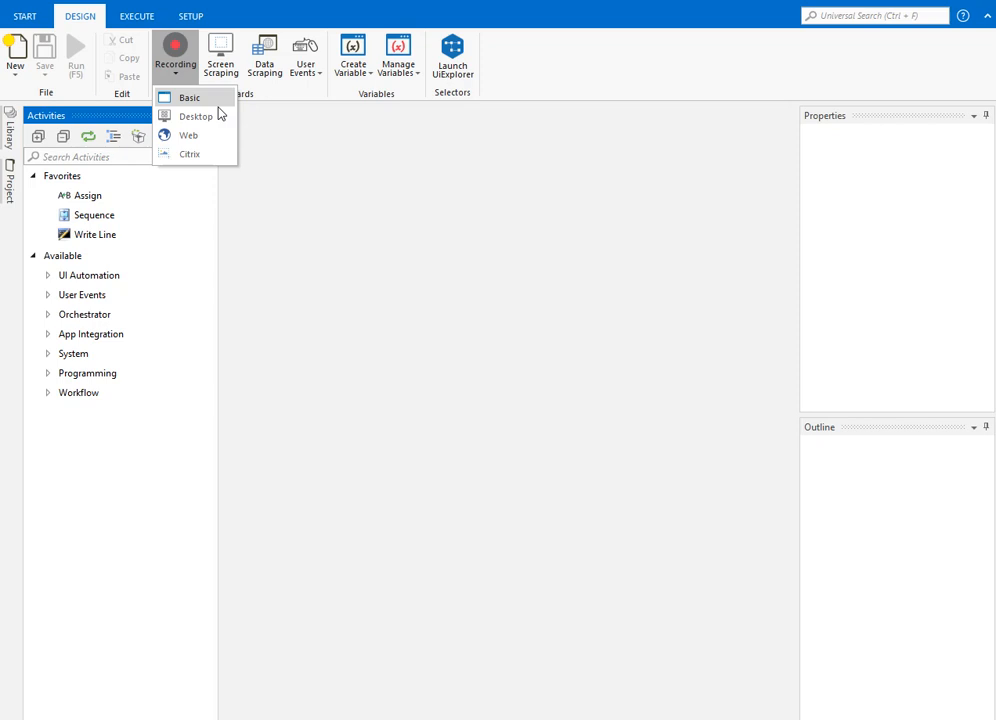
{"action": "mouse_move", "coordinate": [188, 136]}
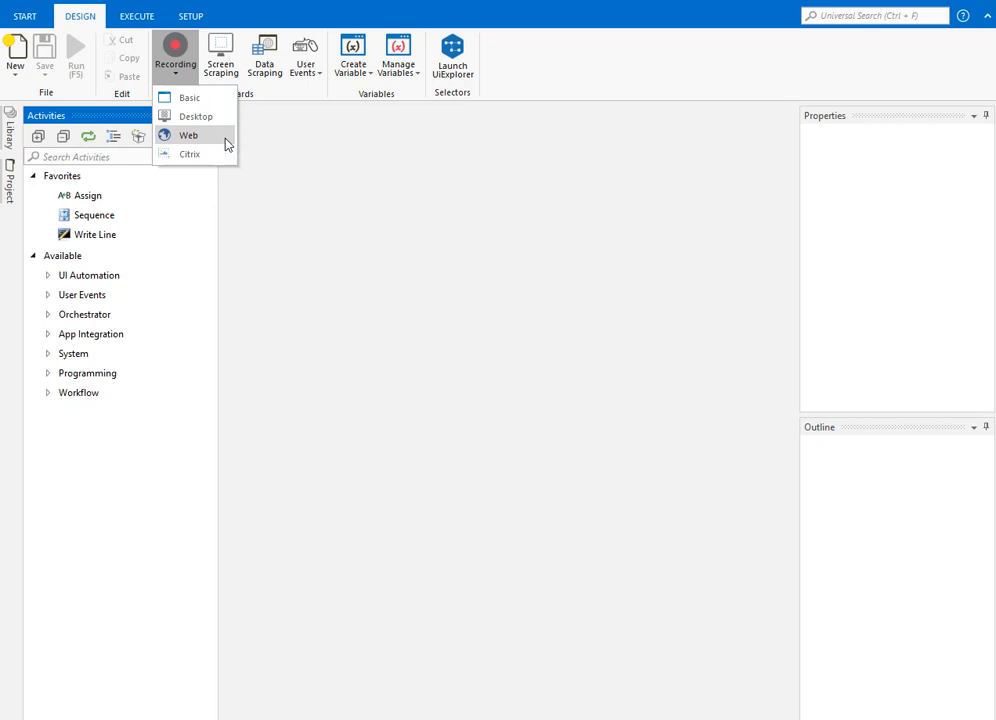
{"action": "mouse_move", "coordinate": [188, 152]}
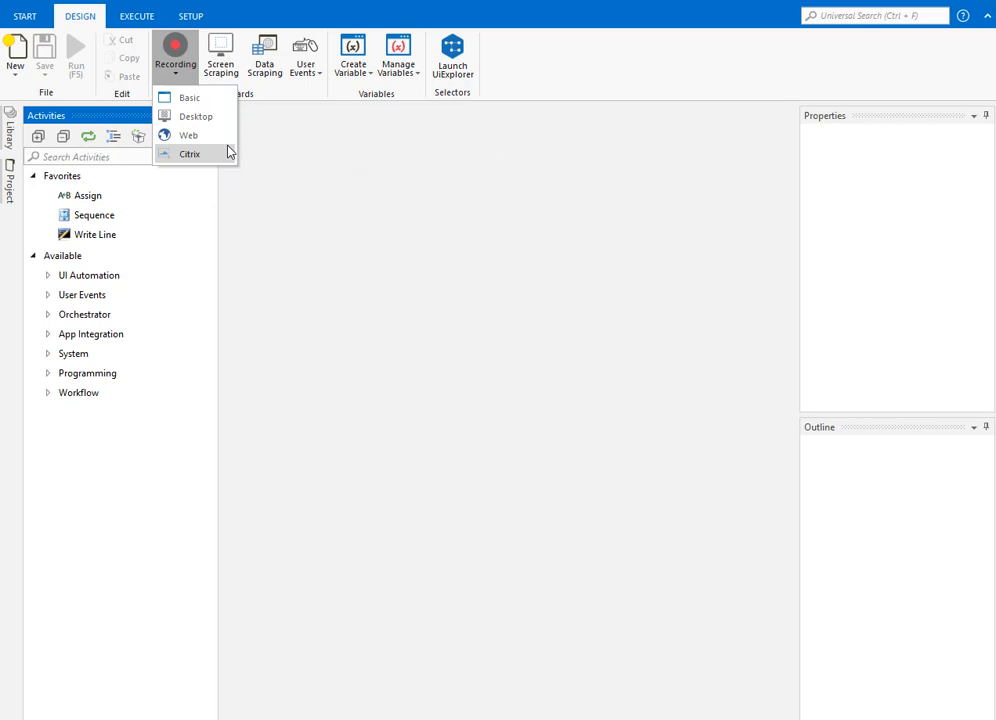
{"action": "mouse_move", "coordinate": [228, 164]}
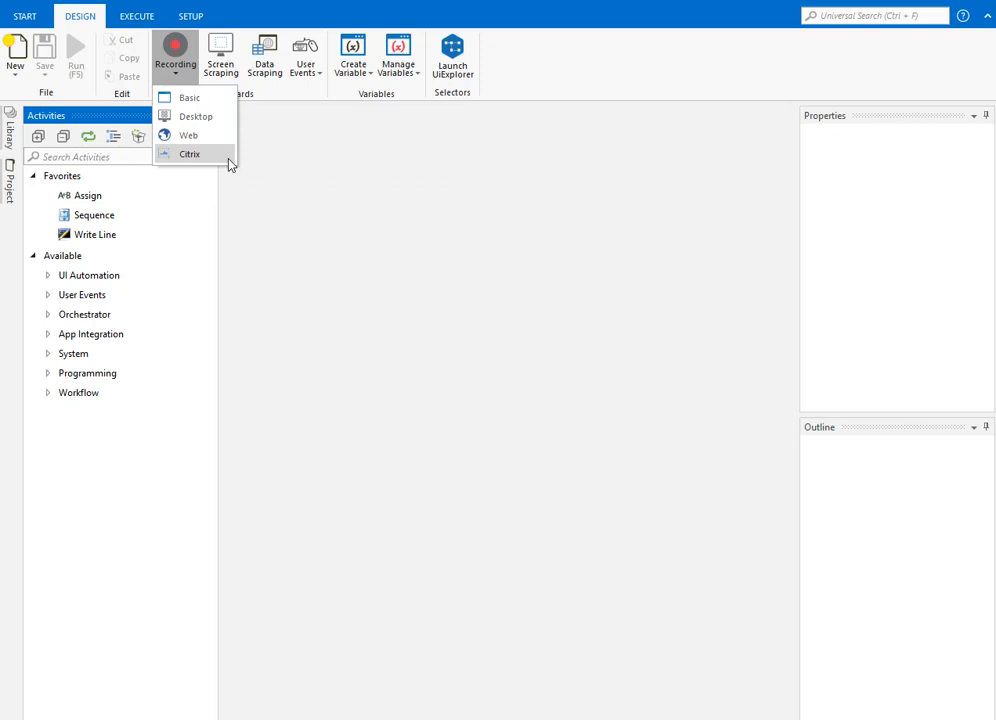
{"action": "mouse_move", "coordinate": [222, 156]}
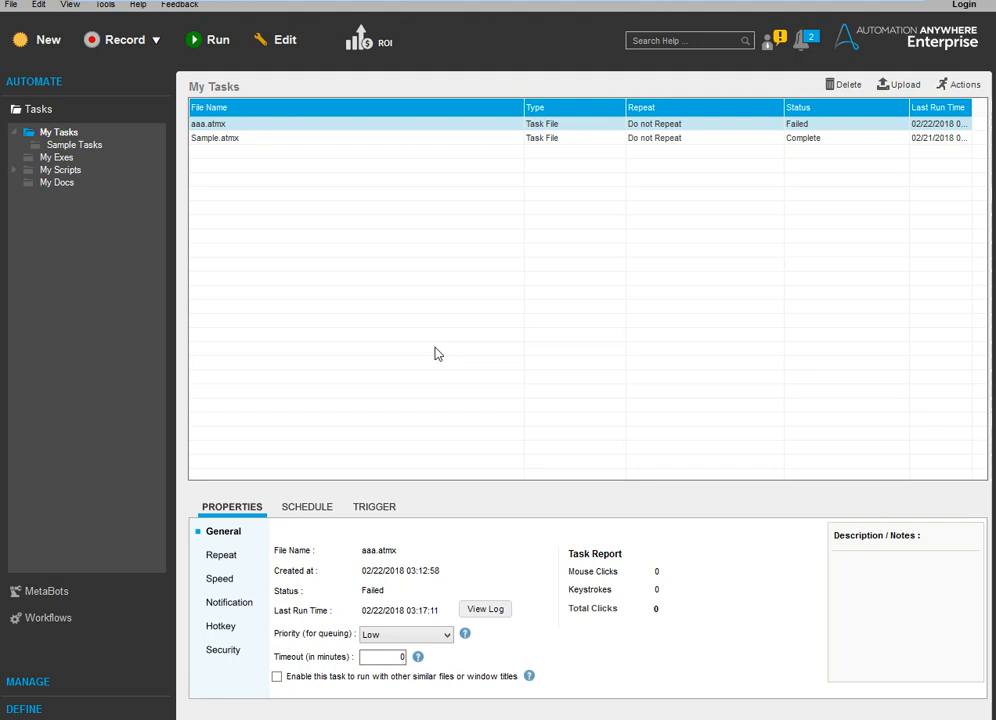
{"action": "mouse_move", "coordinate": [388, 324]}
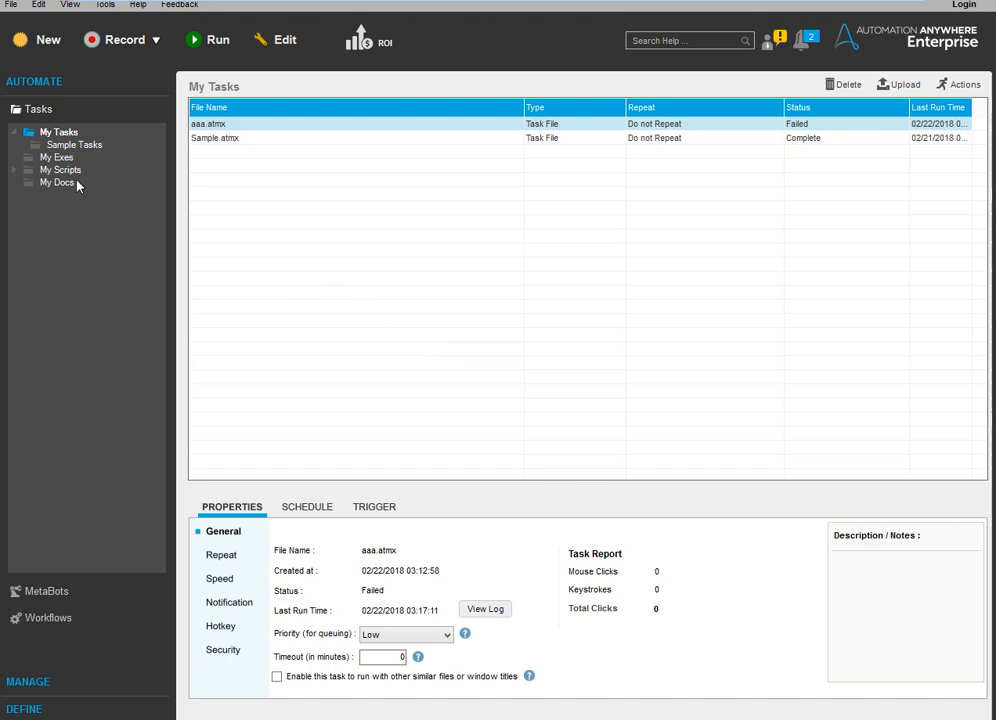
- Show the Record dropdown with Smart, Screen and Web Recorder options, then close it
{"action": "left_click", "coordinate": [156, 40]}
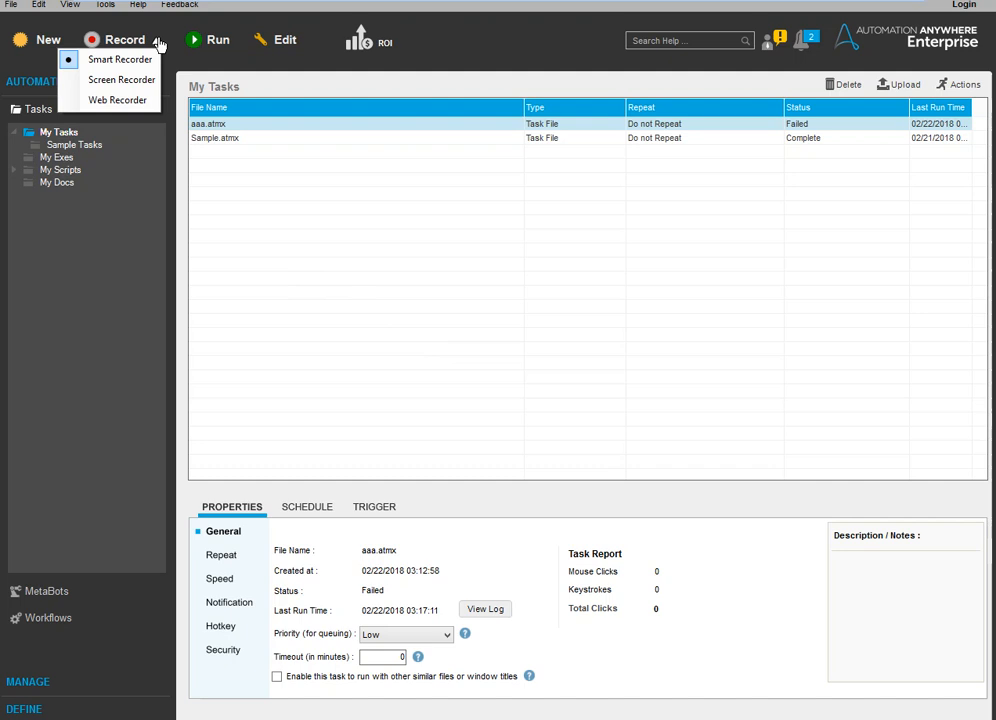
{"action": "mouse_move", "coordinate": [120, 80]}
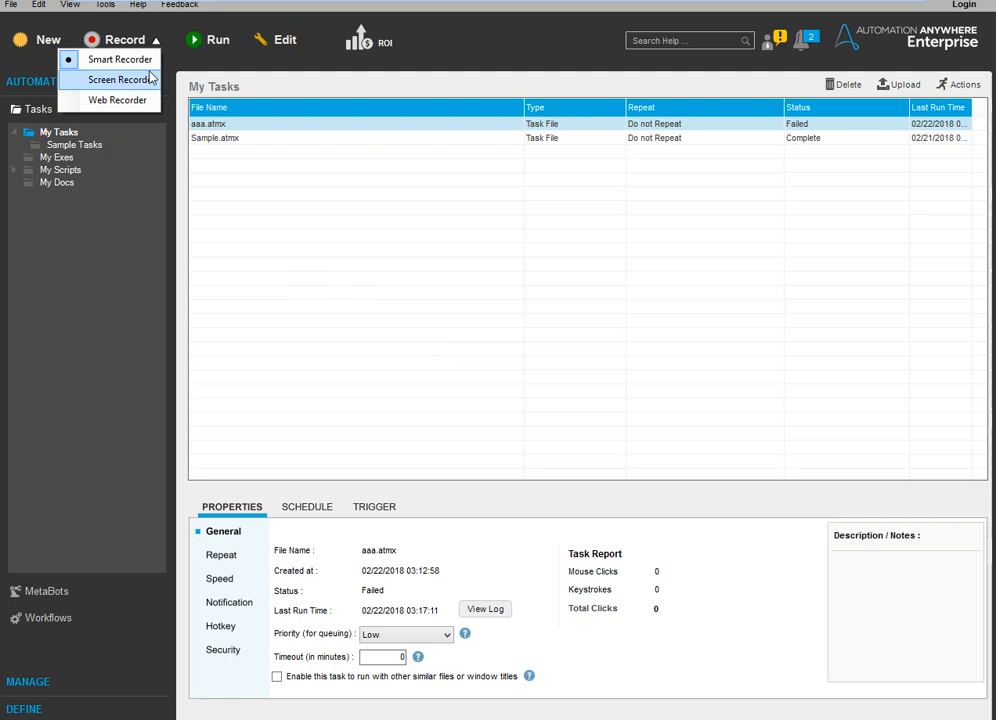
{"action": "mouse_move", "coordinate": [118, 100]}
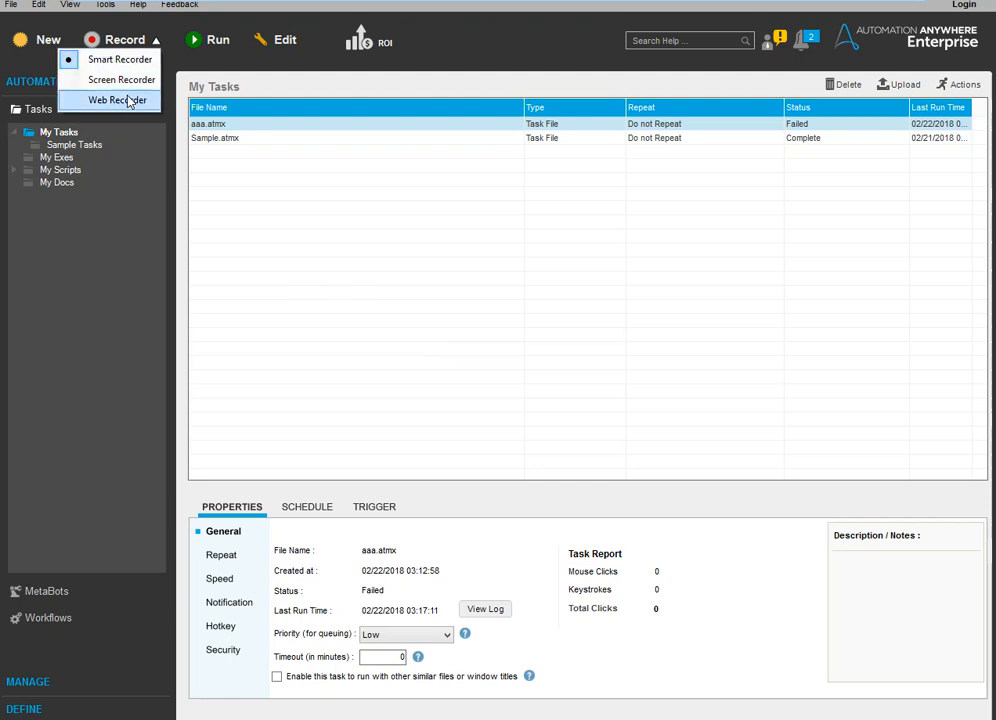
{"action": "mouse_move", "coordinate": [130, 100]}
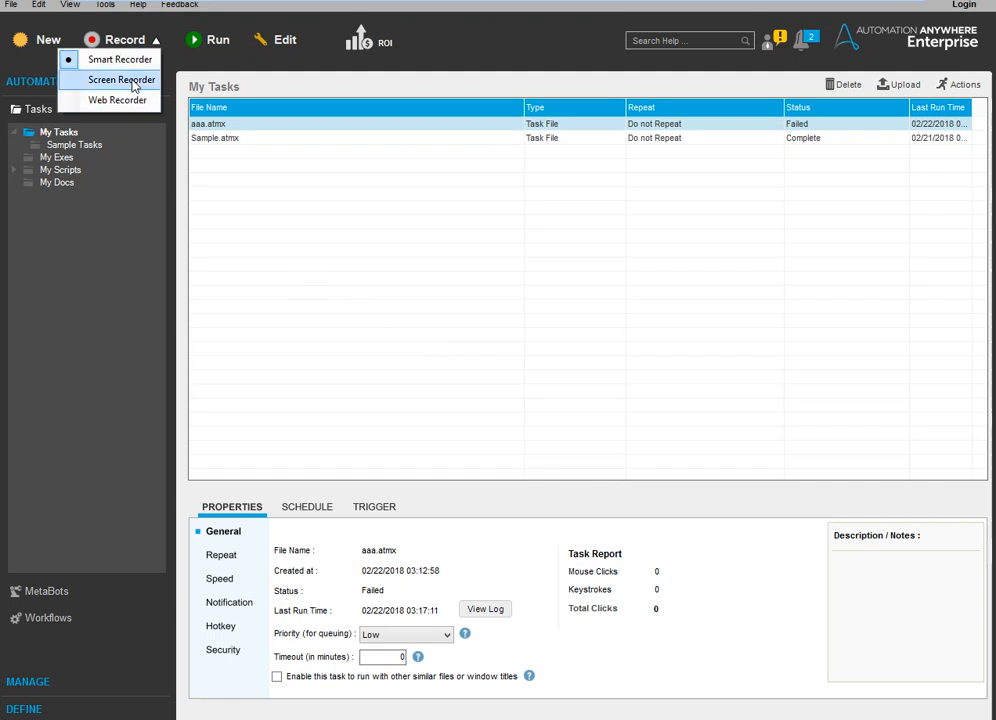
{"action": "mouse_move", "coordinate": [116, 100]}
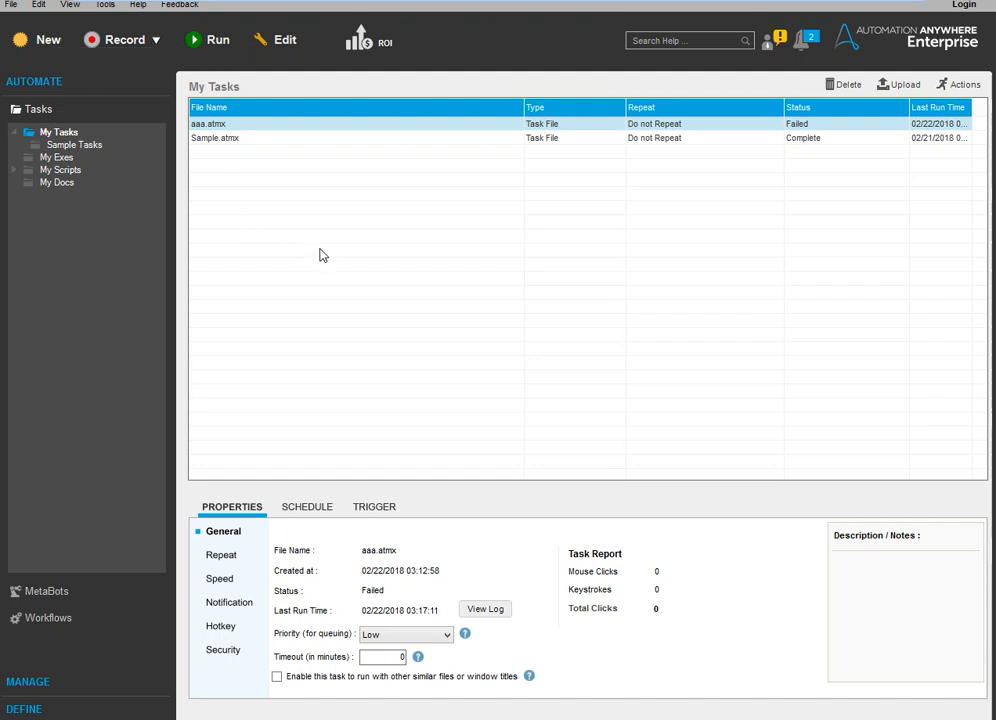
{"action": "mouse_move", "coordinate": [90, 448]}
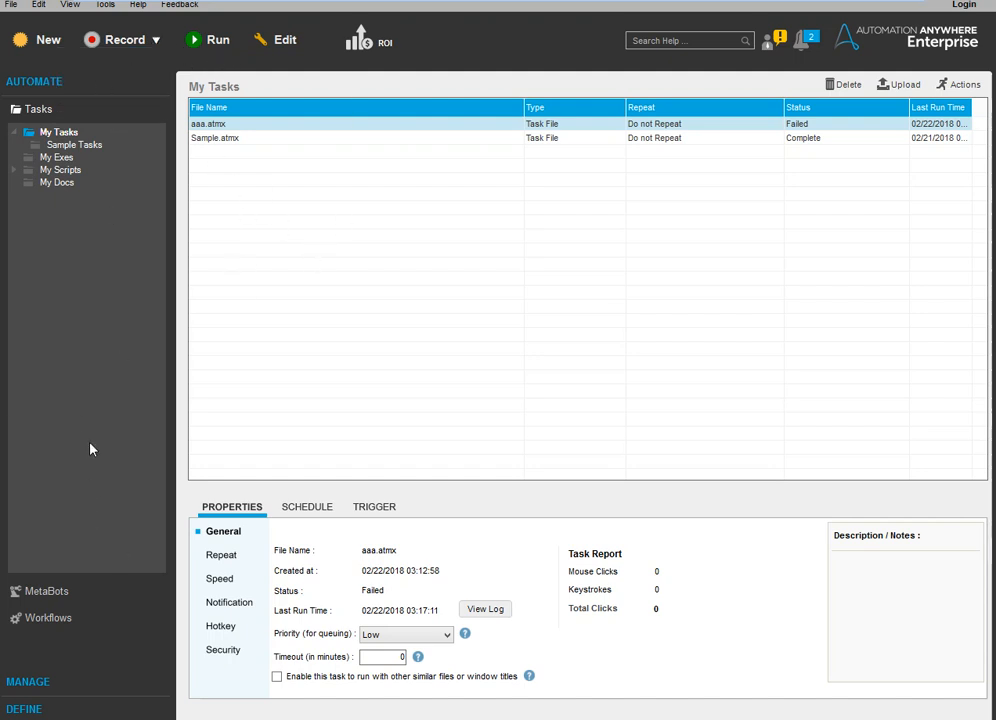
{"action": "left_click", "coordinate": [308, 506]}
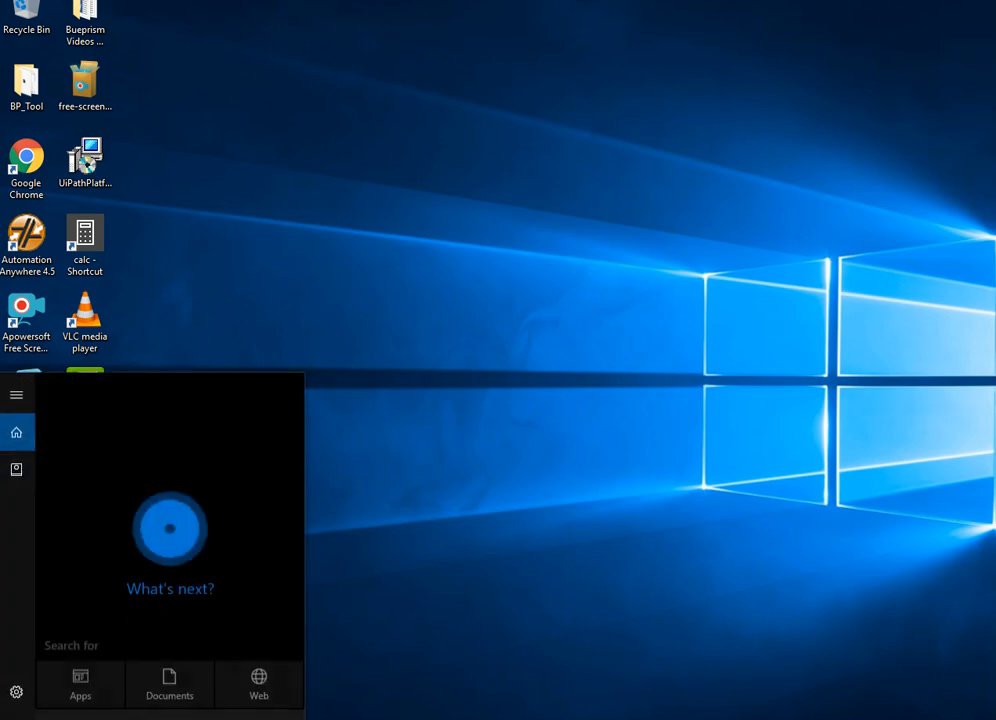
- Search Windows for 'work' to see workfusion suggestions, then return to the desktop
{"action": "type", "text": "work"}
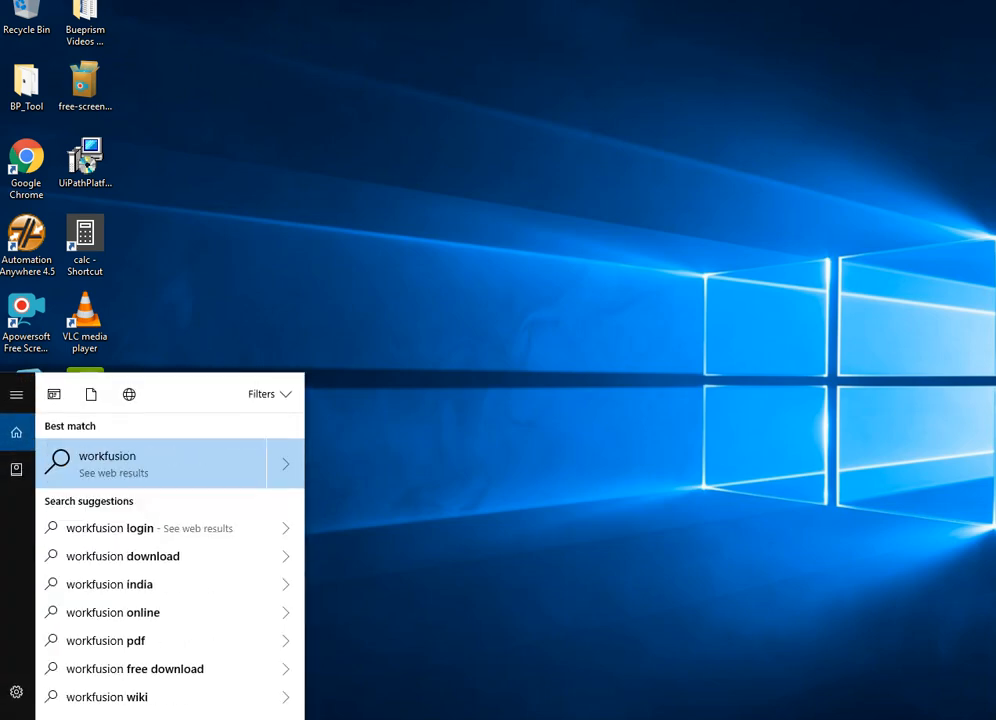
{"action": "left_click", "coordinate": [632, 530]}
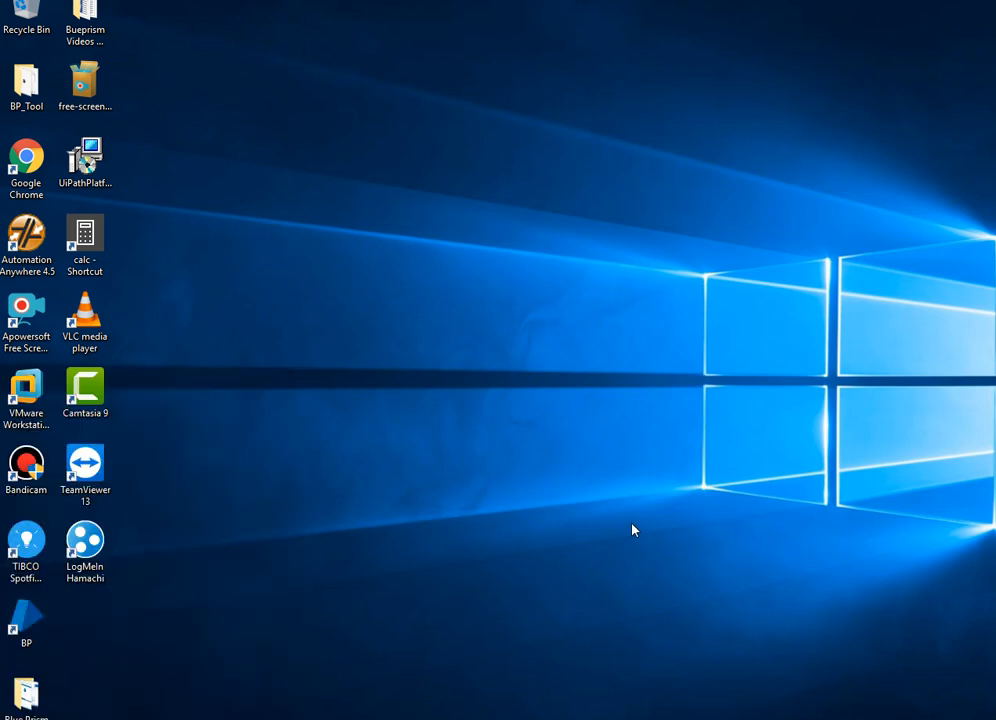
{"action": "mouse_move", "coordinate": [634, 562]}
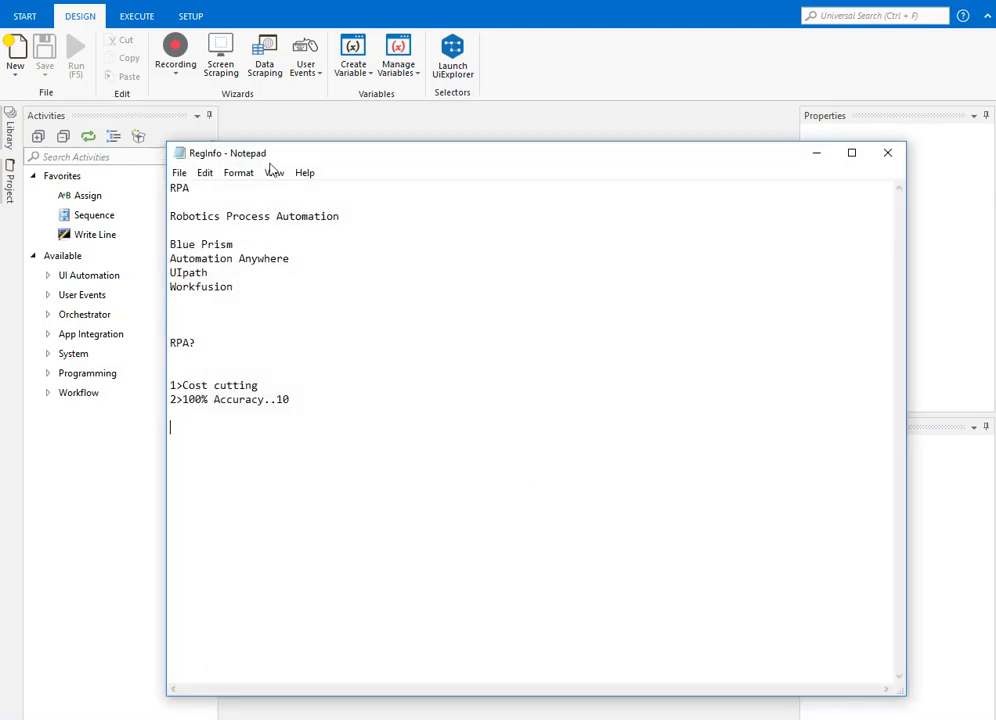
- Select the Robotics Process Automation heading and its four-tool list in RegInfo
{"action": "left_click_drag", "start_coordinate": [170, 216], "coordinate": [236, 288]}
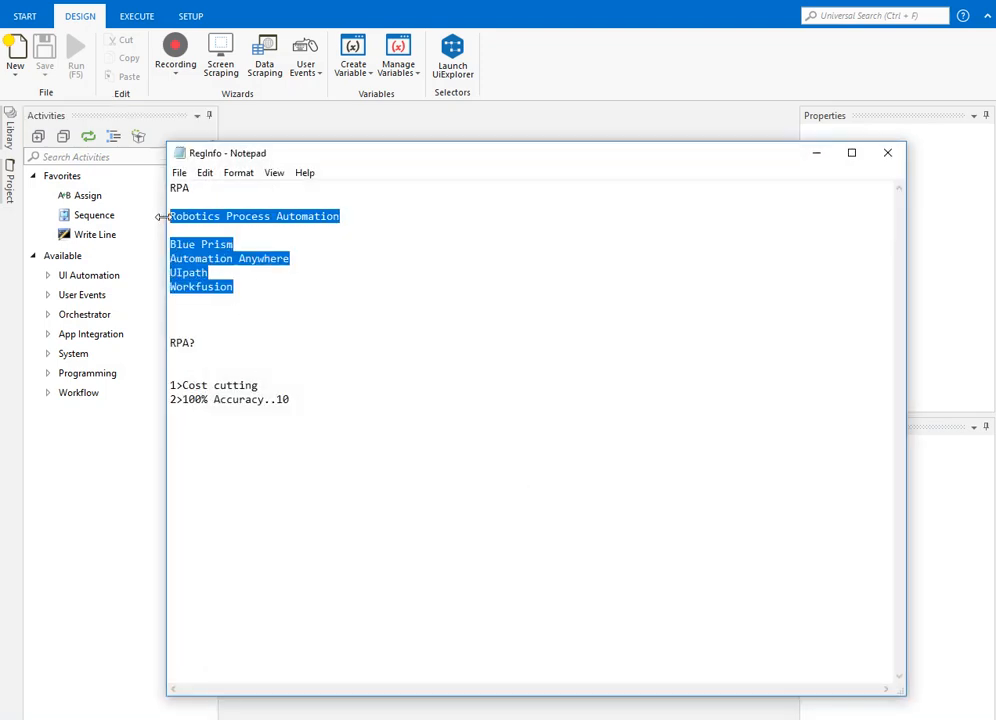